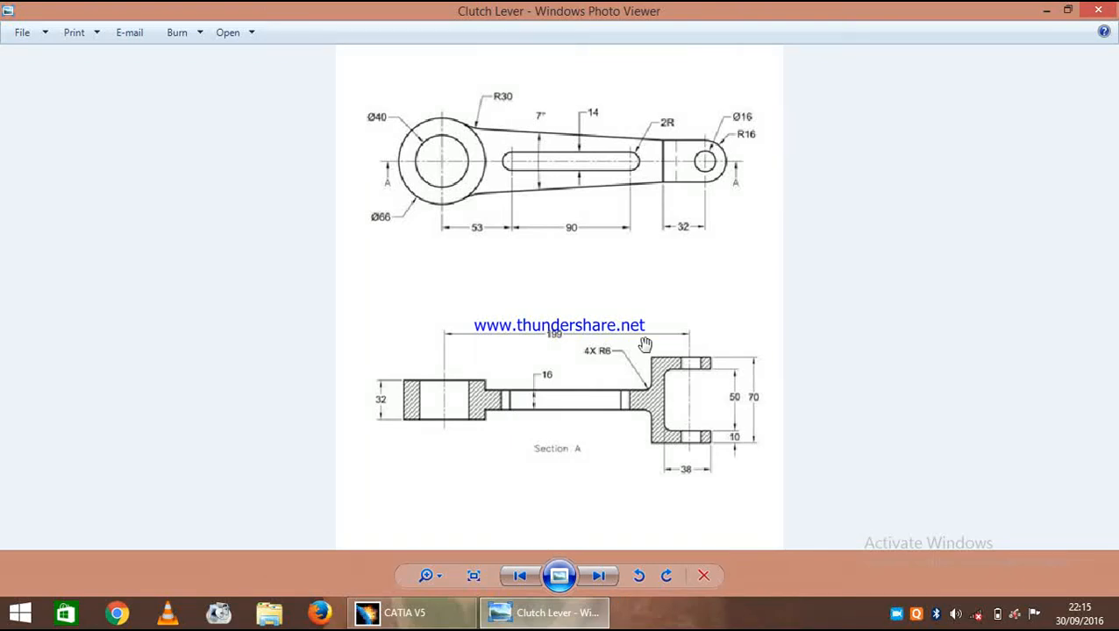
mouse_move(600, 177)
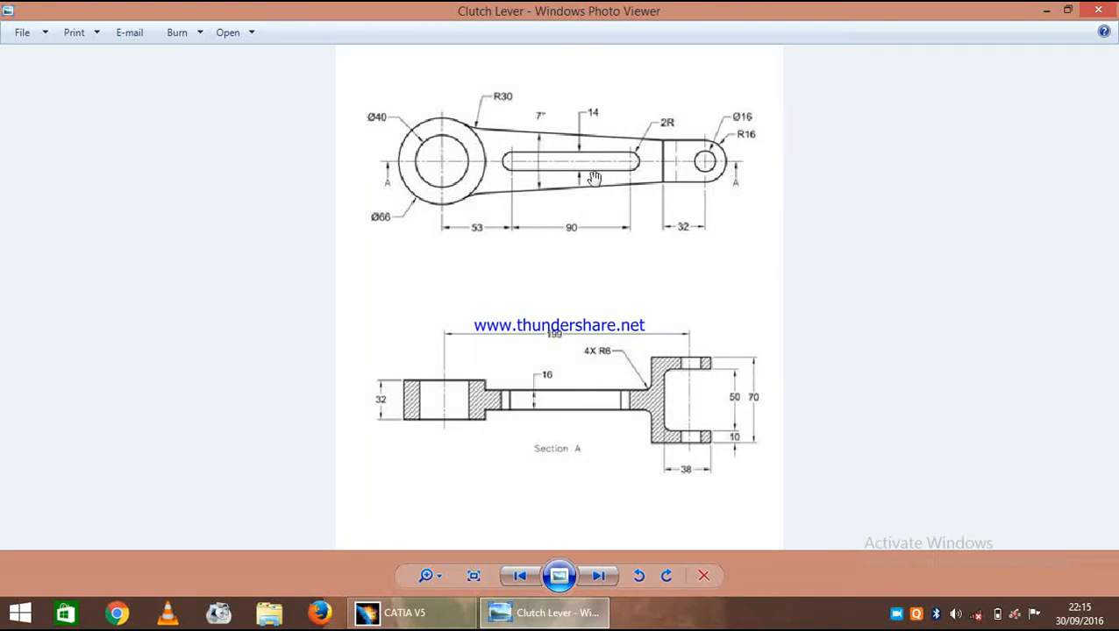
mouse_move(406, 57)
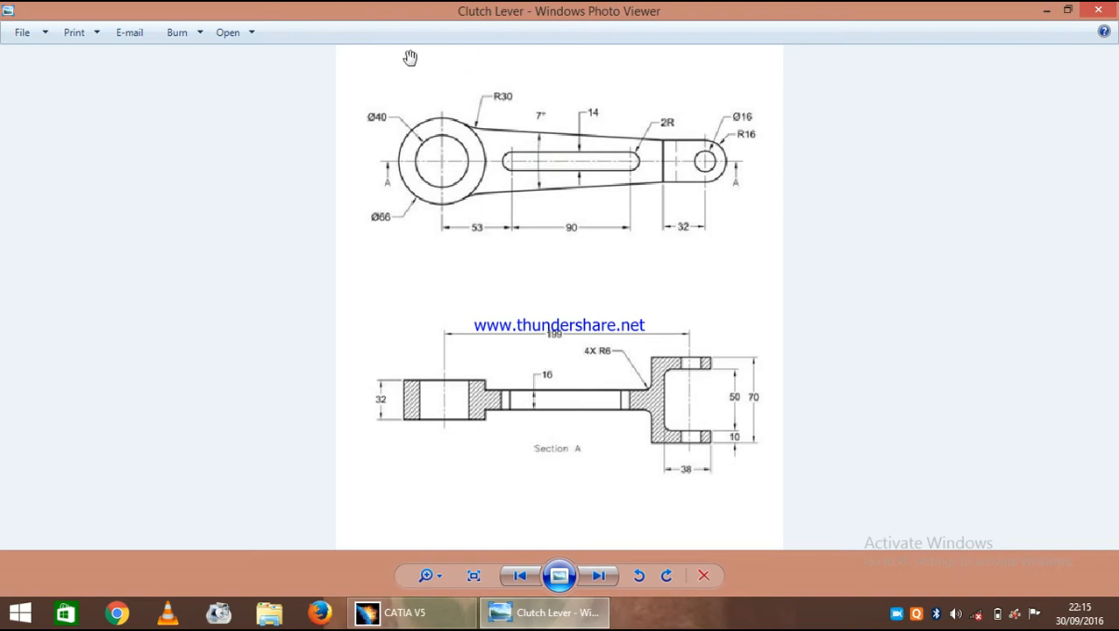
mouse_move(454, 249)
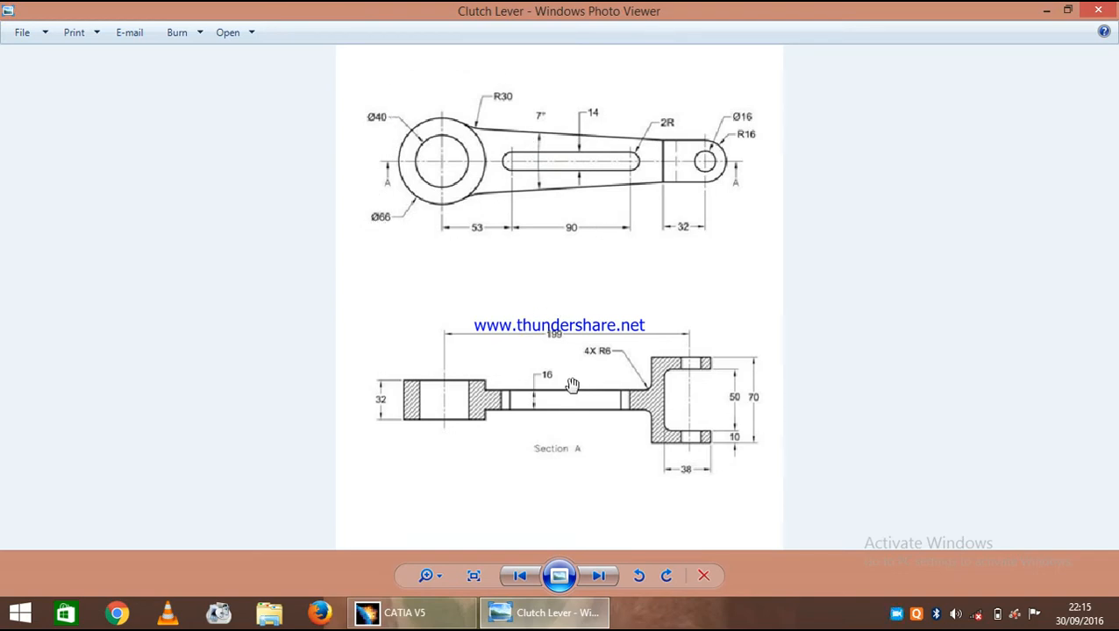
mouse_move(579, 333)
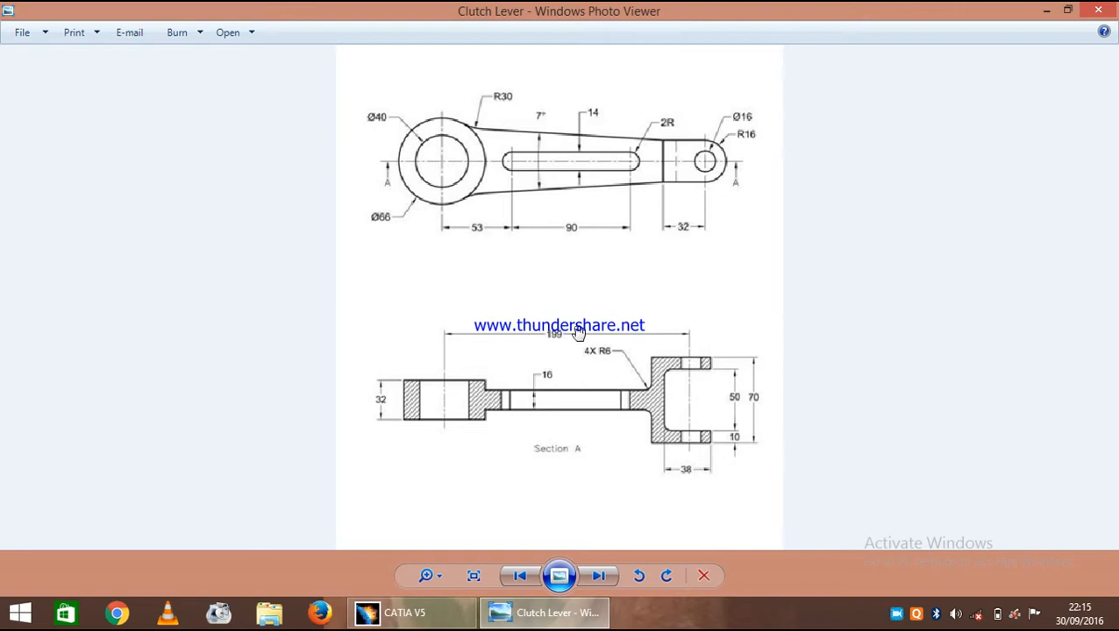
mouse_move(663, 144)
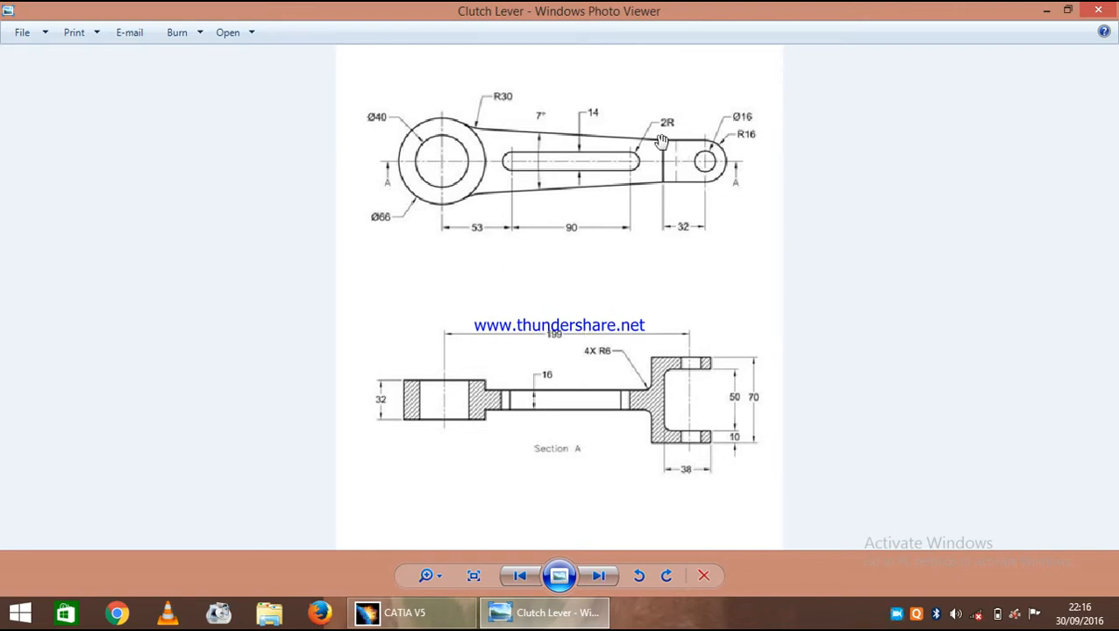
mouse_move(705, 198)
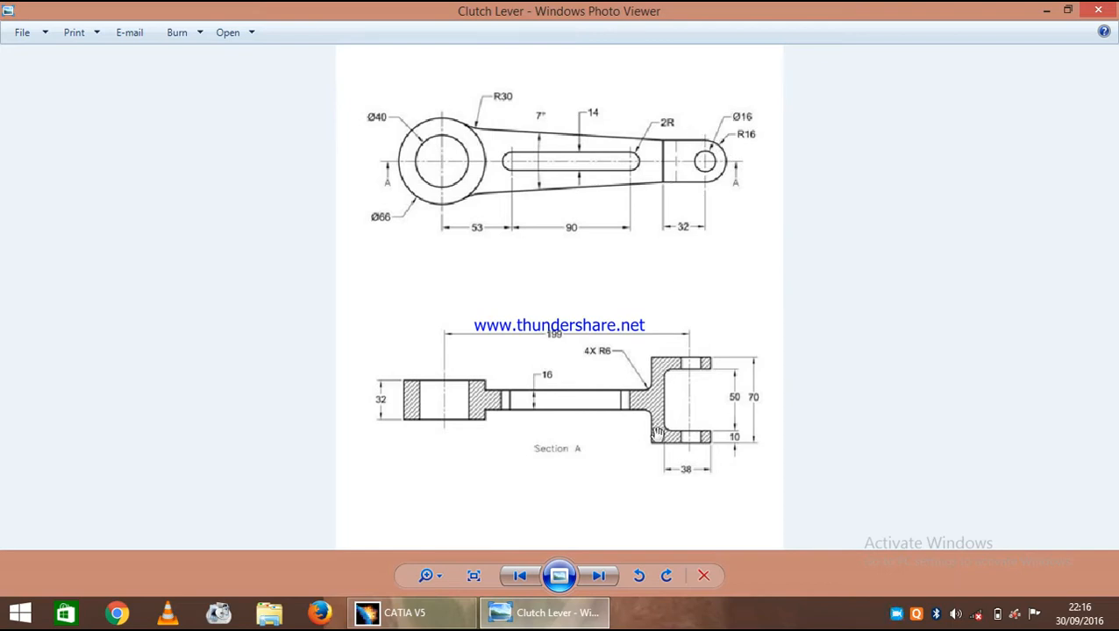
mouse_move(658, 203)
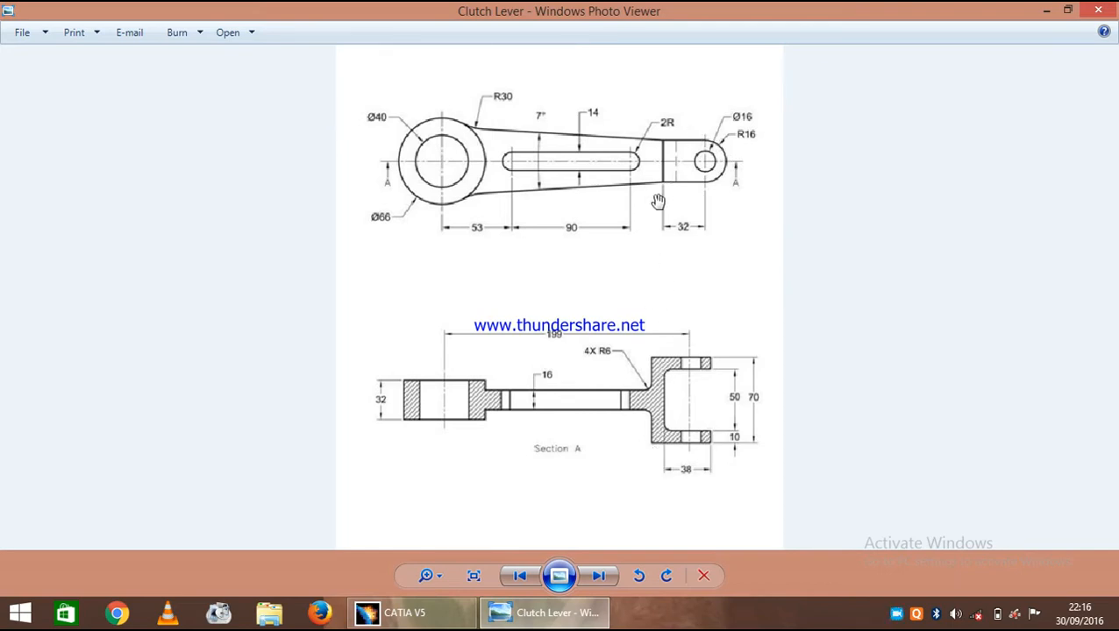
Create the Clutch-Lever part and start a sketch on the xy plane.
click(410, 612)
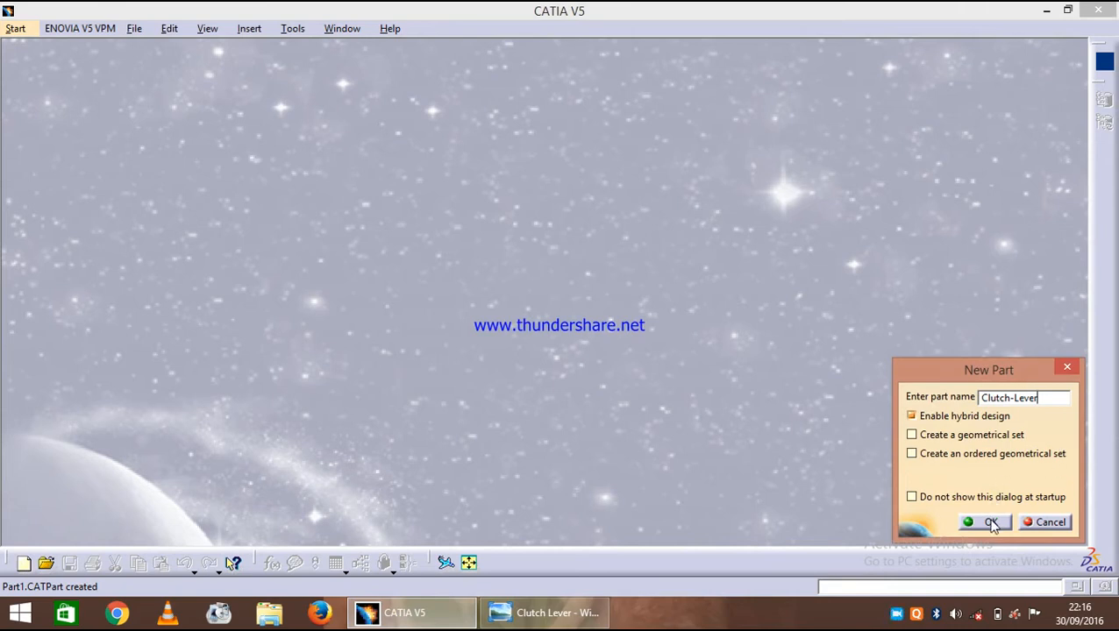
click(986, 522)
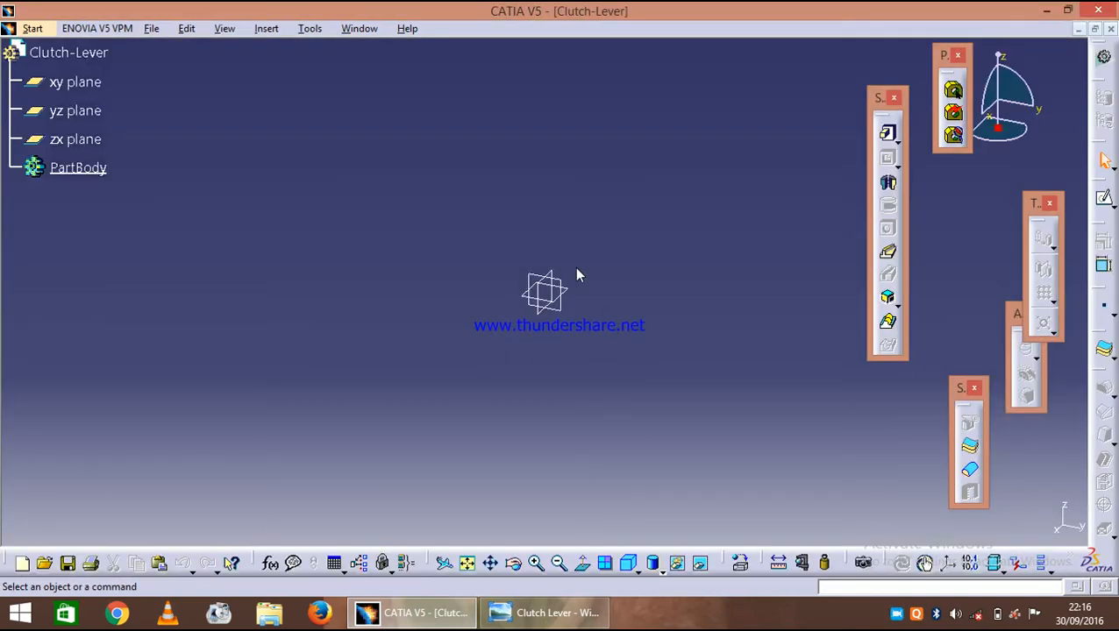
click(74, 84)
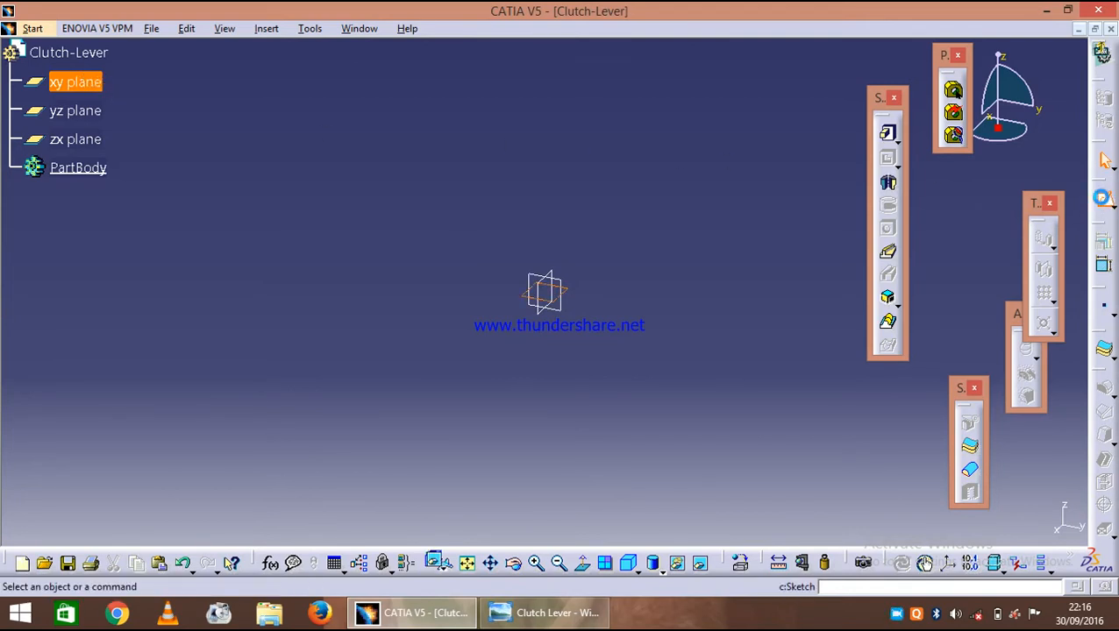
click(543, 610)
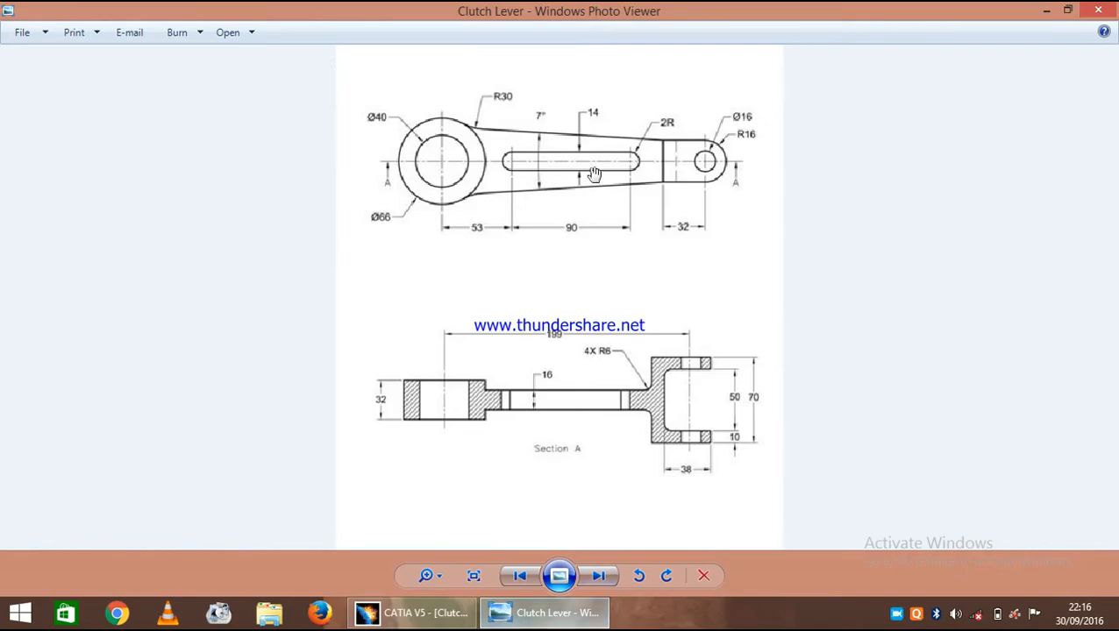
mouse_move(721, 143)
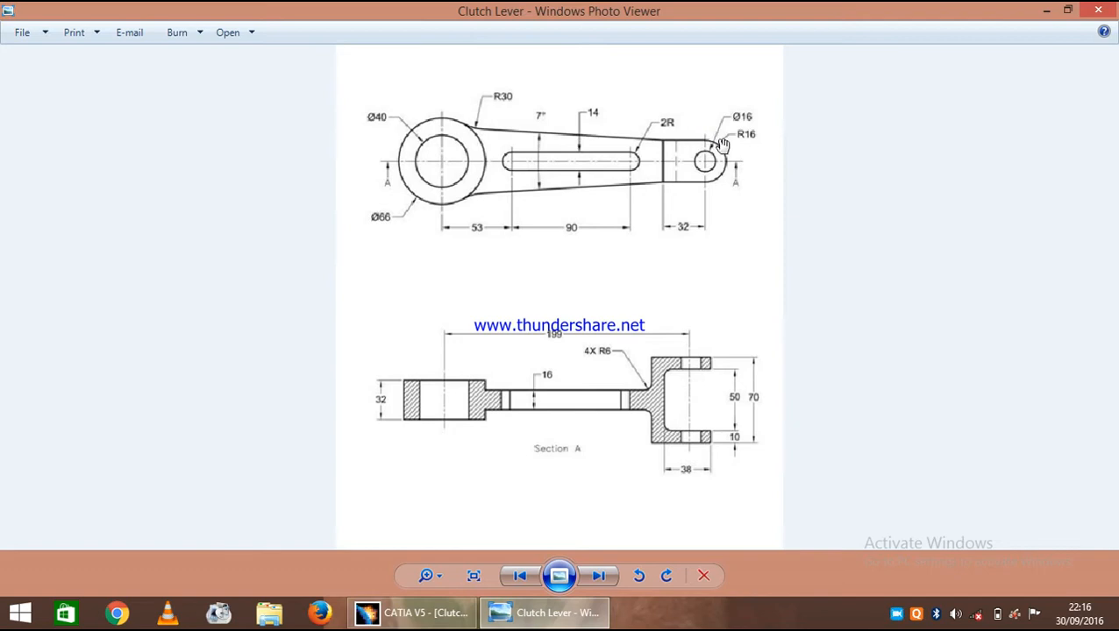
mouse_move(715, 183)
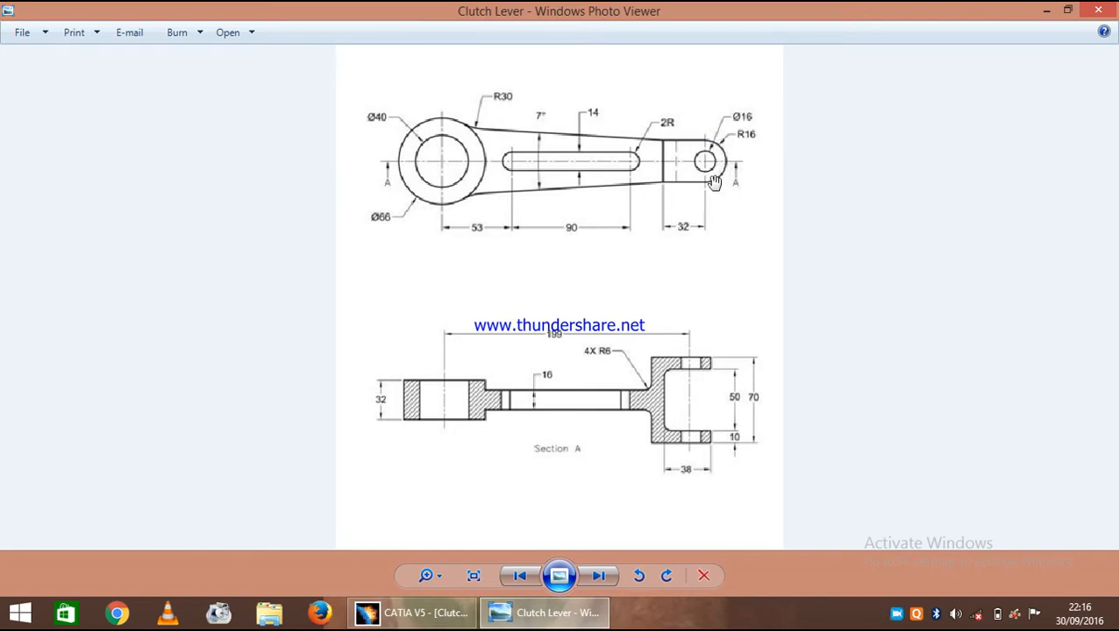
mouse_move(666, 146)
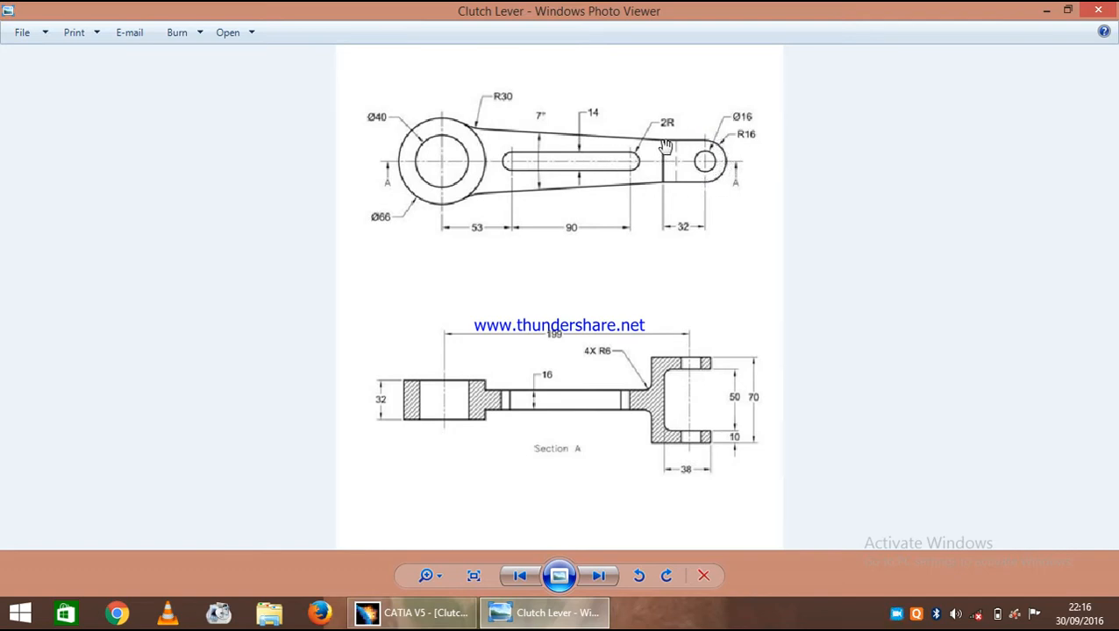
mouse_move(705, 200)
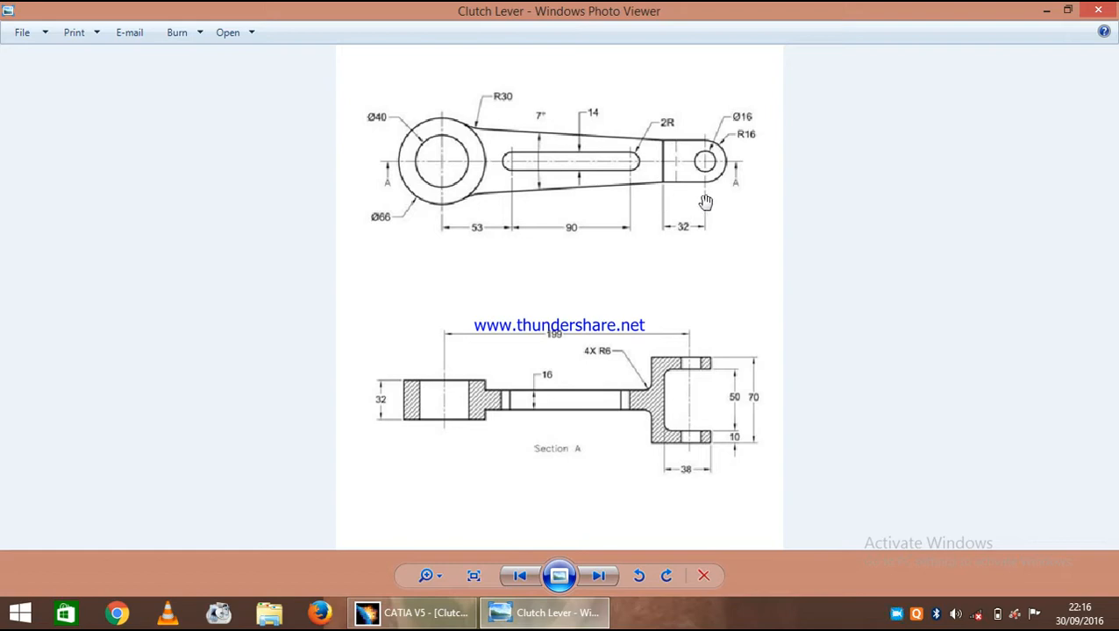
mouse_move(681, 449)
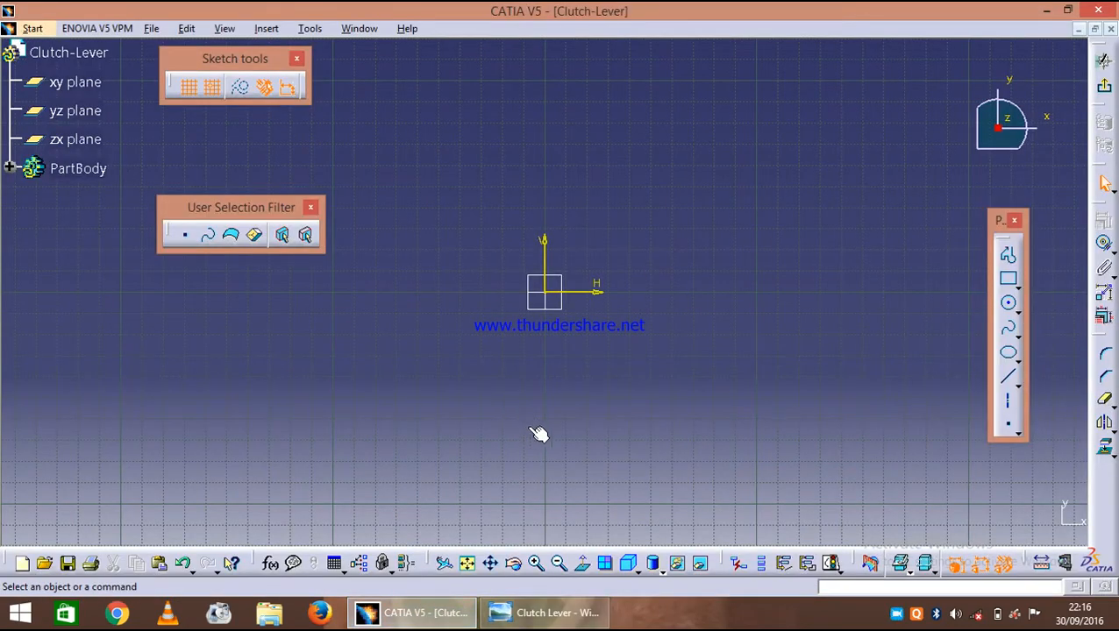
mouse_move(1010, 281)
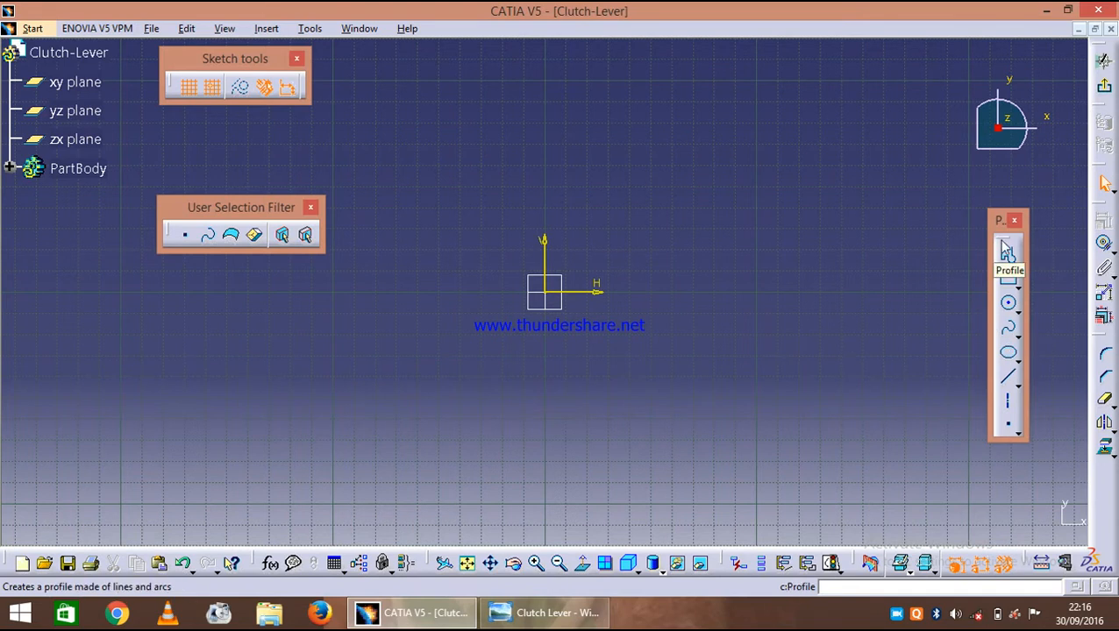
Draw the fork-end outline from H 0, V -16 with Profile, Rectangle and Circle tools.
click(1005, 253)
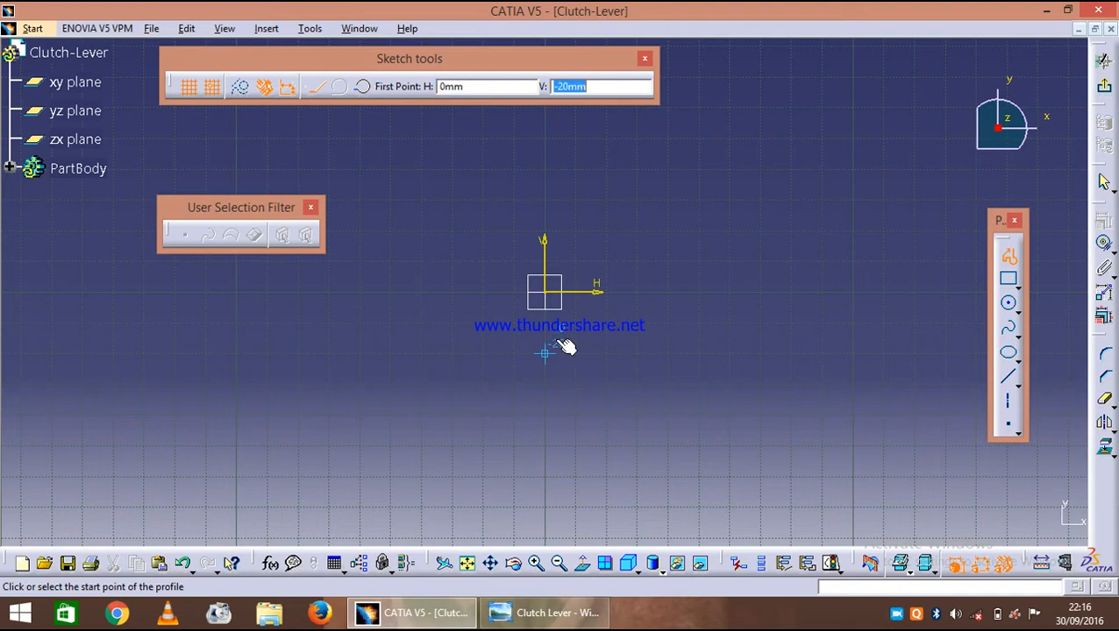
text(-16)
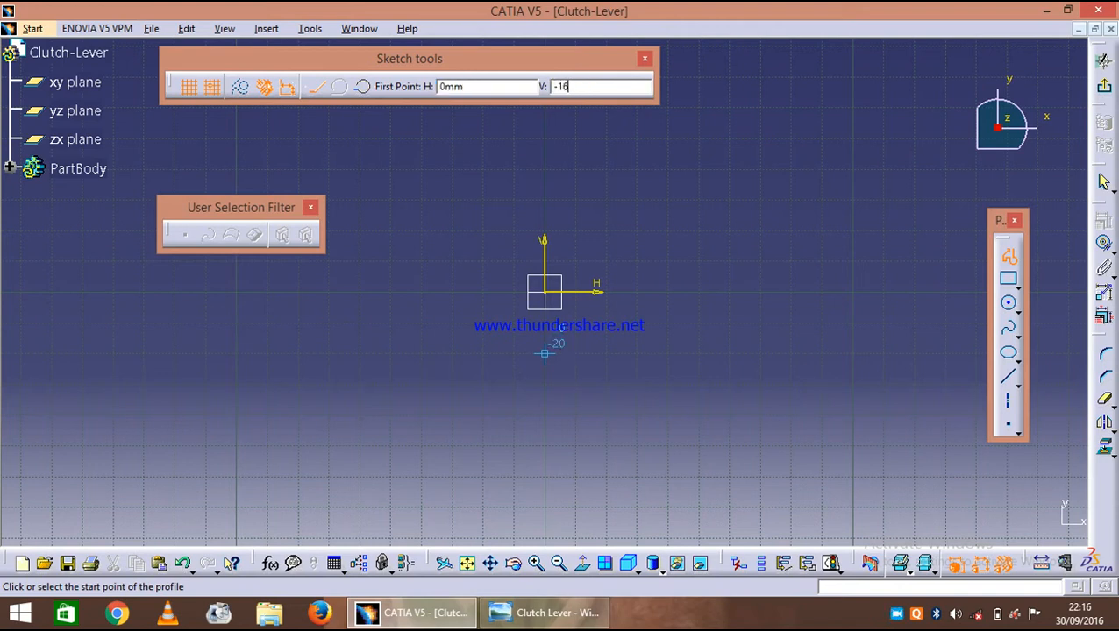
click(544, 354)
text(32)
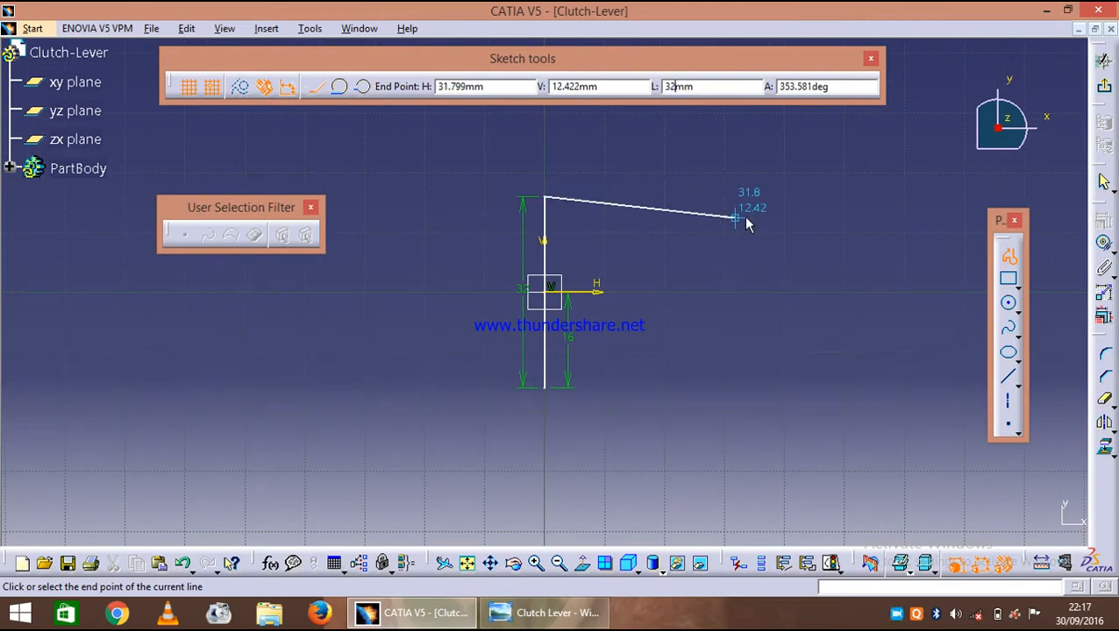
click(733, 292)
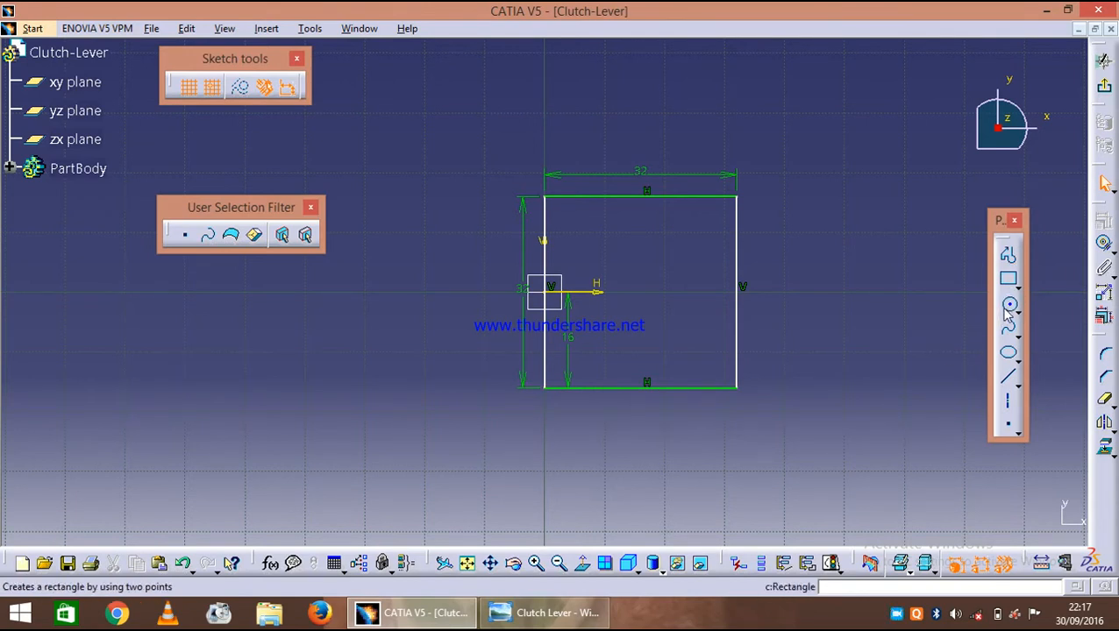
click(1008, 304)
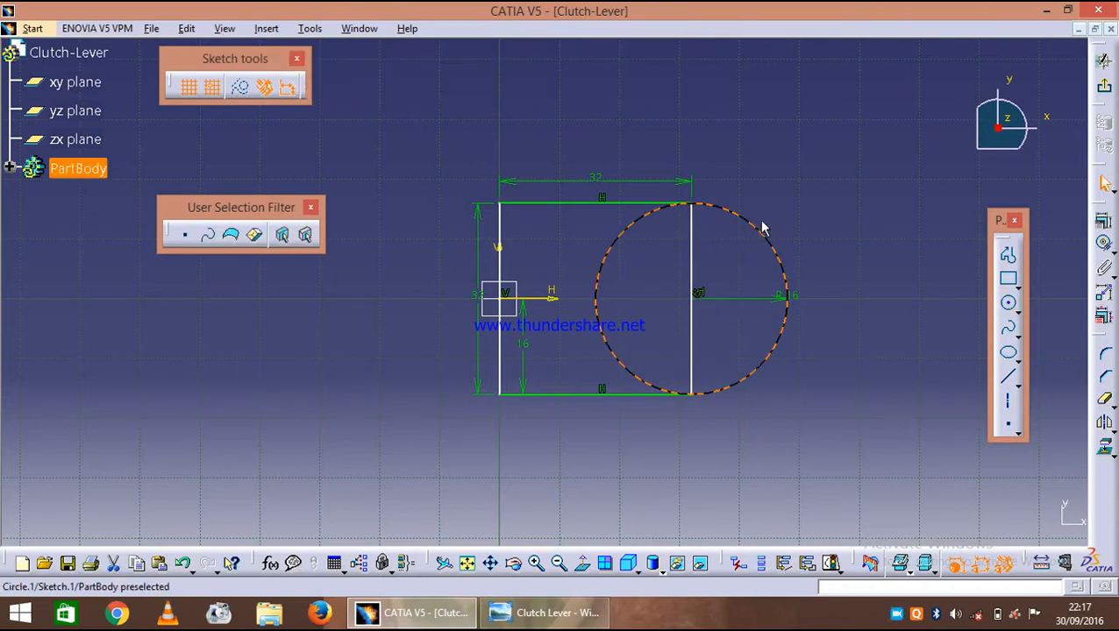
click(1007, 304)
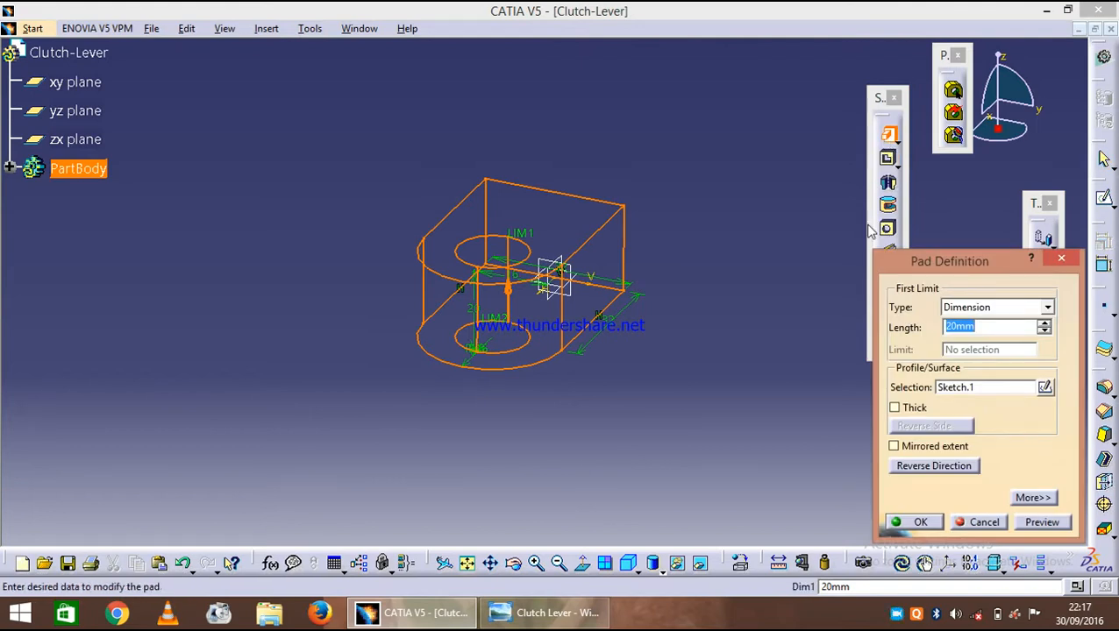
Pad Sketch.1 to a 35 mm thick block and start a sketch on its face.
text(35)
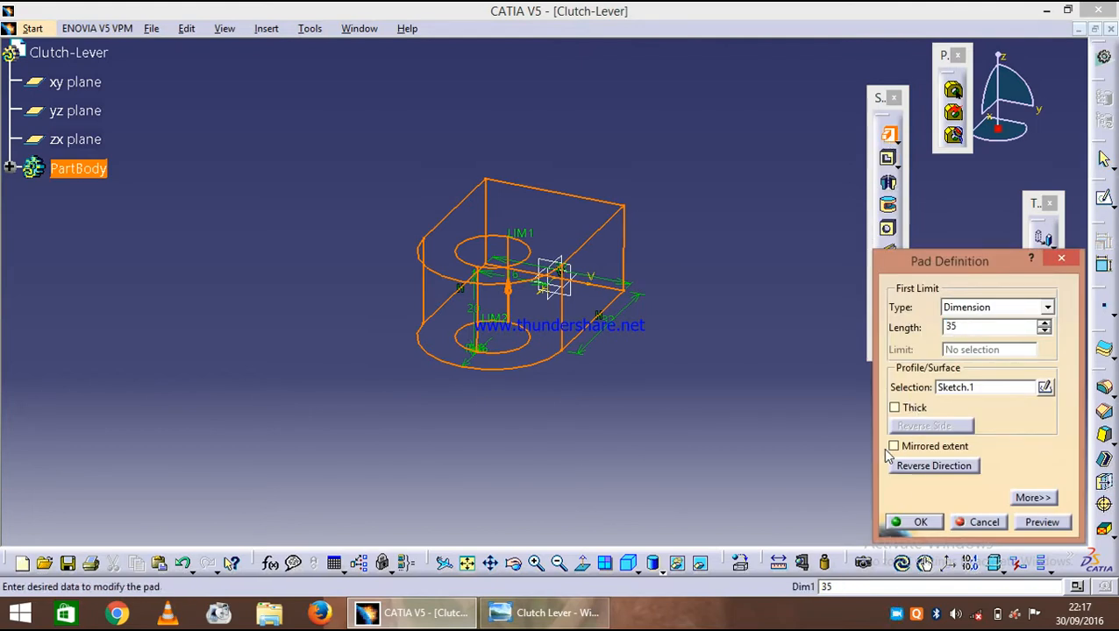
click(912, 522)
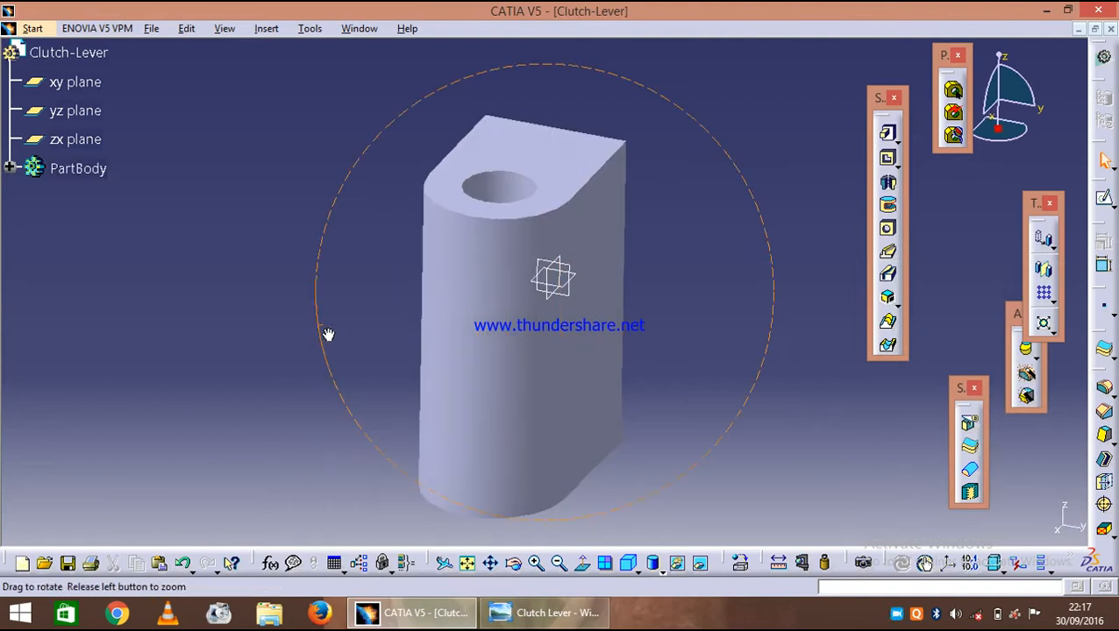
click(70, 140)
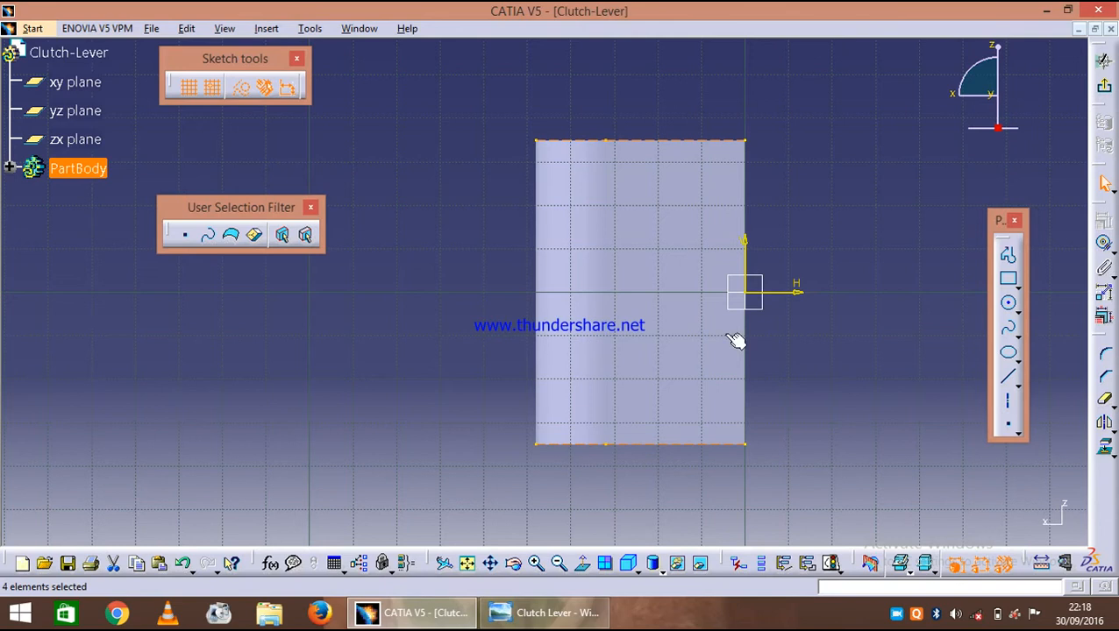
mouse_move(705, 372)
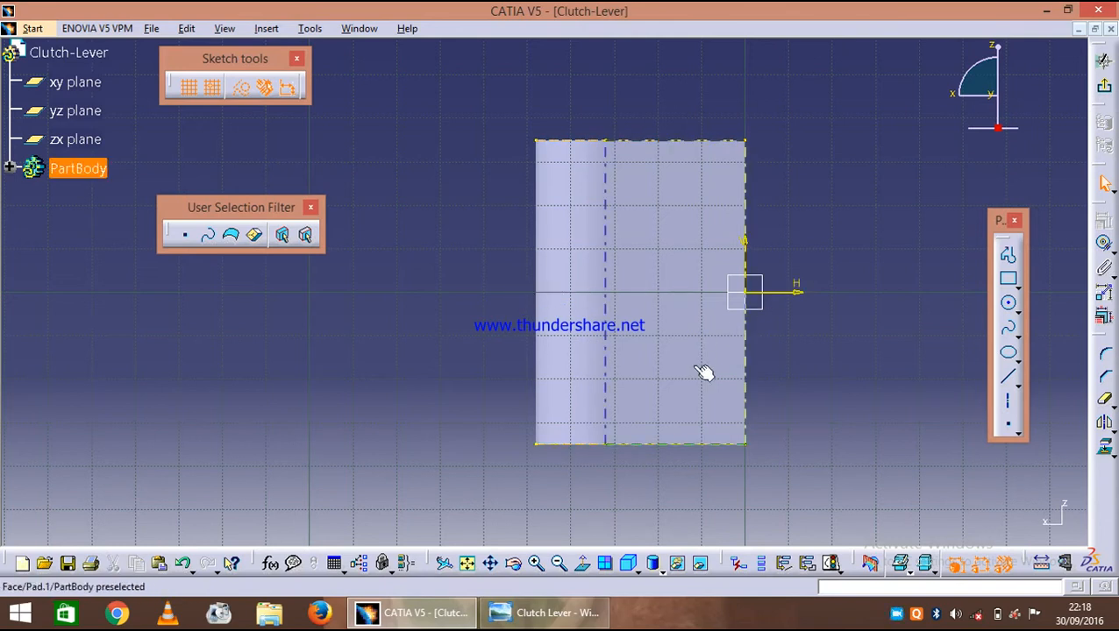
Draw the 50 mm rectangular cut-out and dimension its height and top-edge offset.
click(1009, 282)
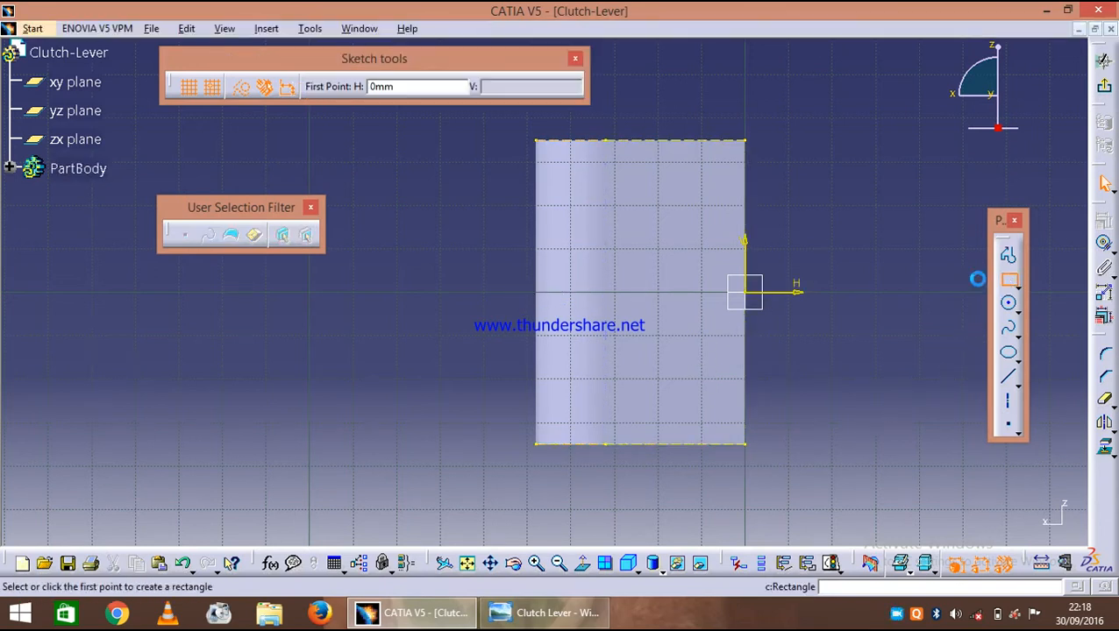
mouse_move(350, 209)
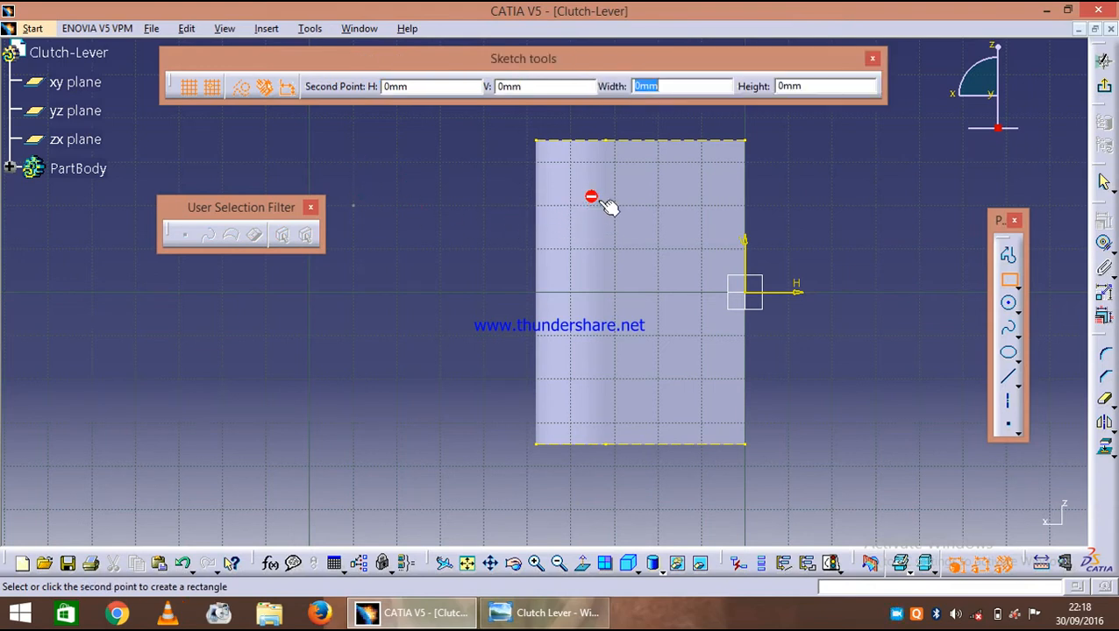
text(50)
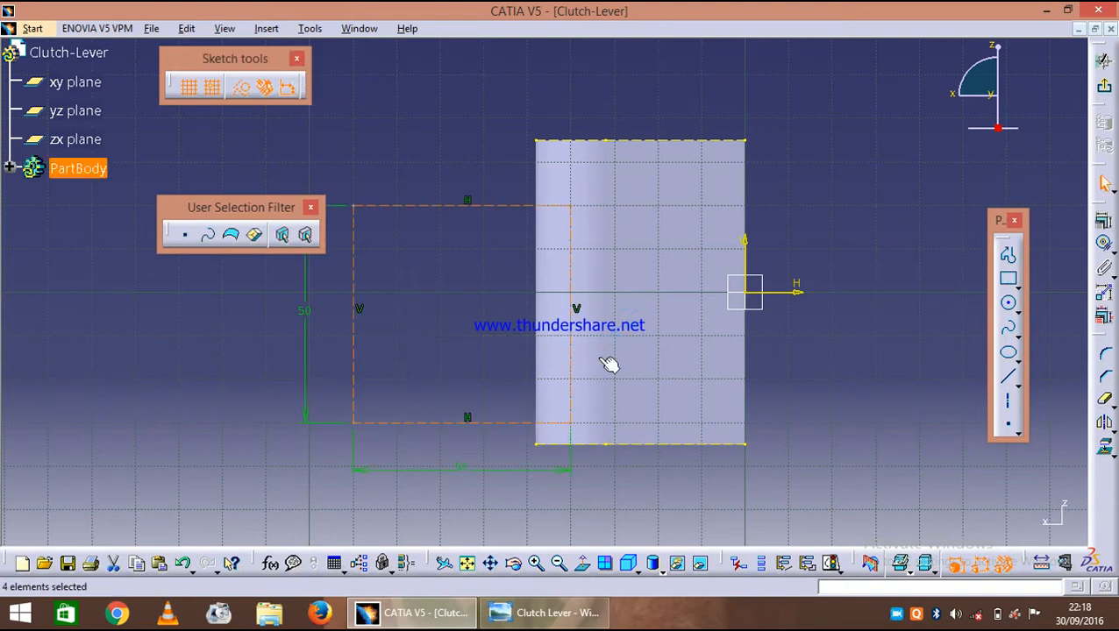
mouse_move(251, 88)
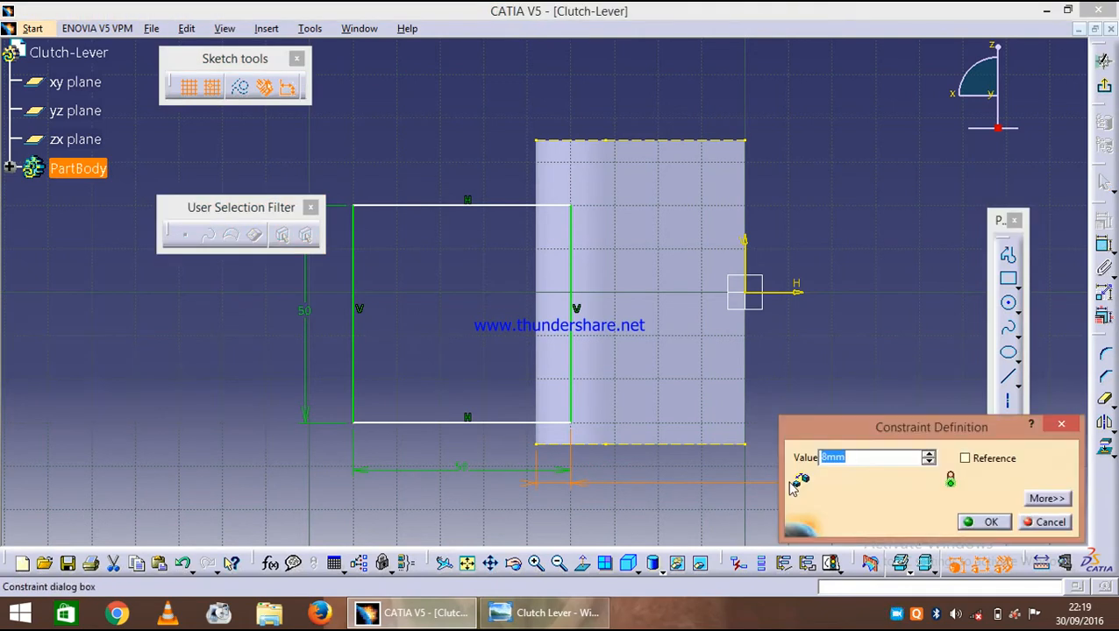
click(989, 521)
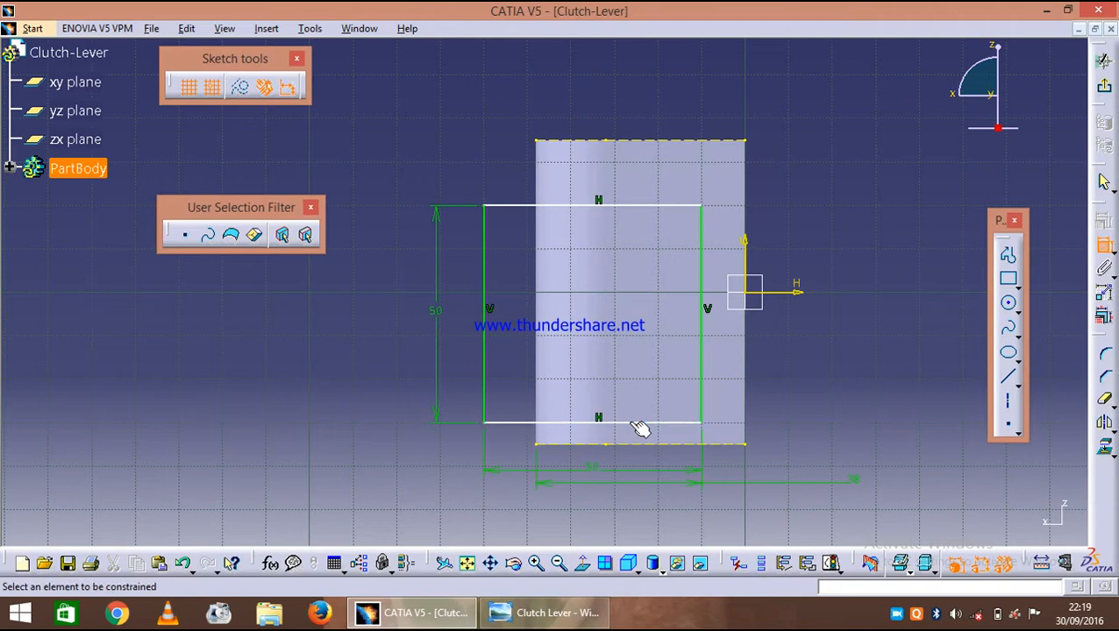
mouse_move(642, 214)
text(1)
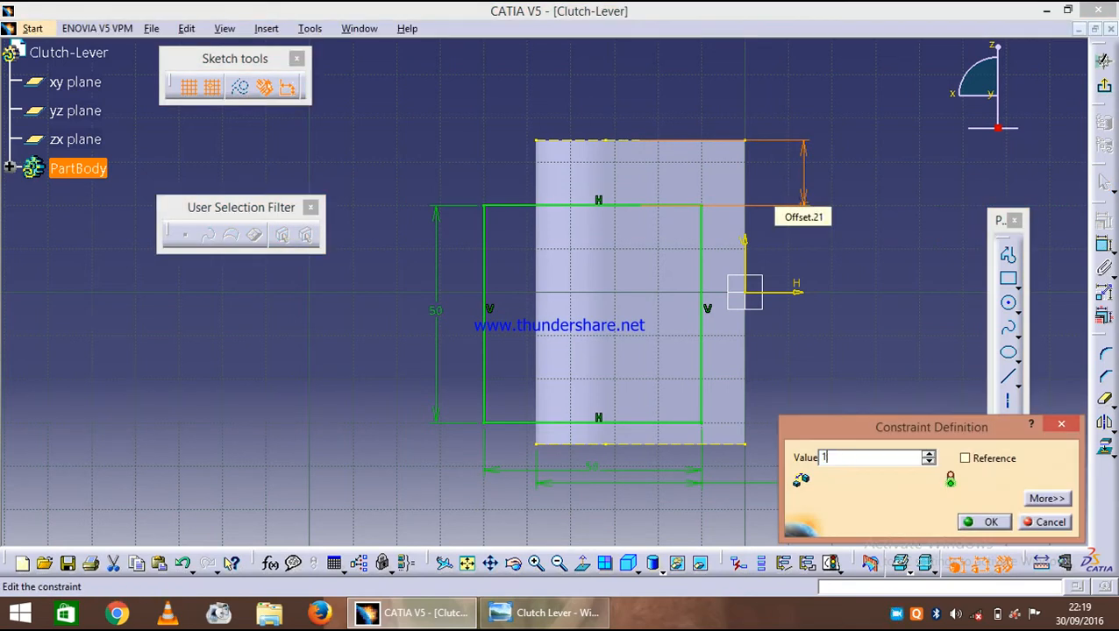
click(982, 523)
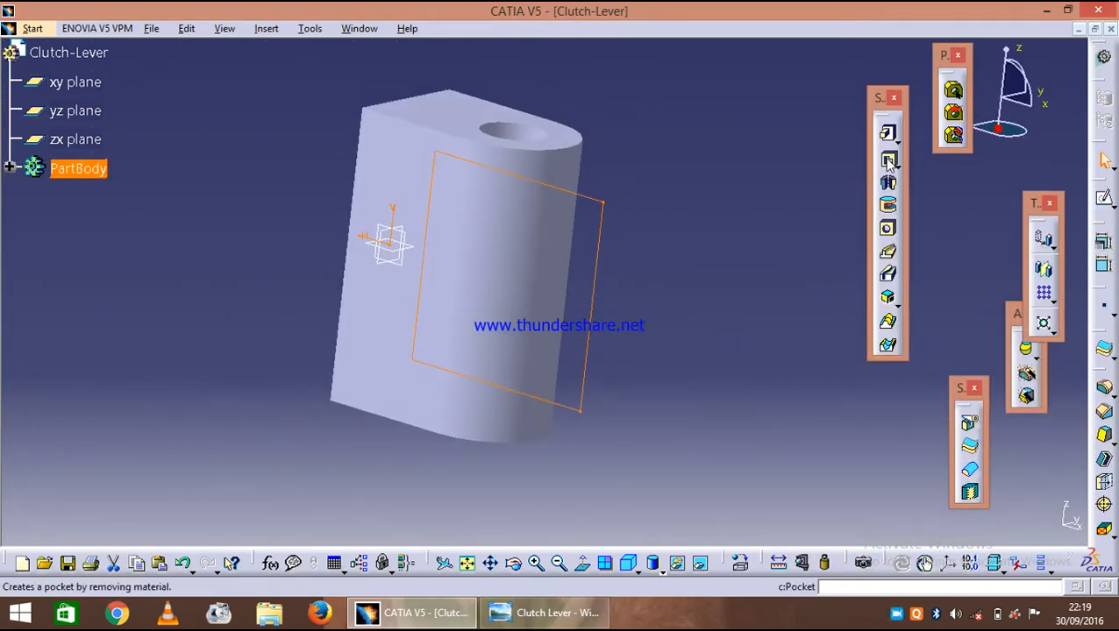
Pocket Sketch.2 35 mm mirrored through the block, leaving the C-shaped fork.
click(886, 159)
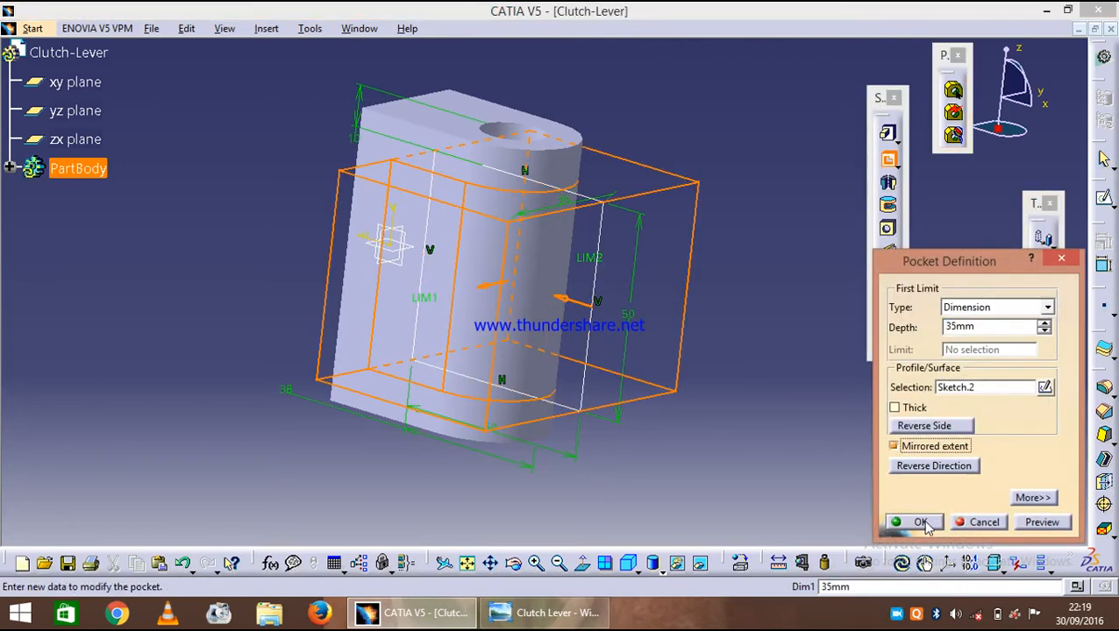
click(918, 523)
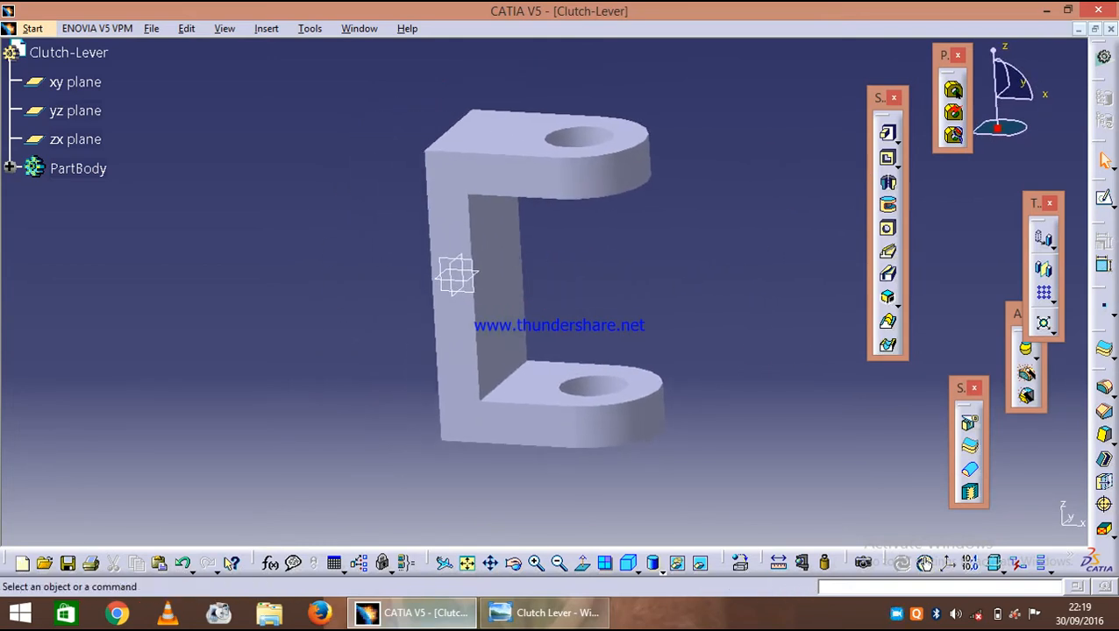
Bring up the Clutch Lever reference drawing in Photo Viewer.
click(542, 612)
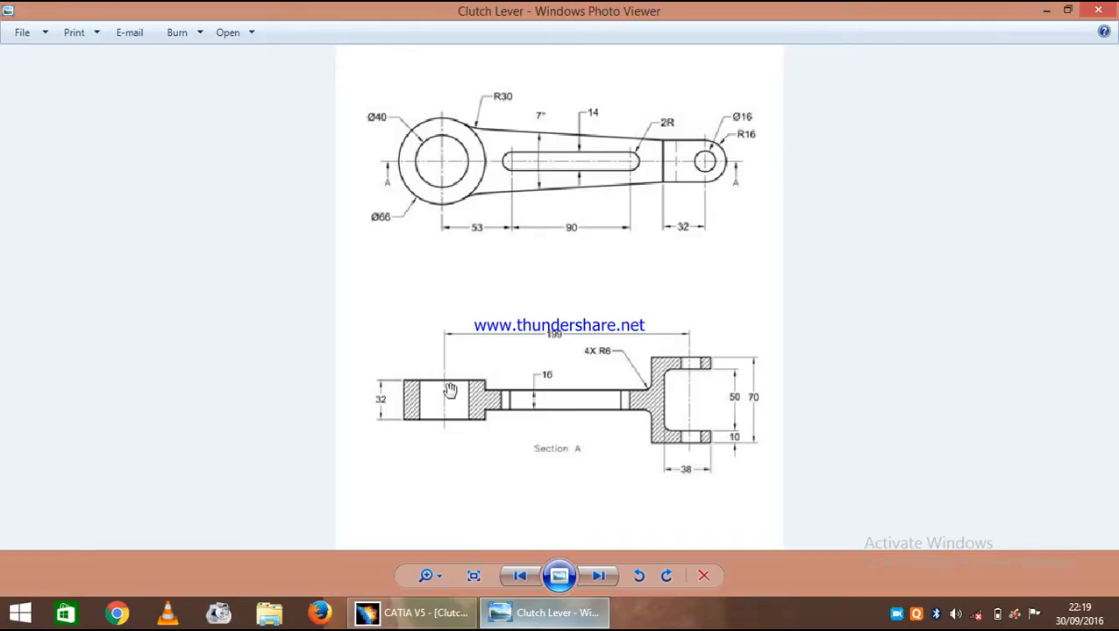
mouse_move(486, 116)
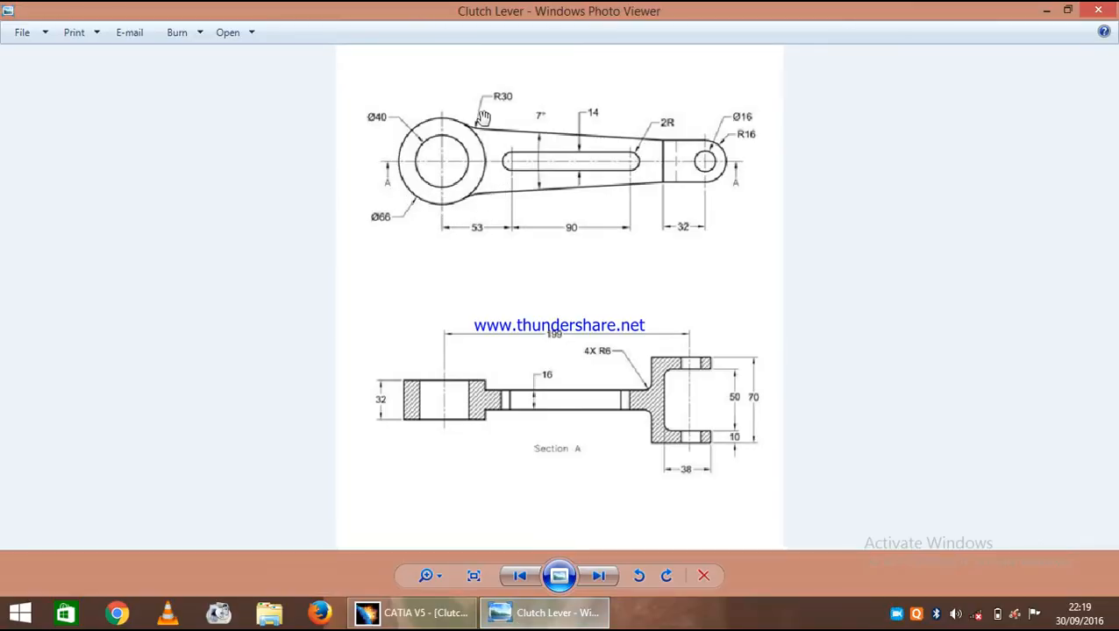
mouse_move(448, 137)
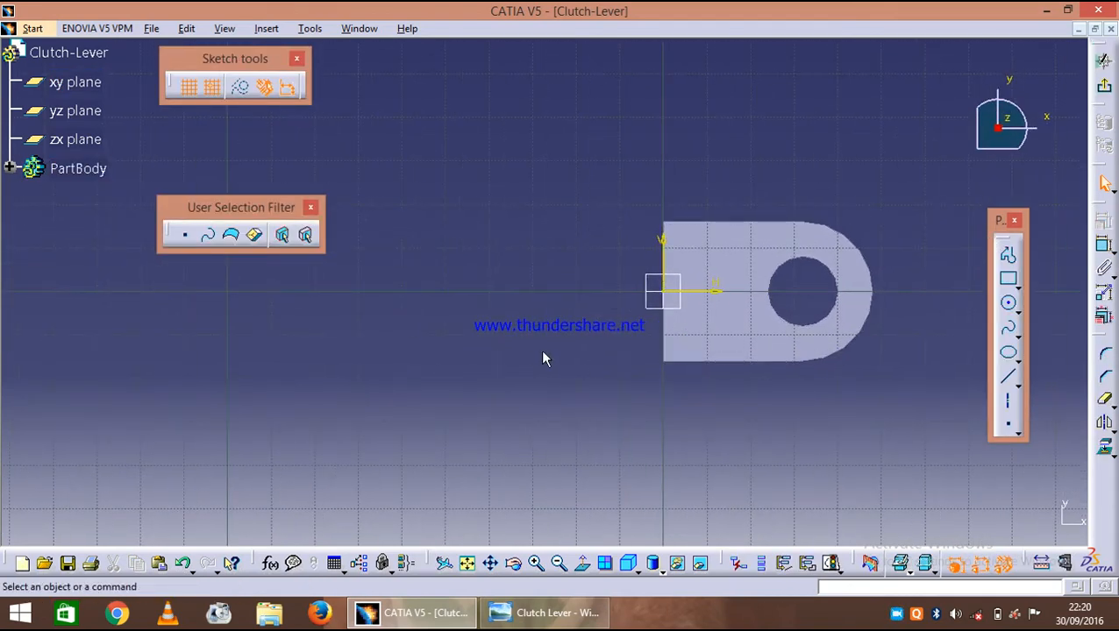
Draw two concentric boss circles left of the fork with the entered radii.
drag(543, 357, 649, 411)
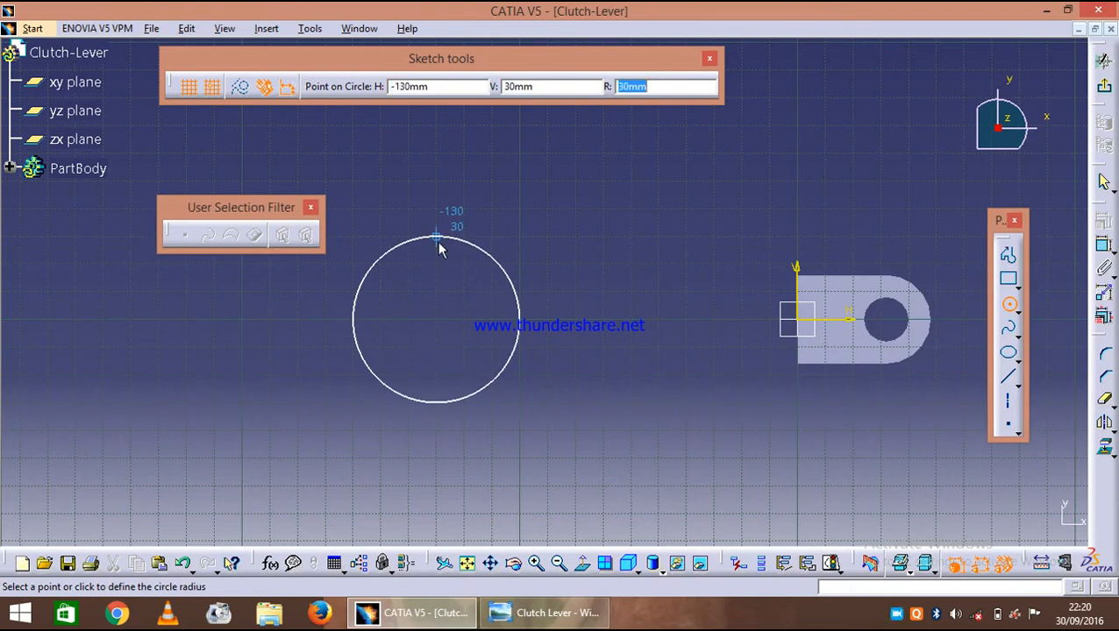
text(66)
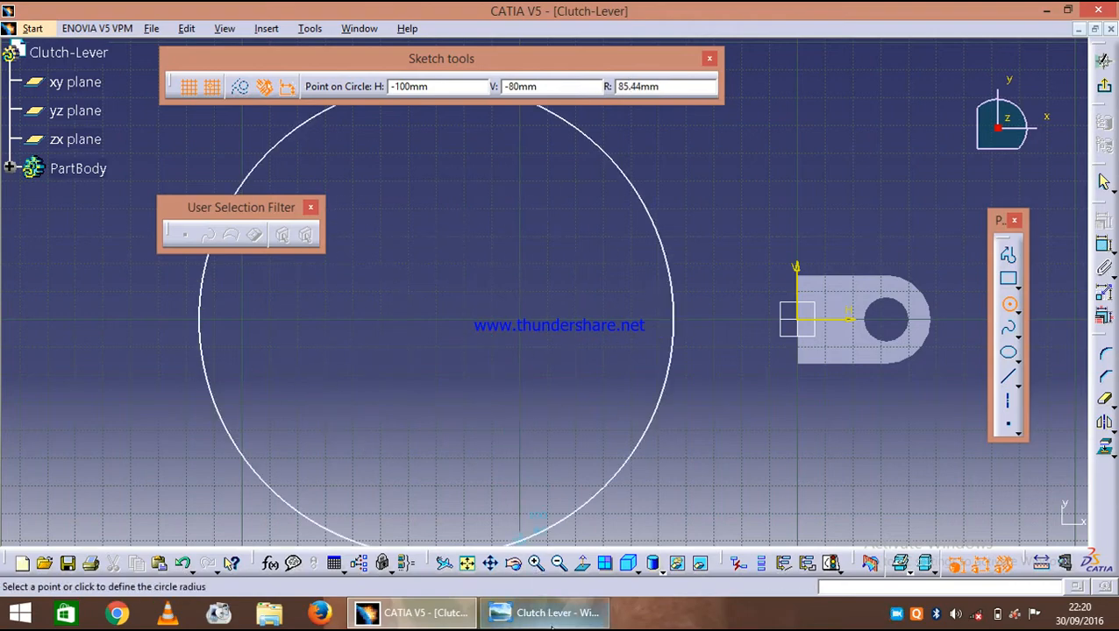
mouse_move(540, 512)
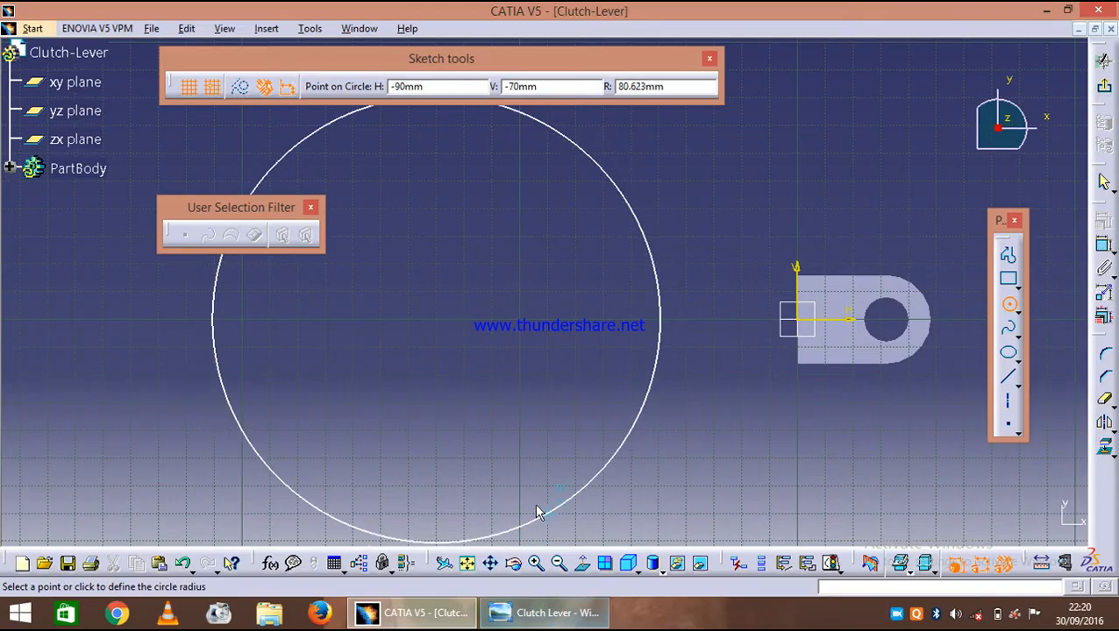
mouse_move(540, 442)
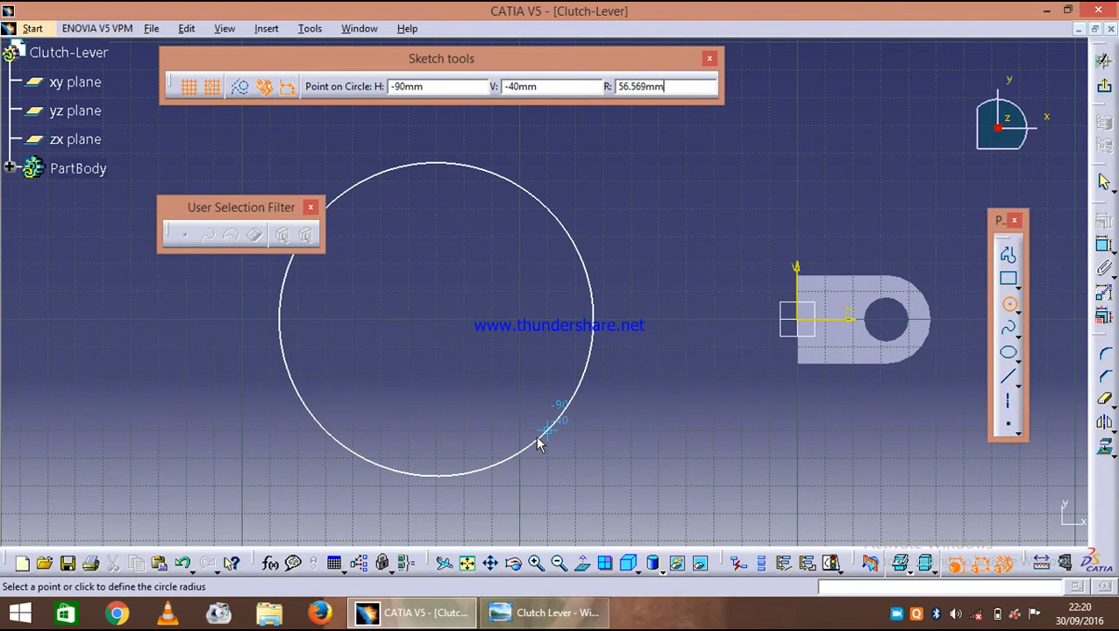
text(3)
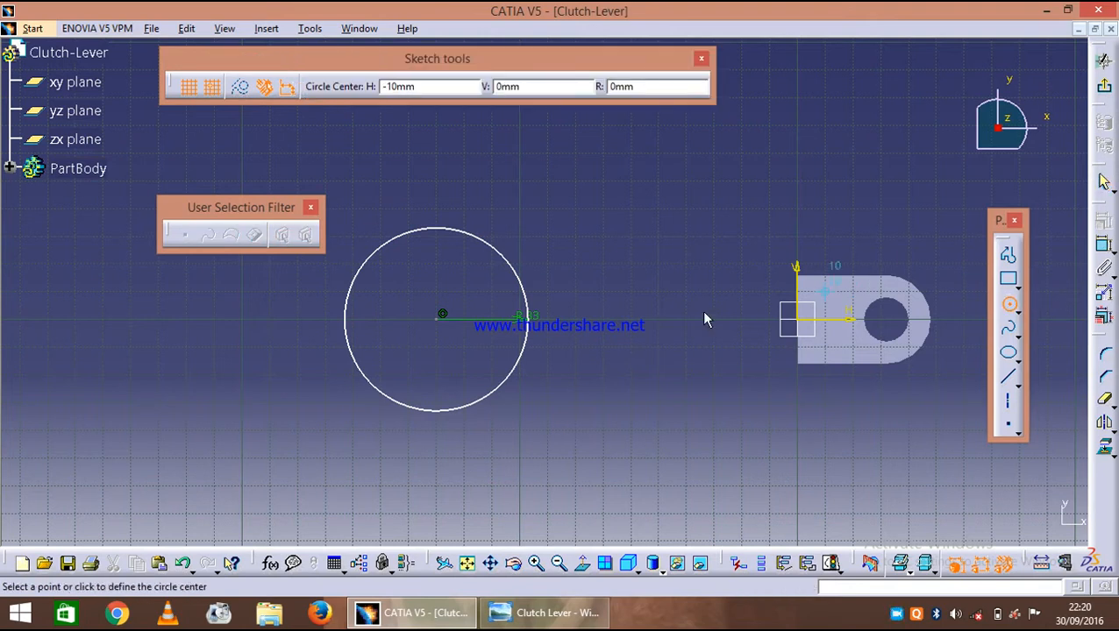
click(426, 267)
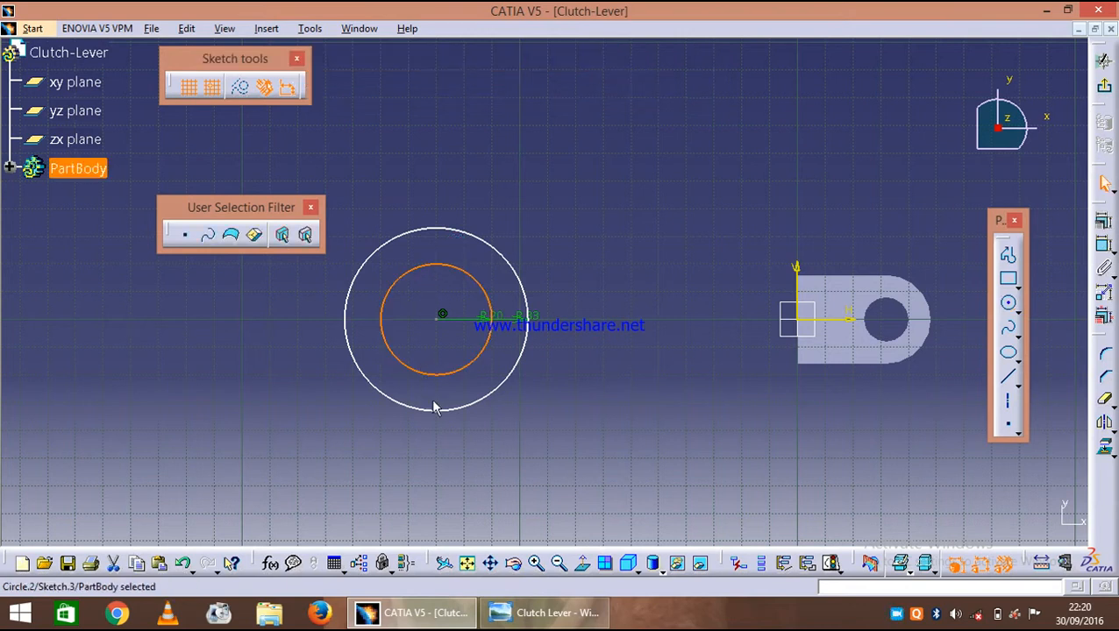
Constrain the boss circle centre 199 mm from the fork hole centre.
click(548, 612)
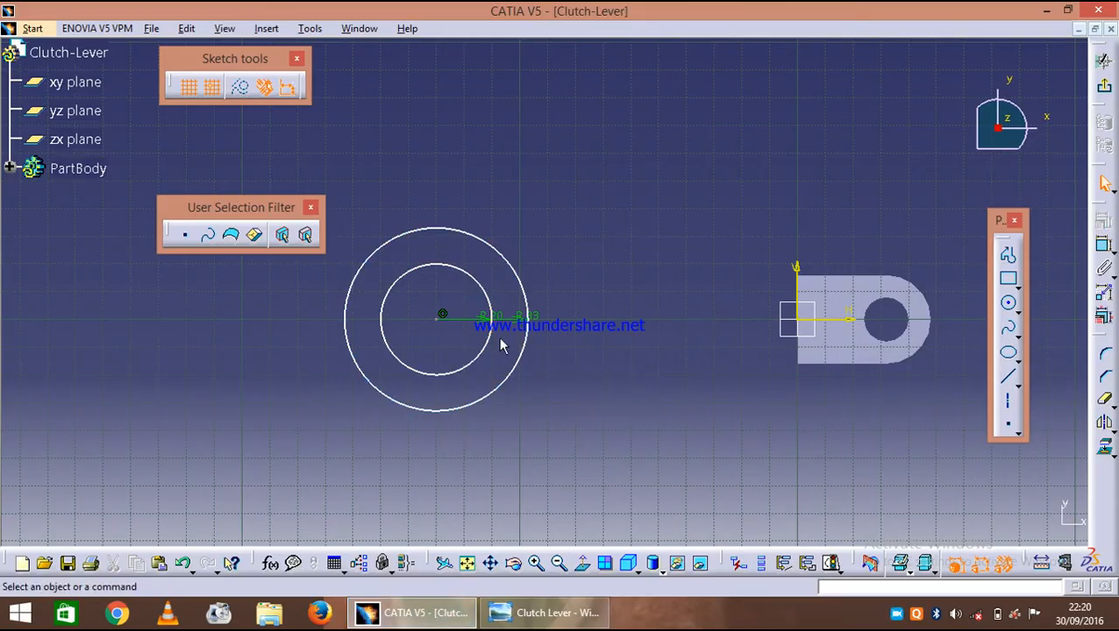
mouse_move(897, 319)
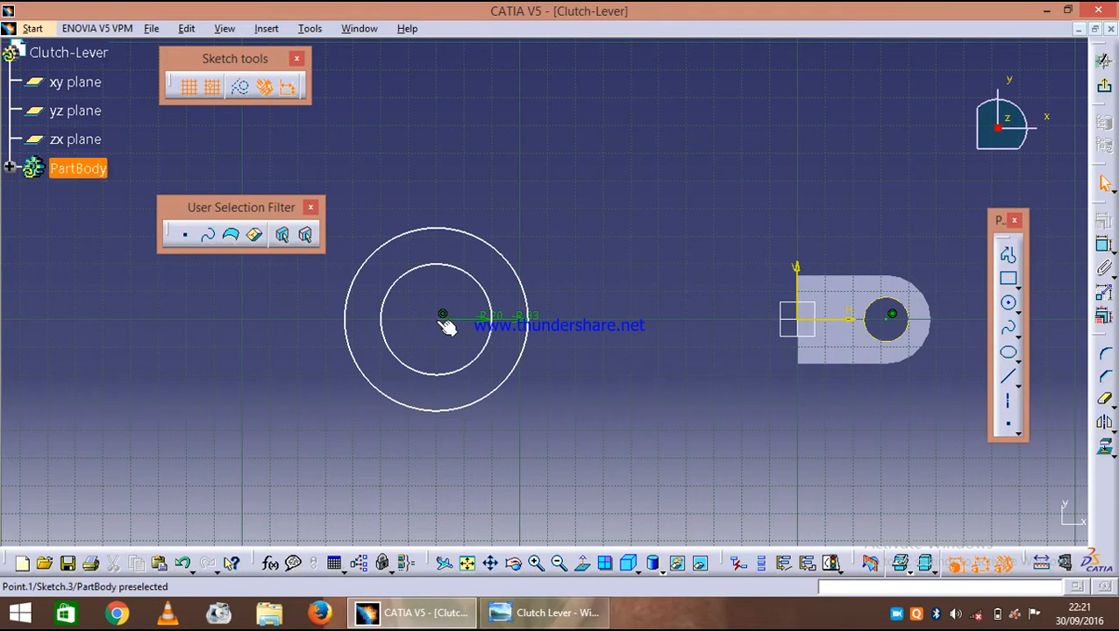
click(887, 316)
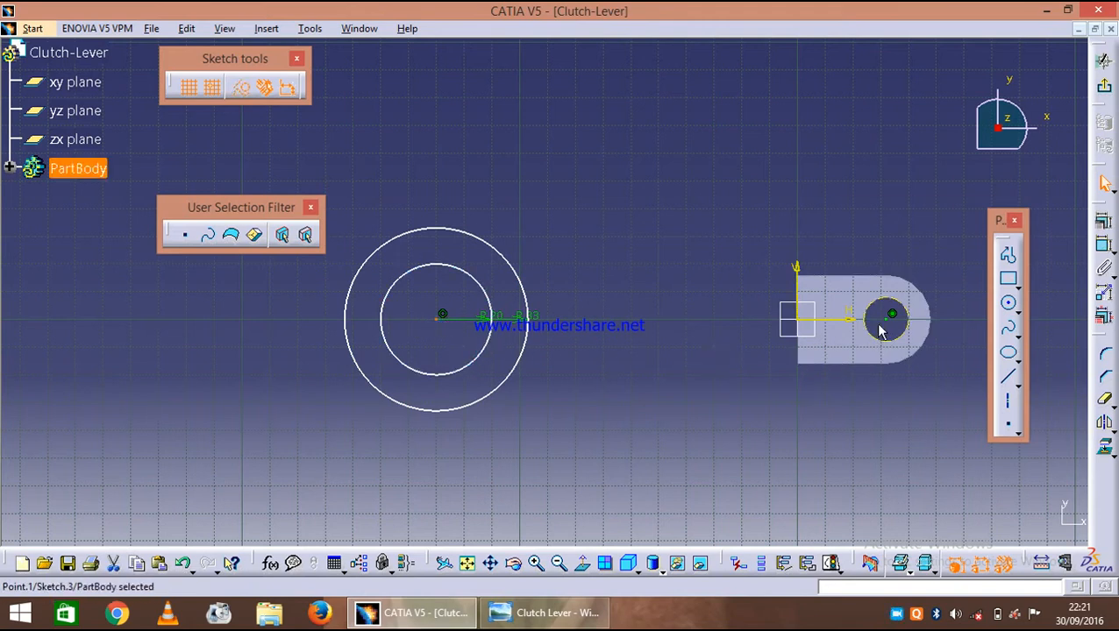
click(888, 316)
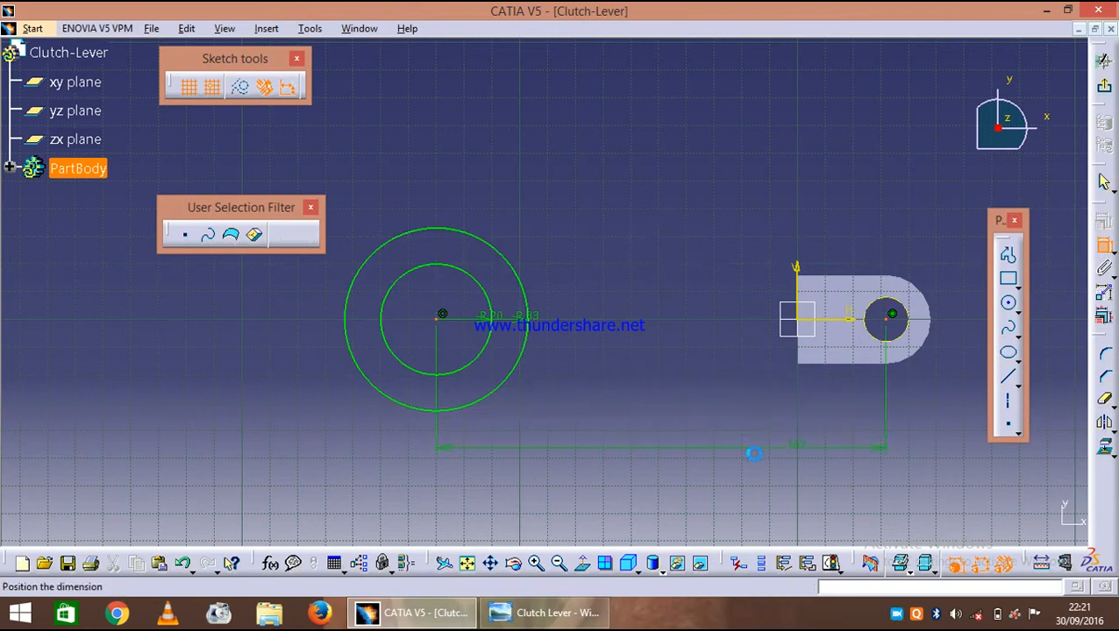
click(755, 453)
text(199)
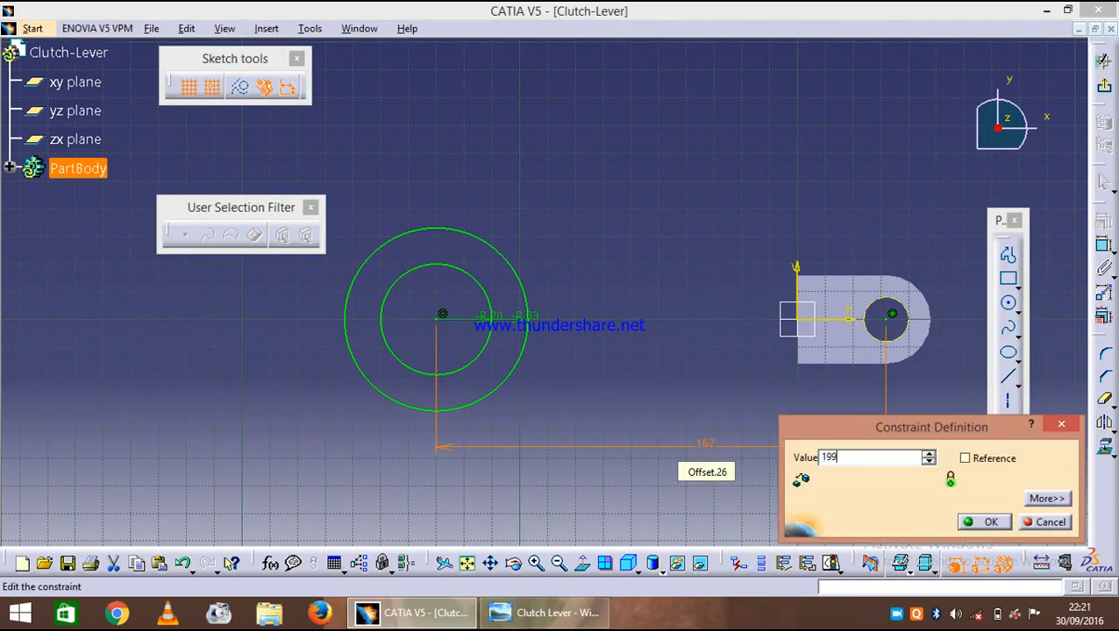
click(982, 521)
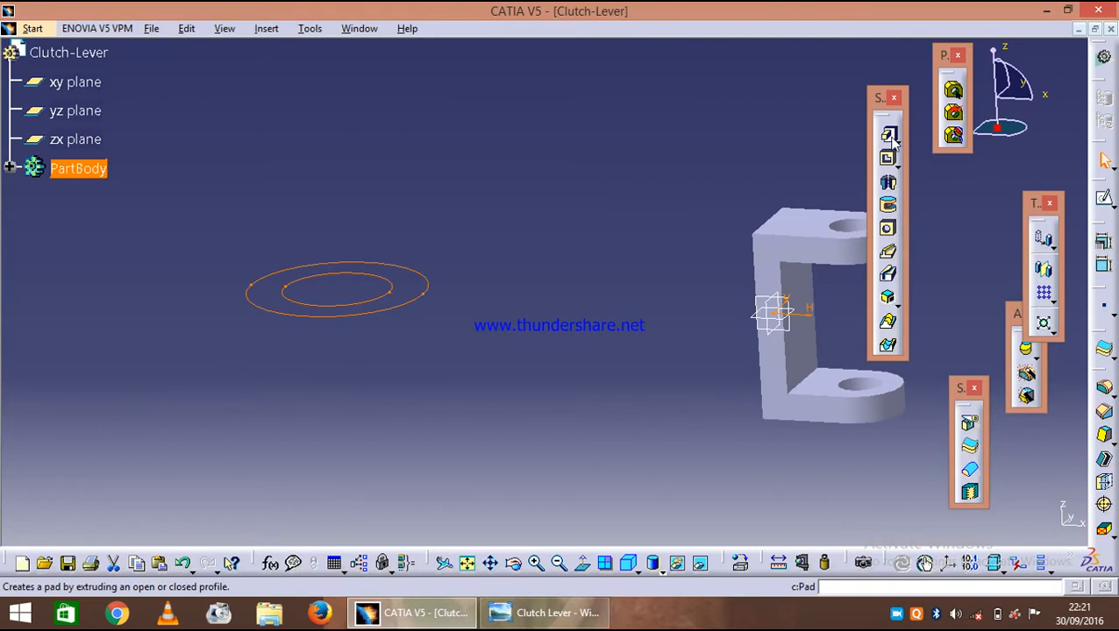
Pad Sketch.3 into a 16 mm mirrored ring boss, then return to the drawing.
click(888, 133)
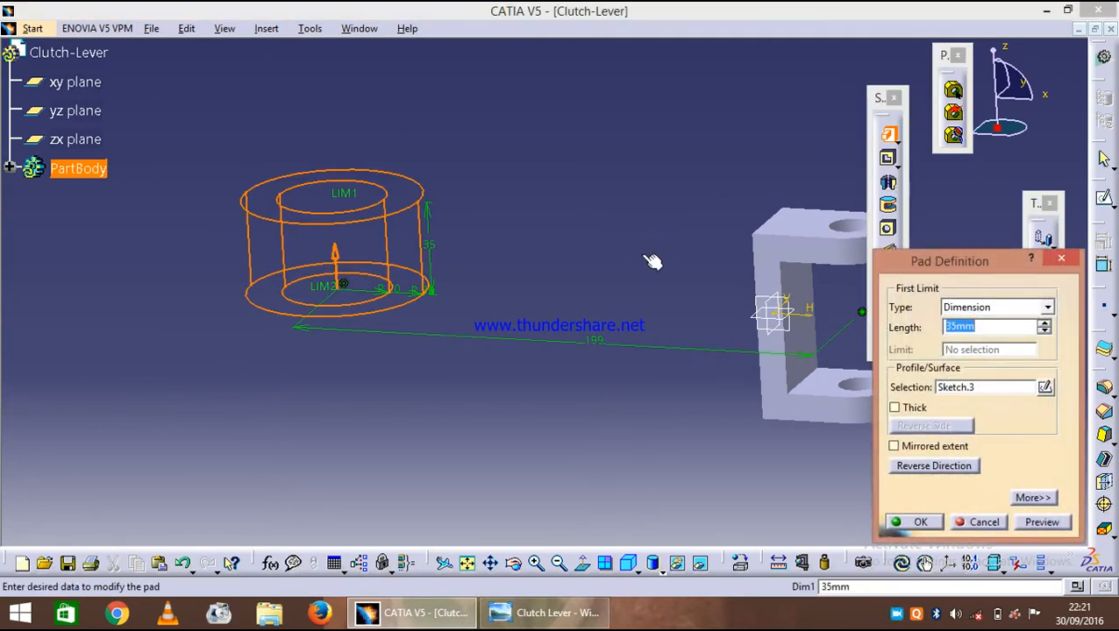
text(16)
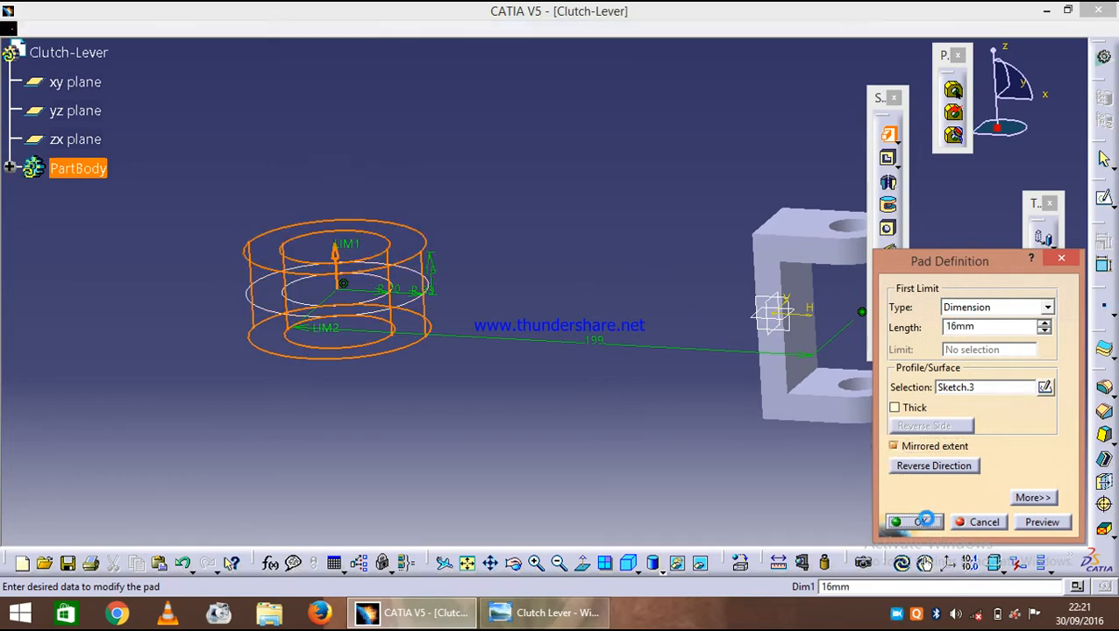
click(920, 523)
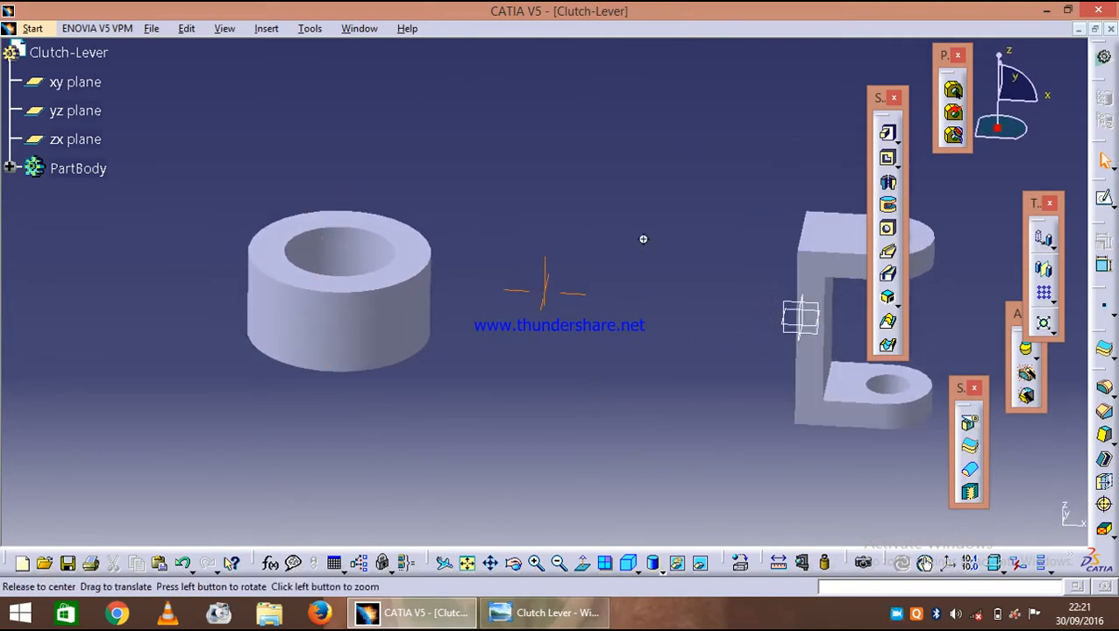
click(543, 612)
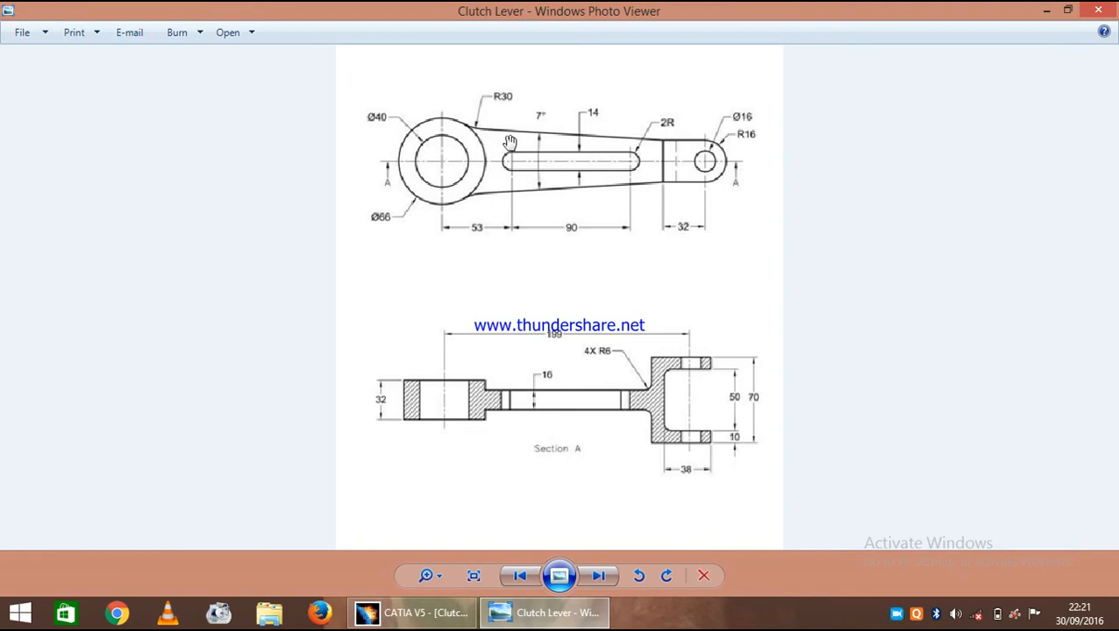
mouse_move(487, 502)
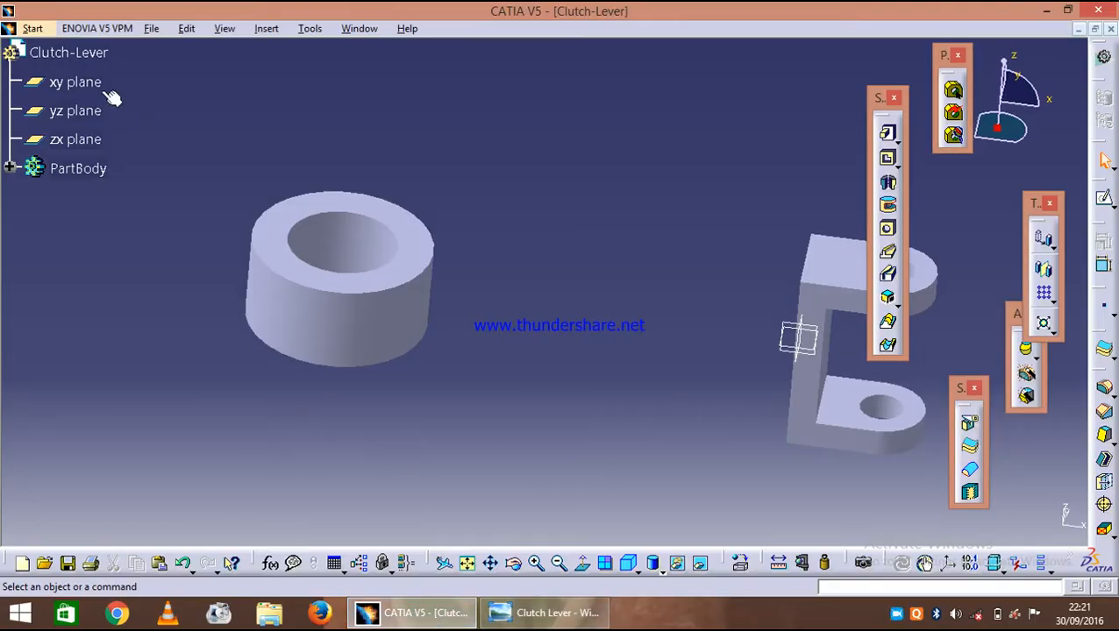
Start an xy-plane sketch and project the ring's outer edge into it.
click(70, 82)
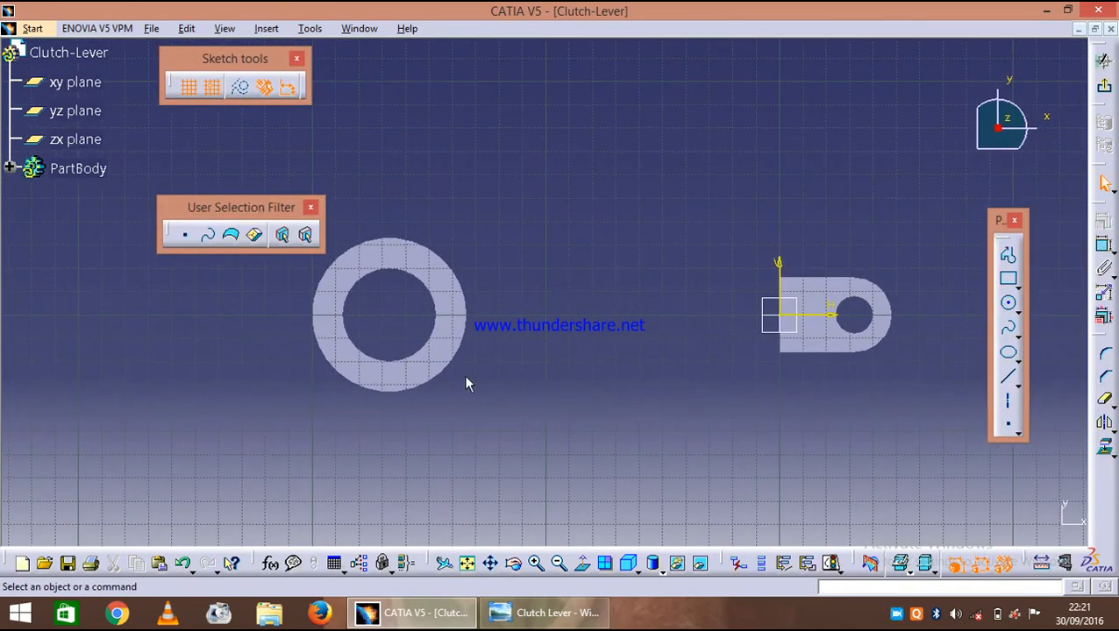
mouse_move(438, 384)
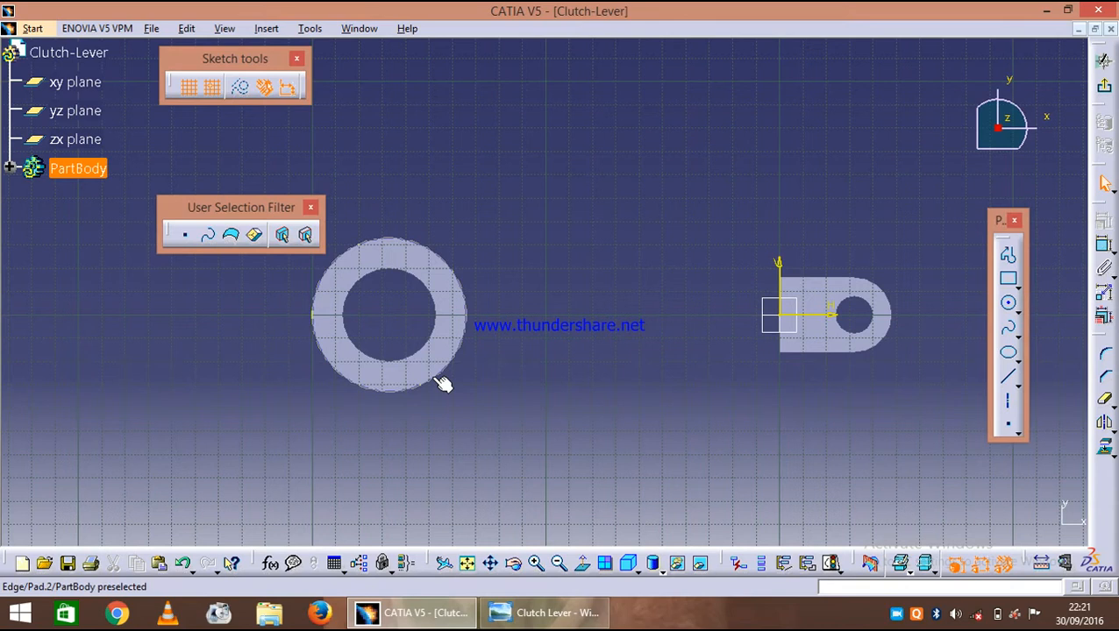
click(446, 383)
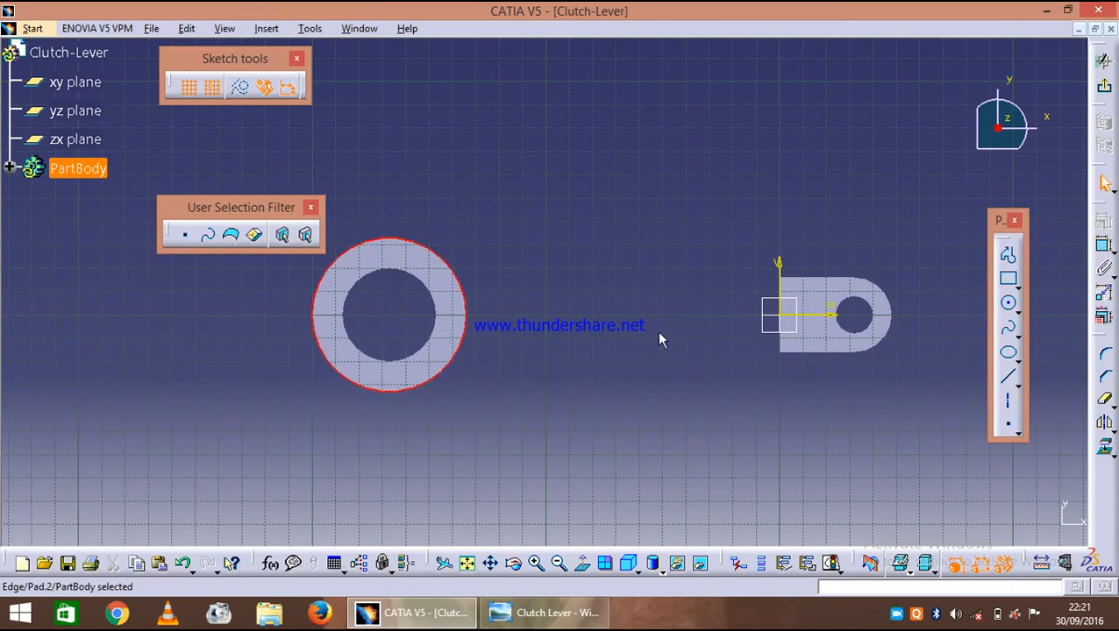
mouse_move(330, 134)
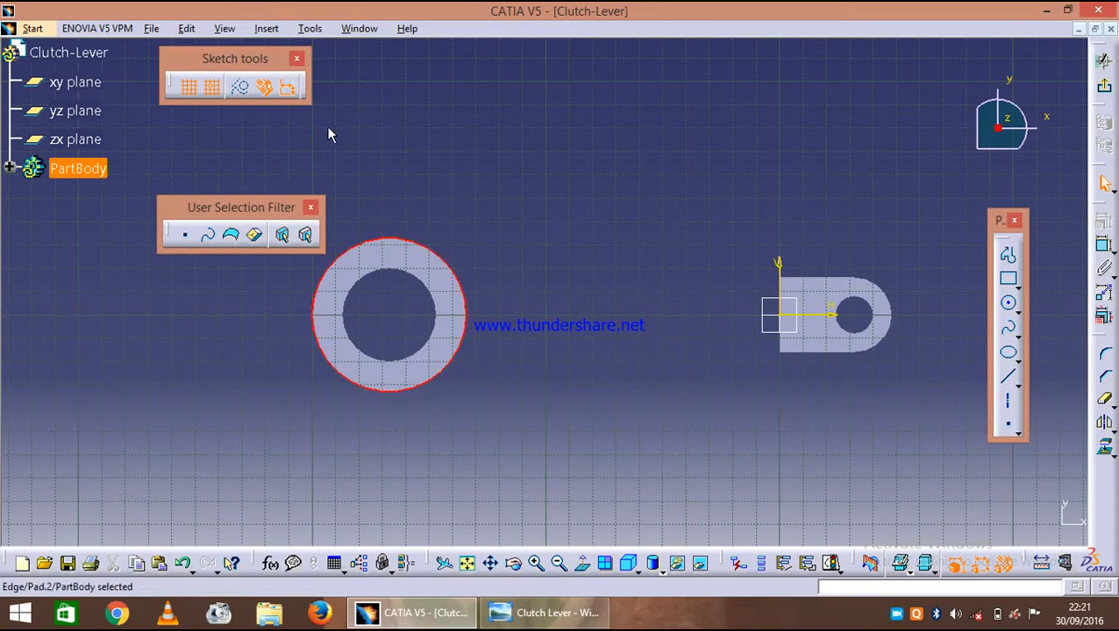
mouse_move(1105, 447)
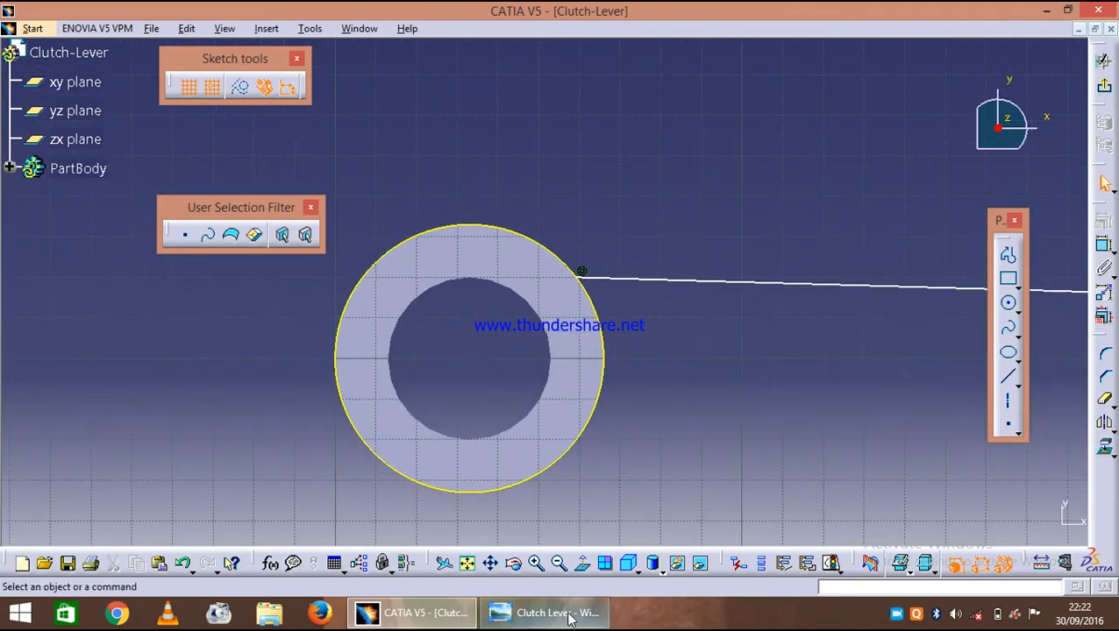
Round the corner between the ring circle and the arm line with radius 30 mm.
click(568, 612)
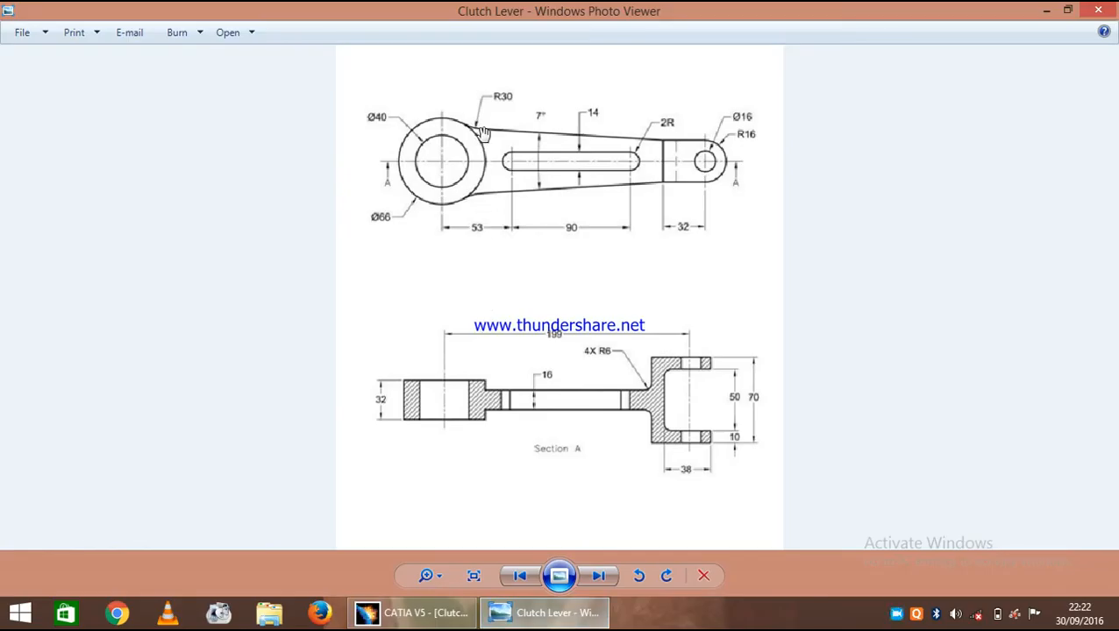
mouse_move(495, 358)
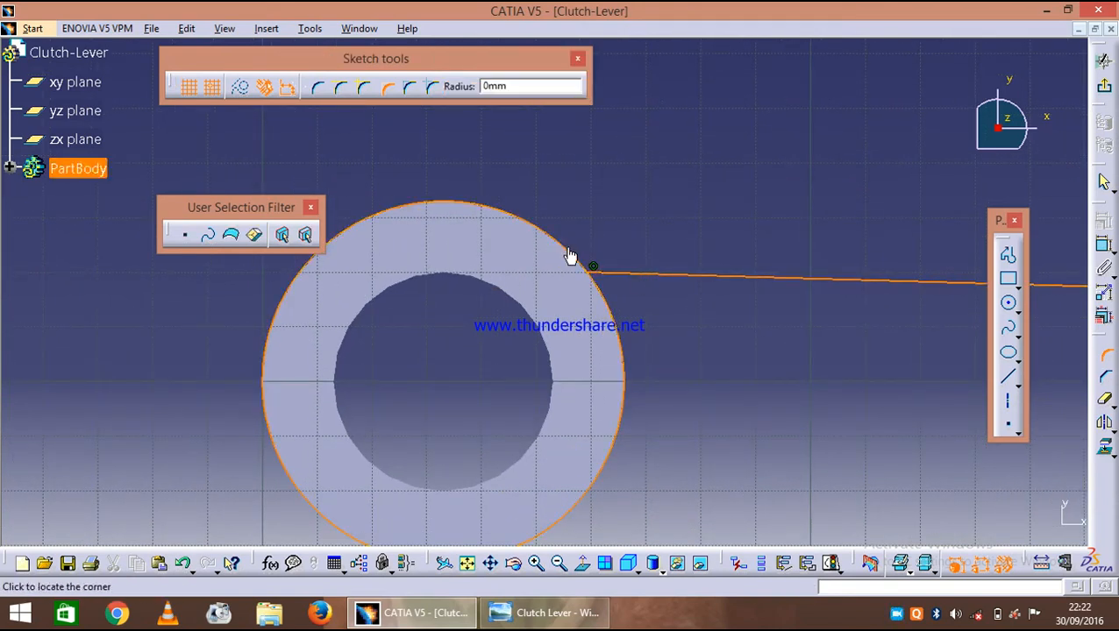
mouse_move(589, 246)
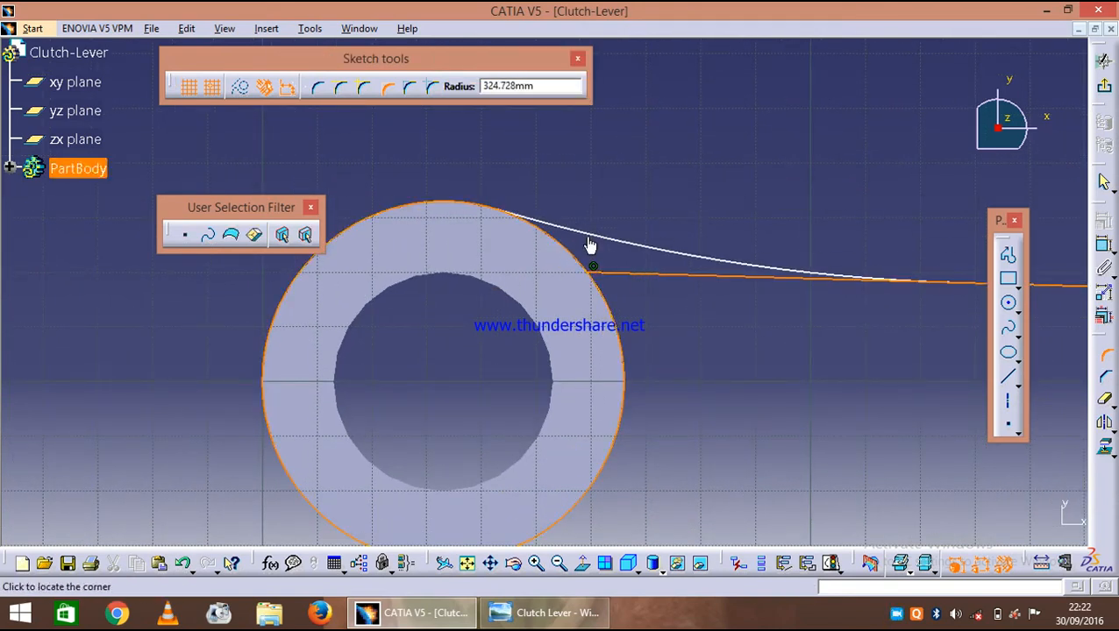
text(30)
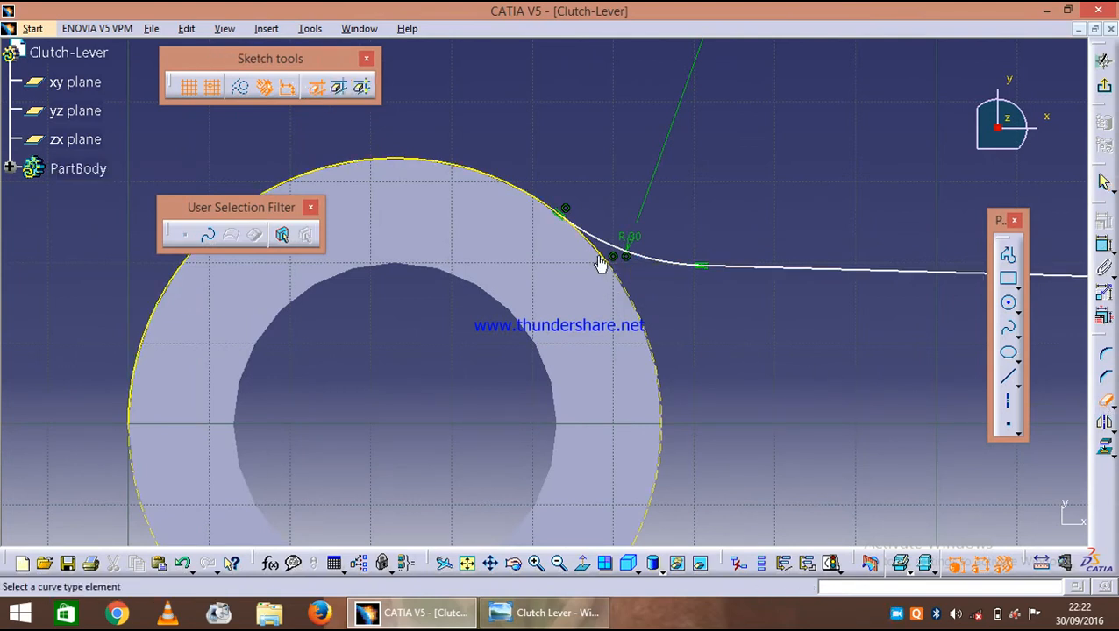
mouse_move(536, 235)
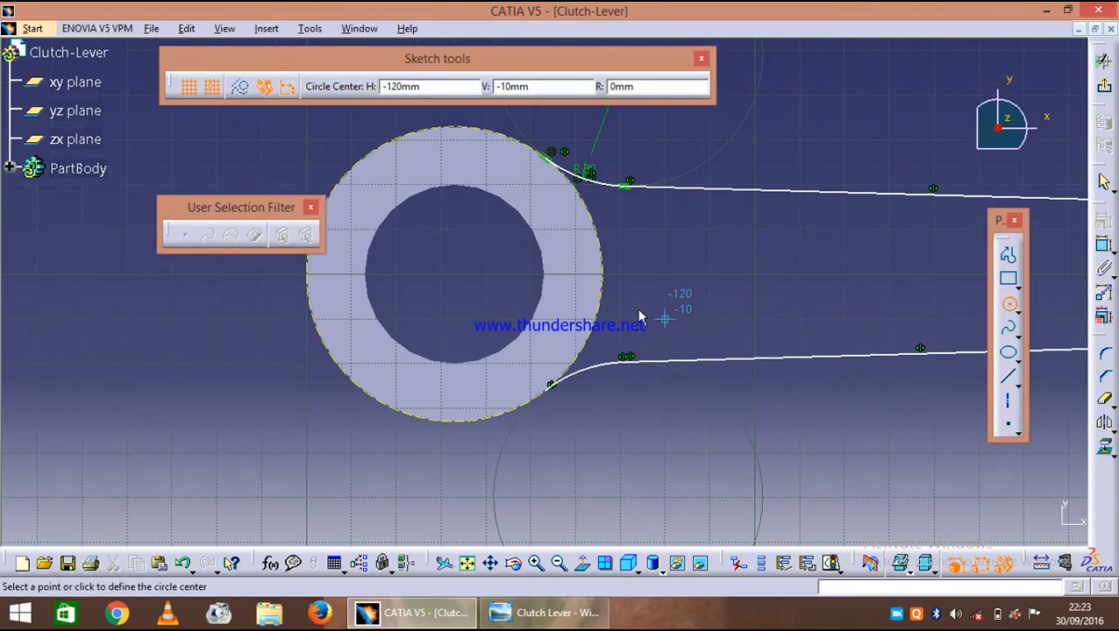
mouse_move(452, 284)
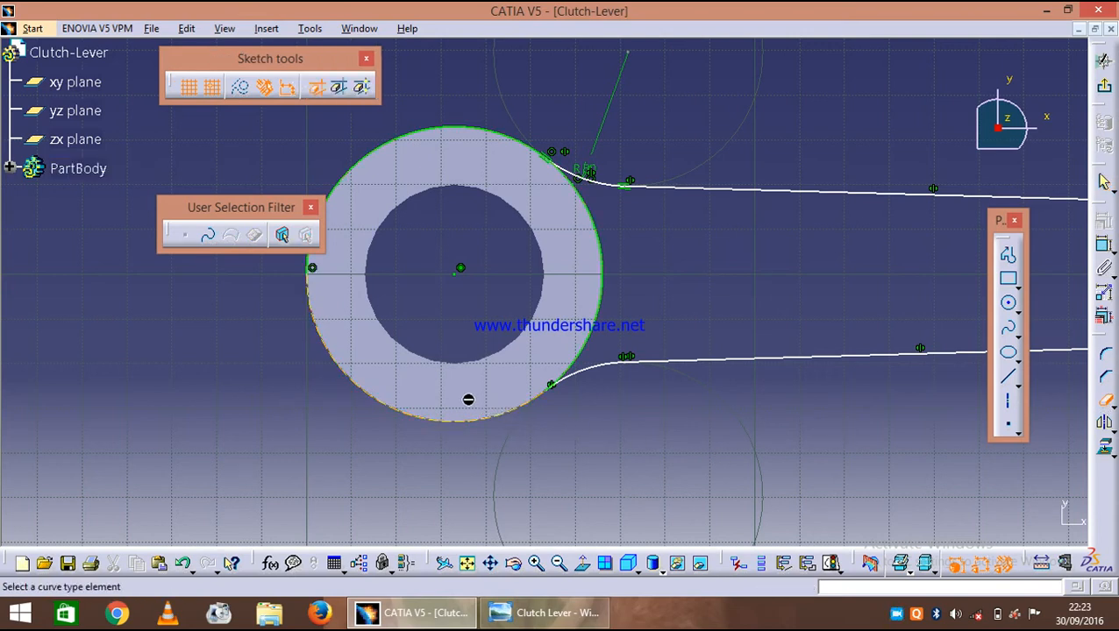
mouse_move(379, 156)
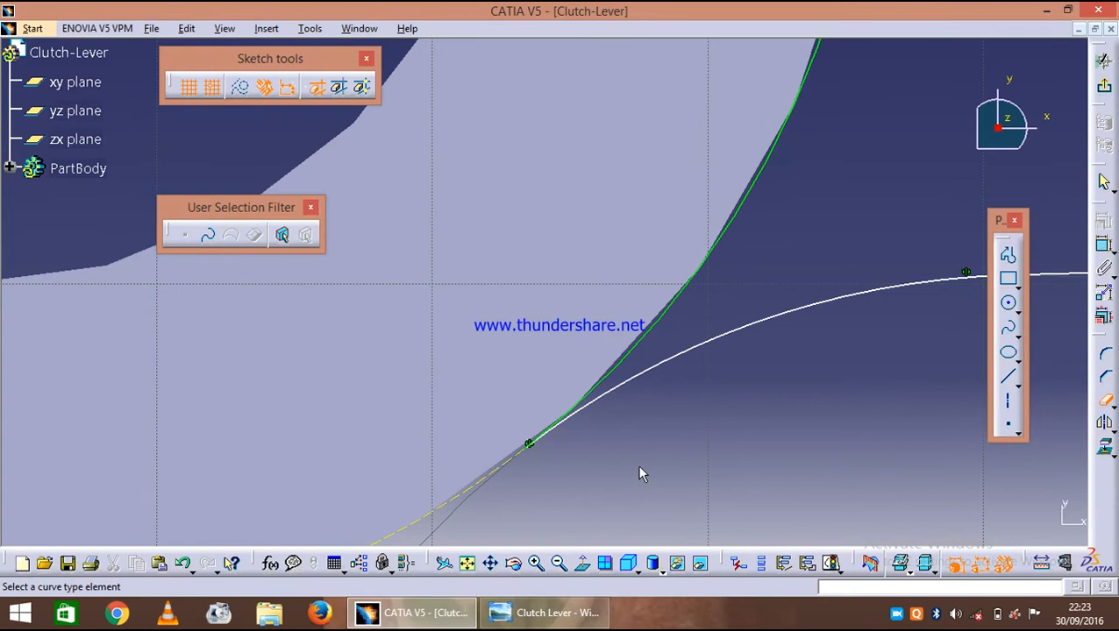
Constrain the upper blend arc tangent to the outer ring circle via Constraints Defined in Dialog Box.
click(601, 456)
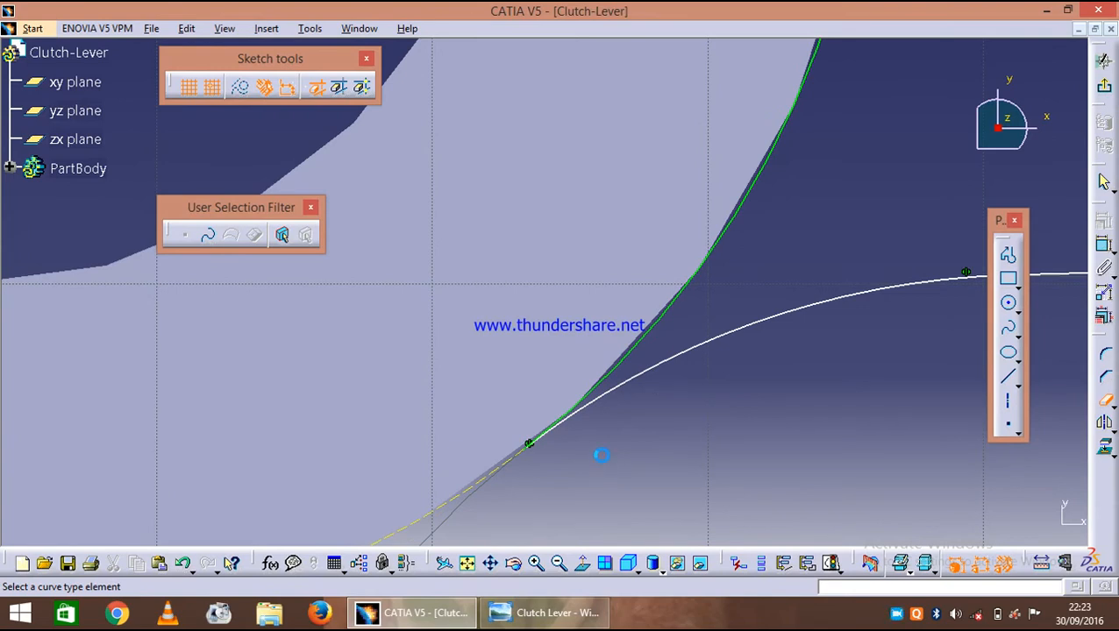
mouse_move(605, 382)
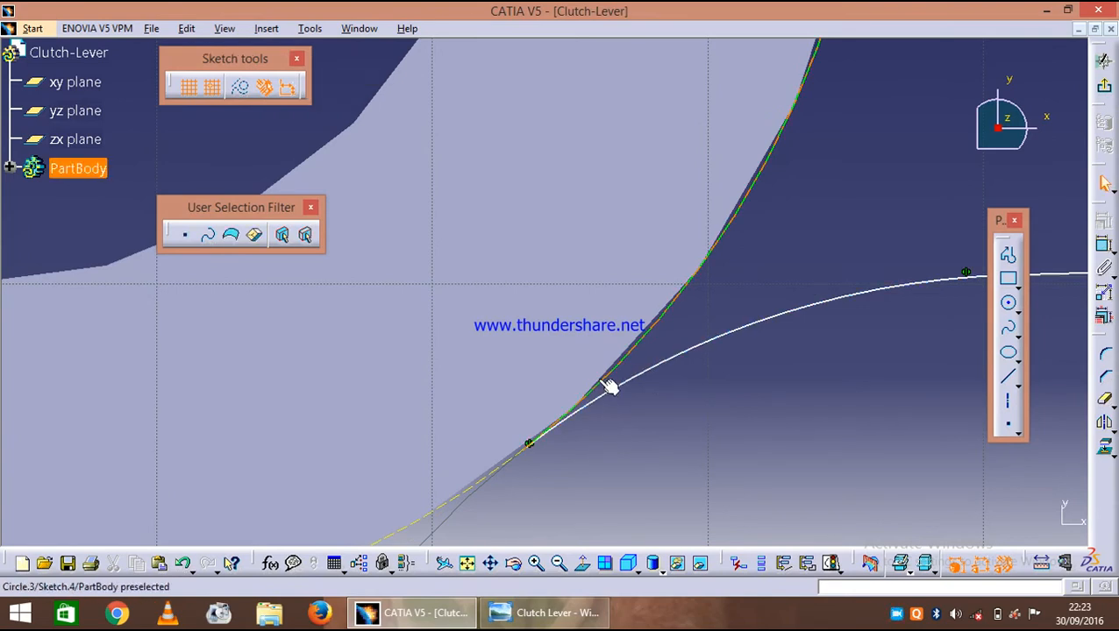
click(605, 388)
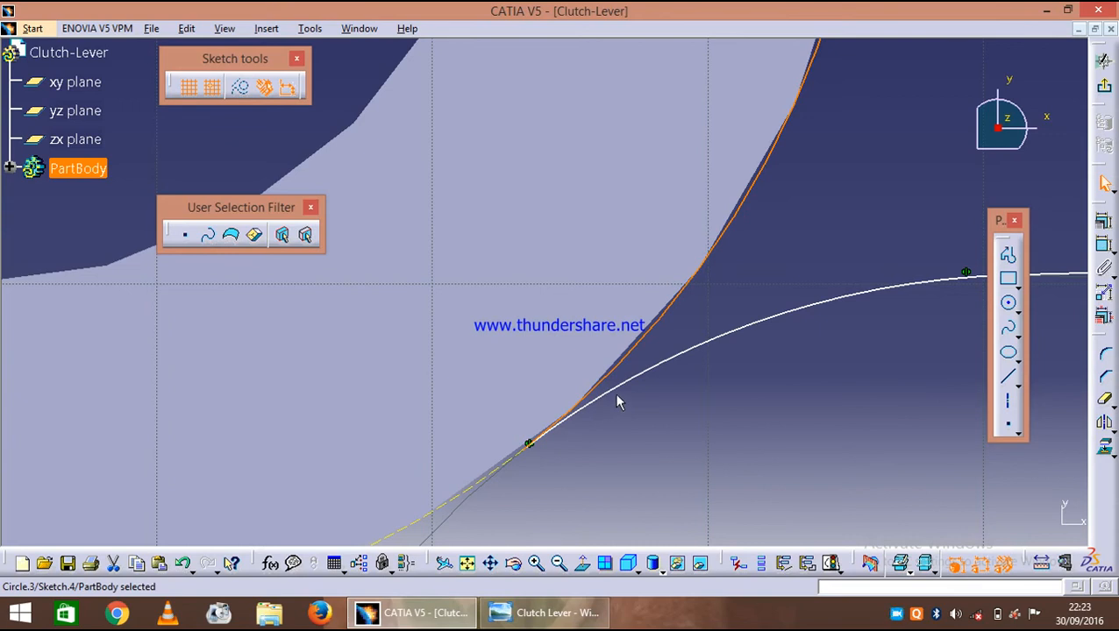
click(626, 395)
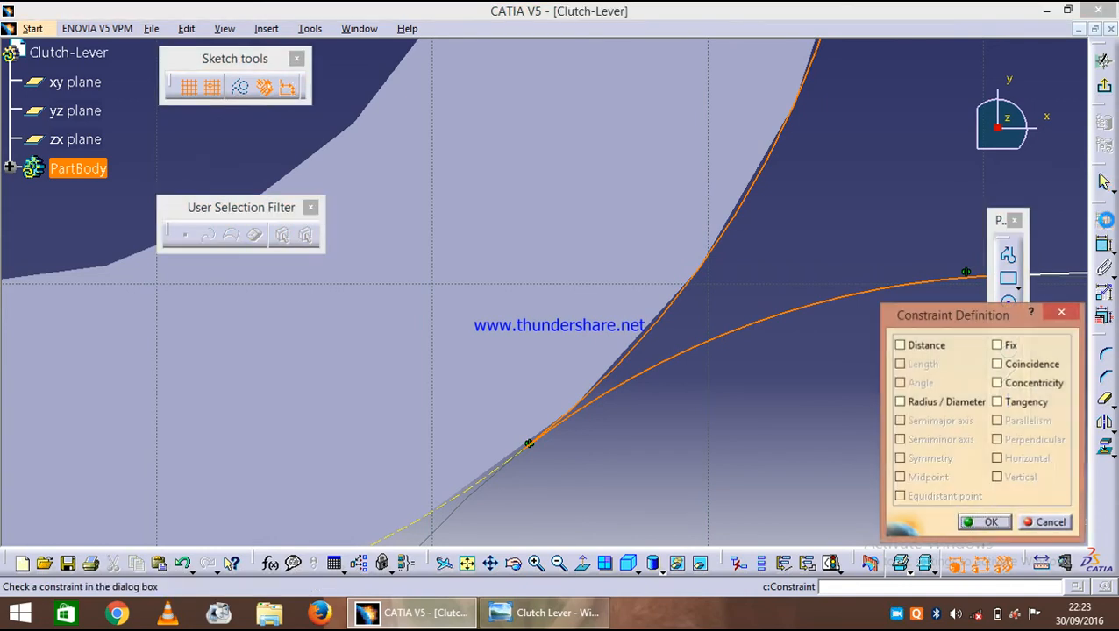
click(998, 400)
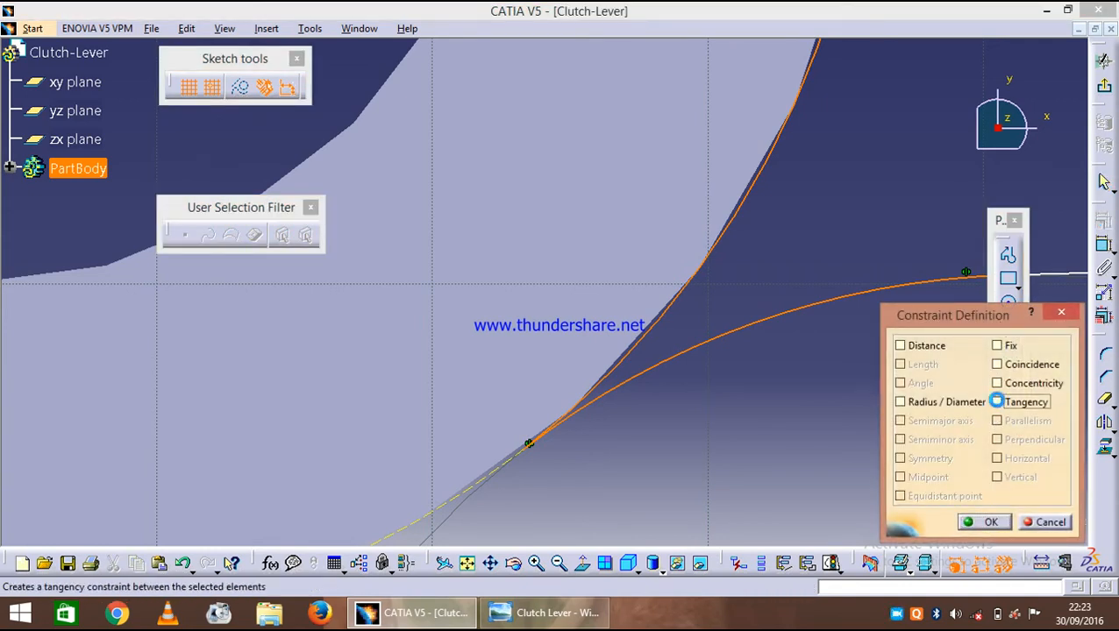
click(983, 523)
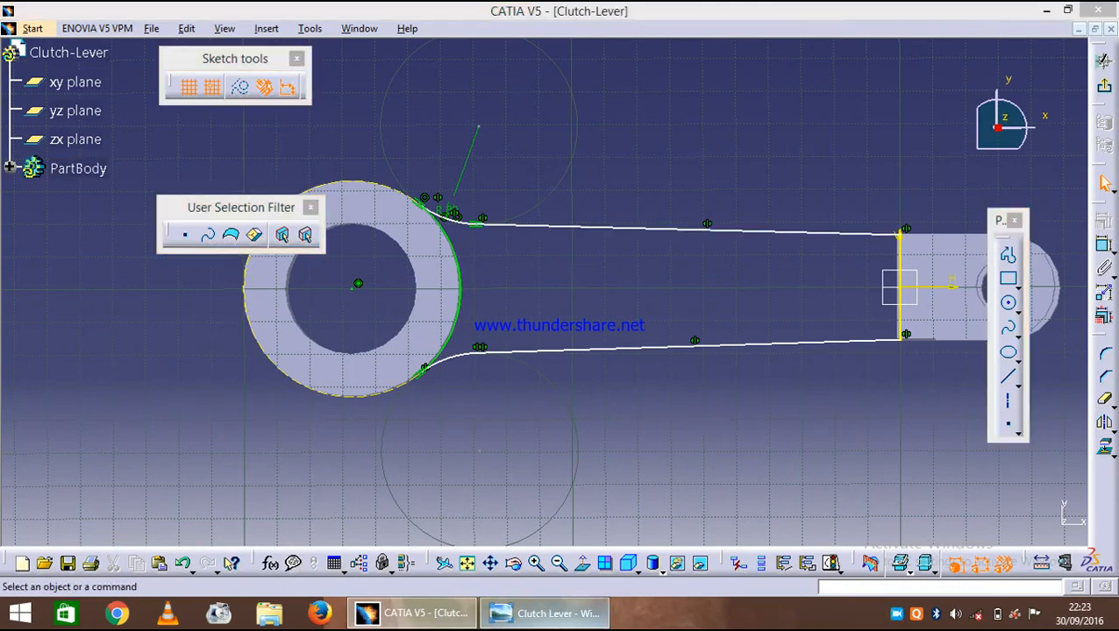
Bring up the clutch lever reference drawing to check the arm dimensions.
click(558, 612)
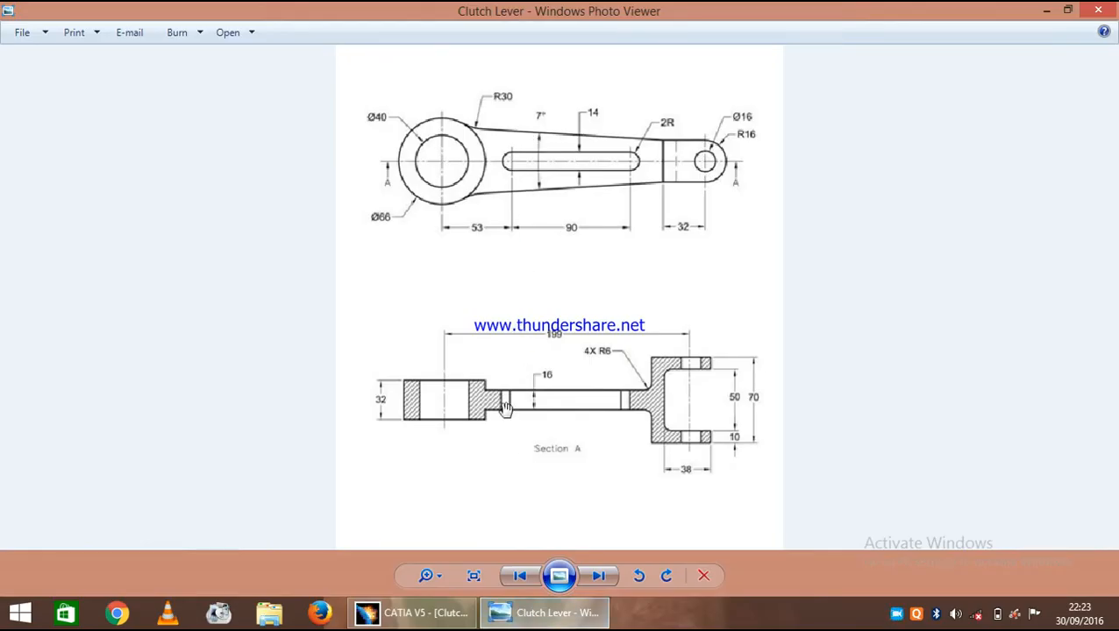
mouse_move(407, 612)
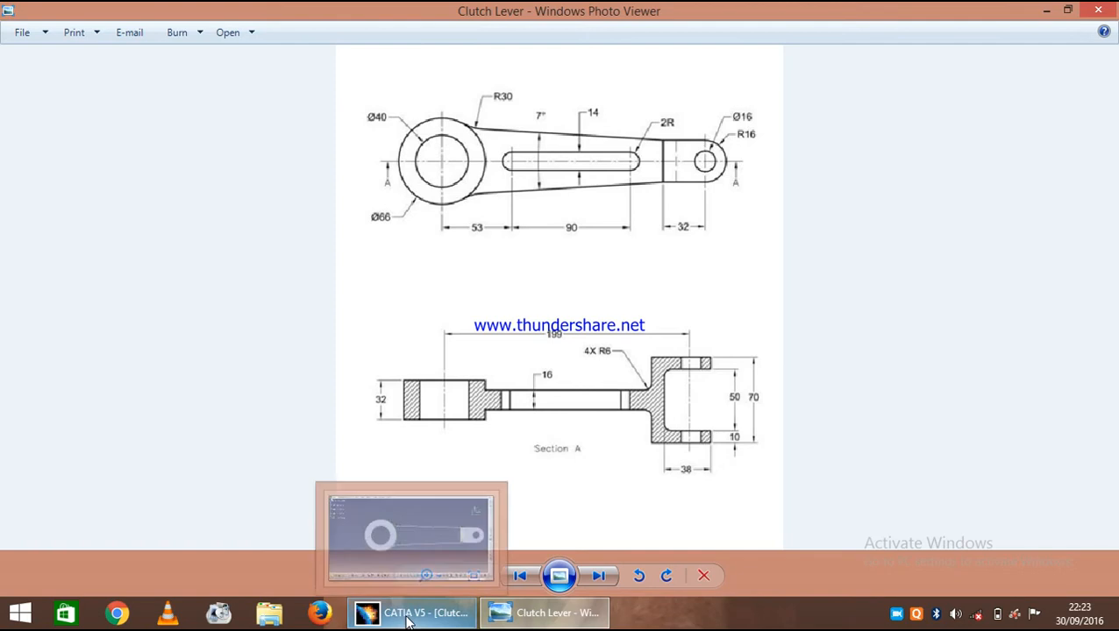
mouse_move(530, 416)
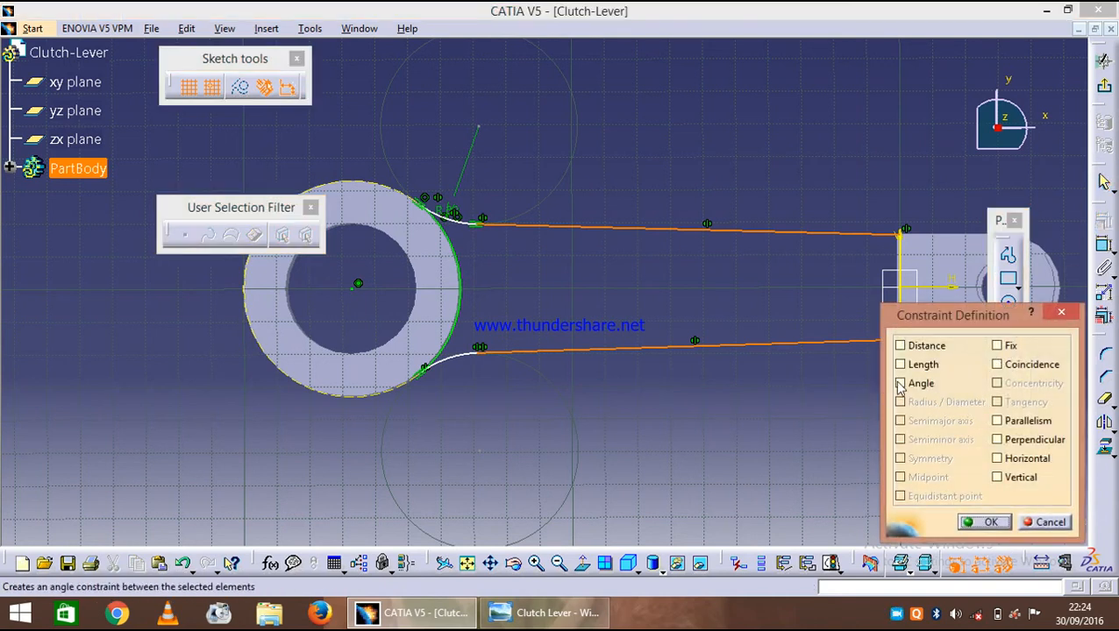
Add an angle constraint between the arm edges and set it to 7deg.
click(899, 382)
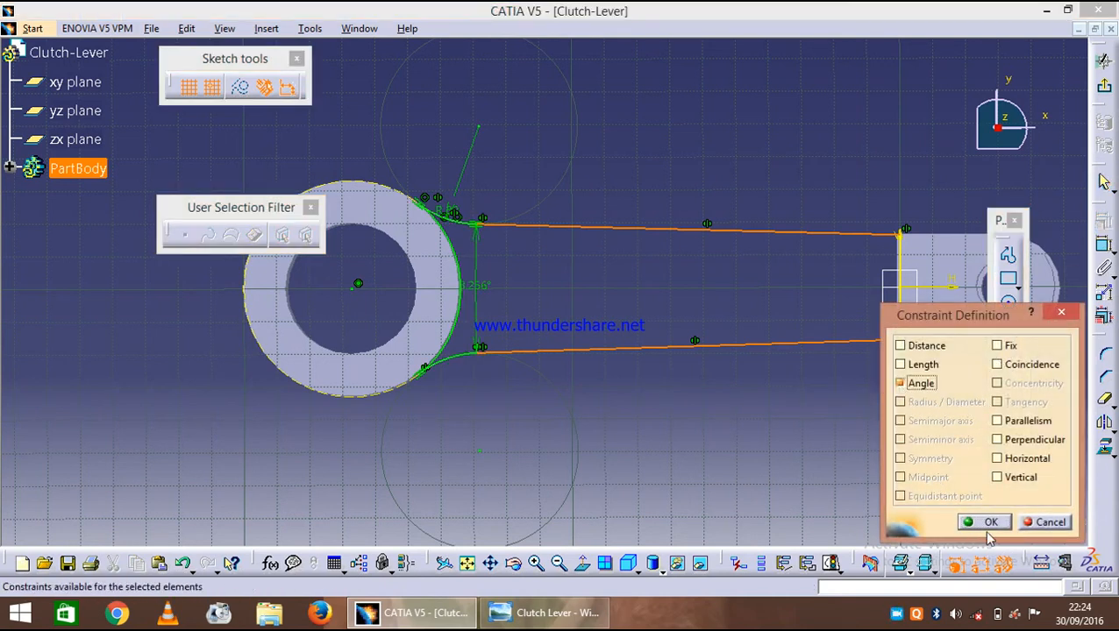
click(986, 523)
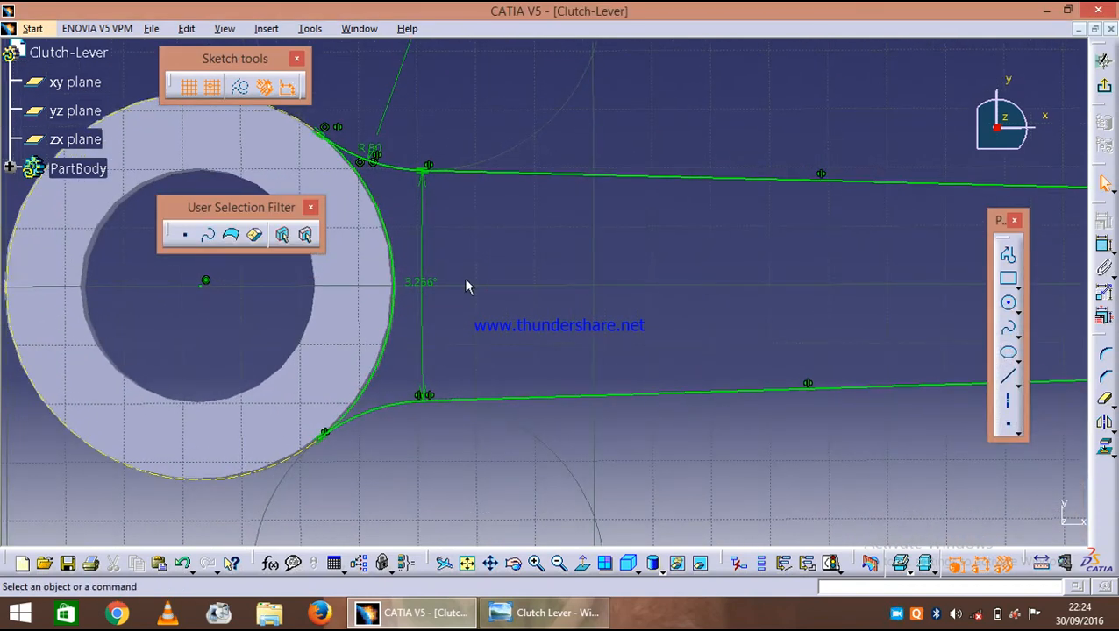
double_click(421, 280)
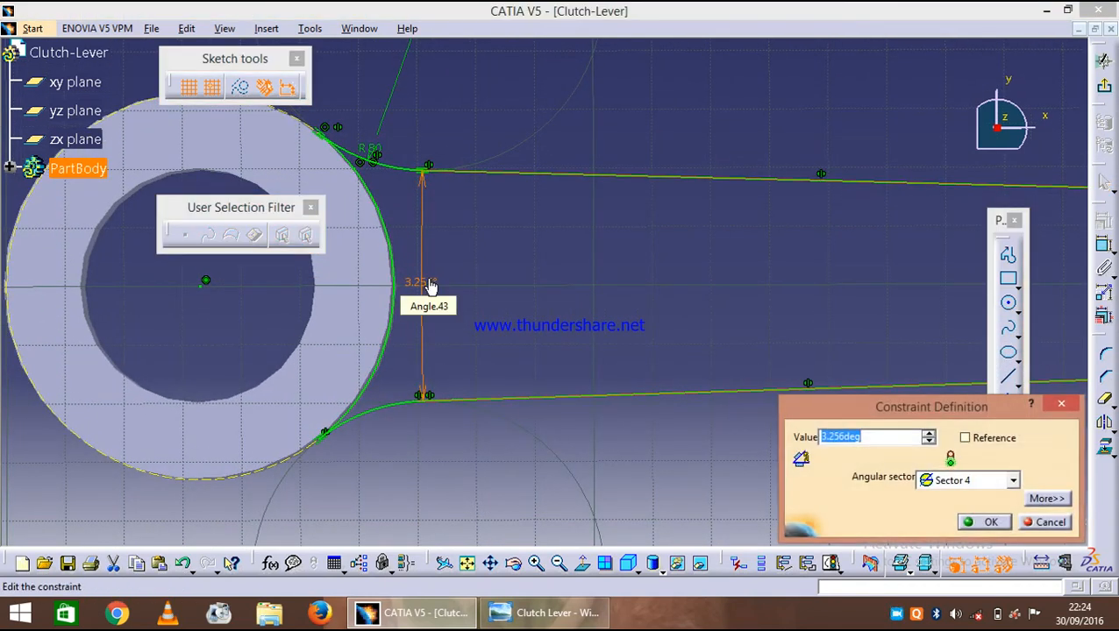
text(7deg)
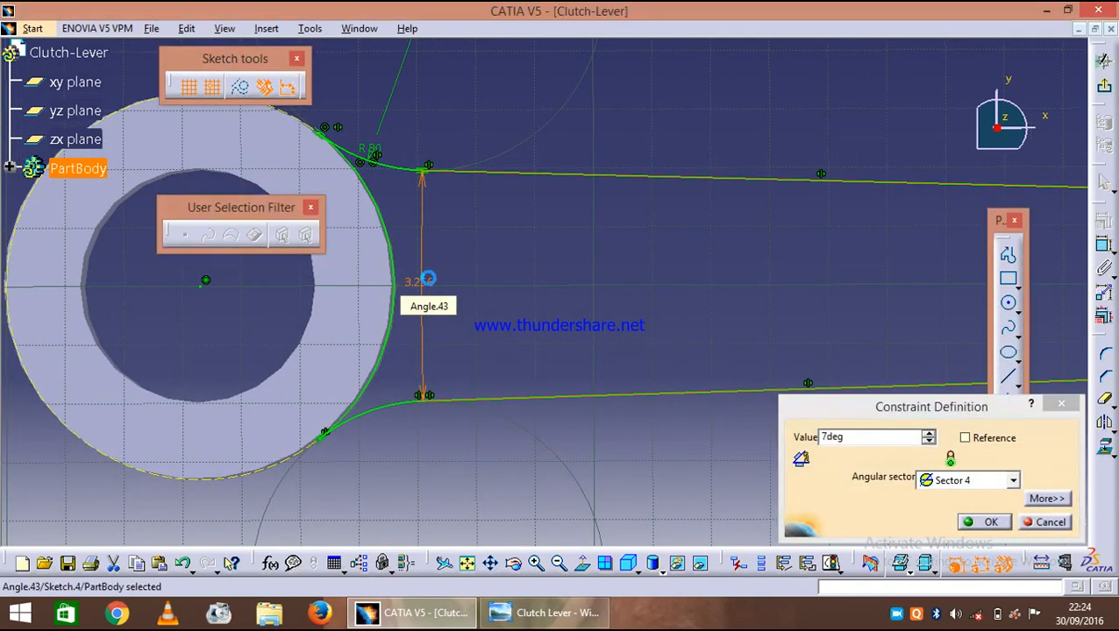
click(984, 520)
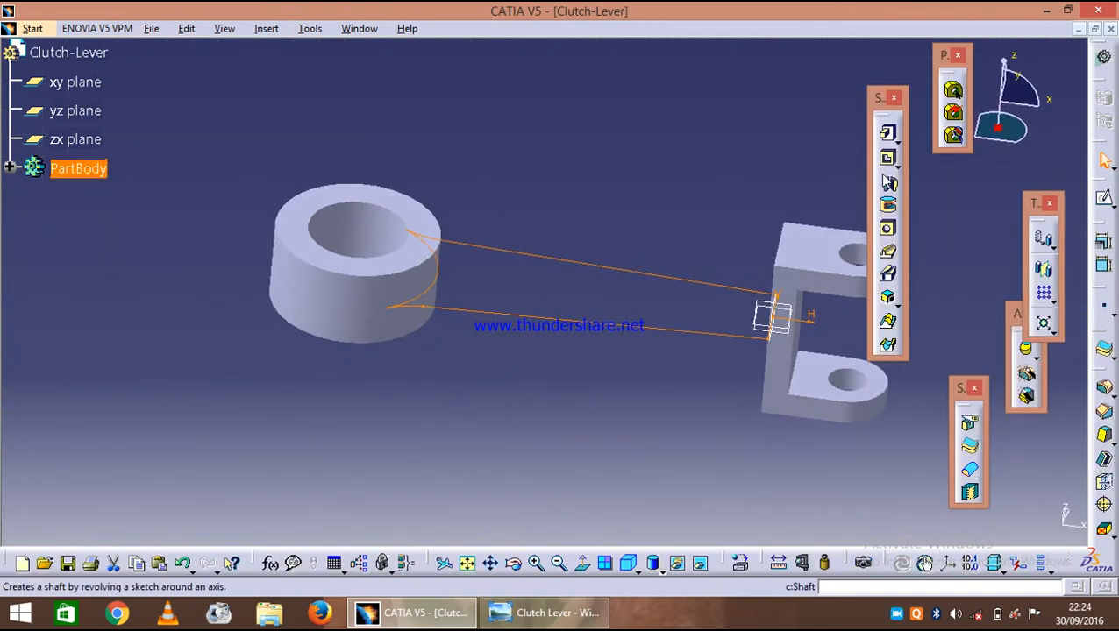
Pad the tapered arm sketch 8 mm with mirrored extent, joining ring to fork.
click(887, 133)
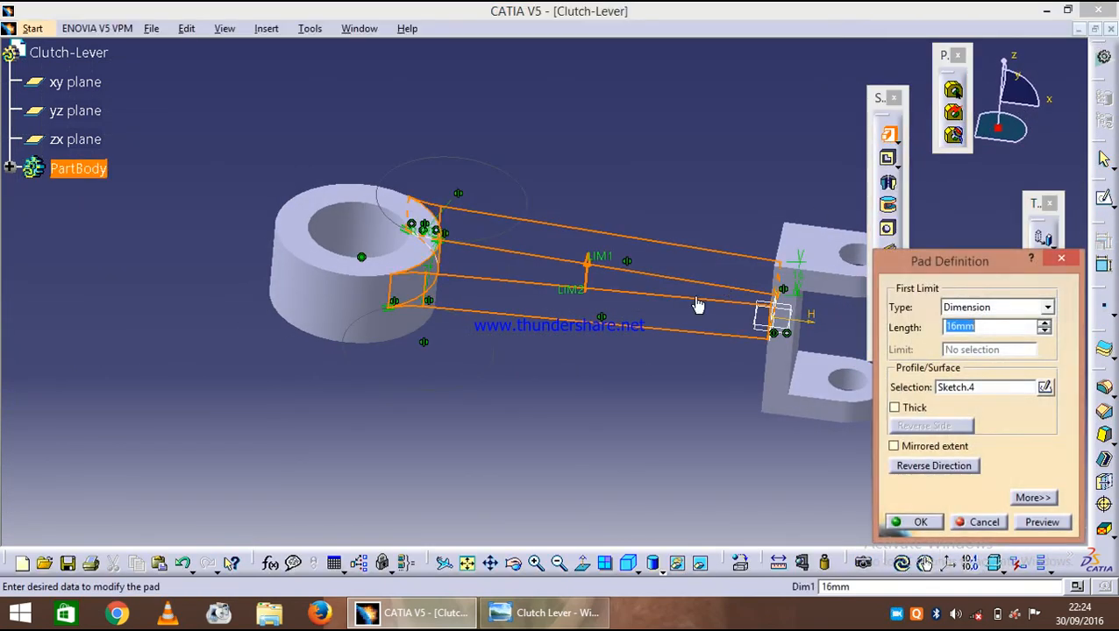
text(8)
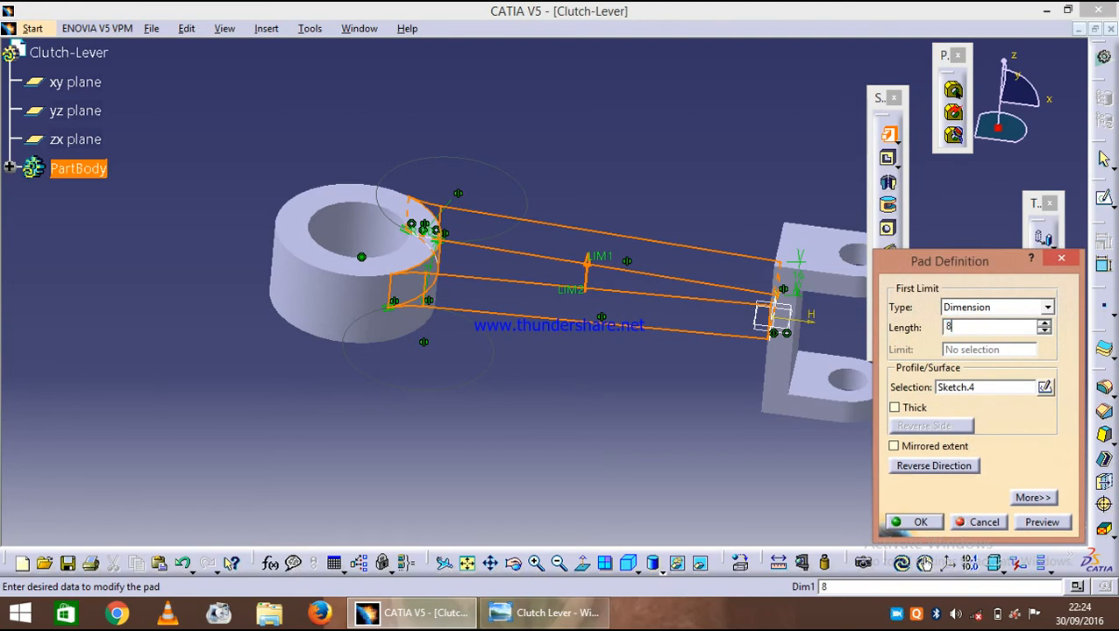
mouse_move(902, 464)
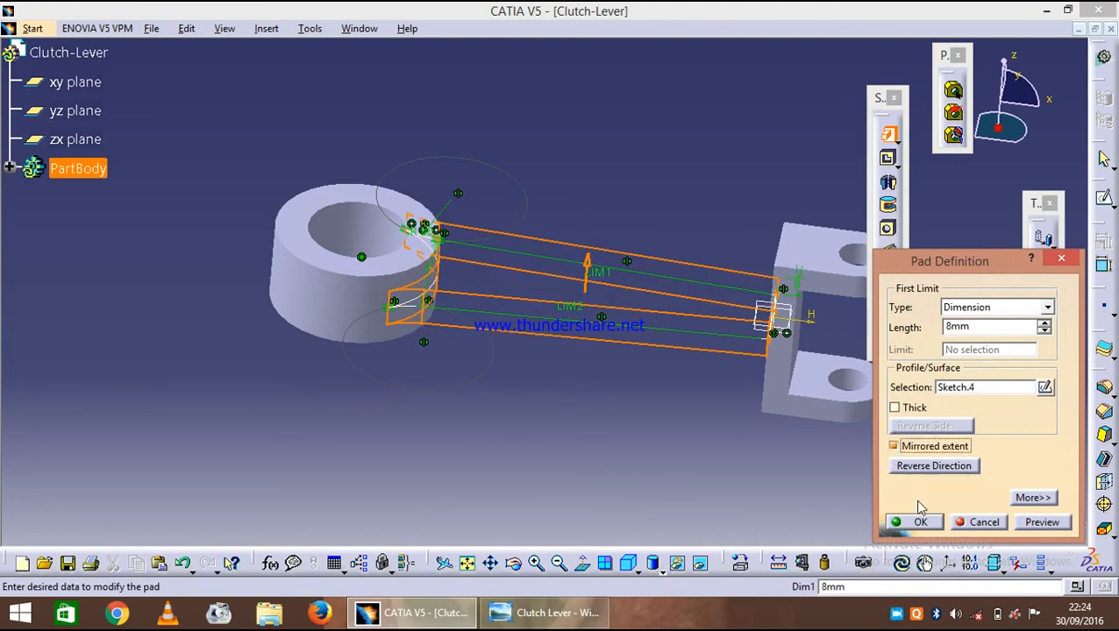
click(923, 523)
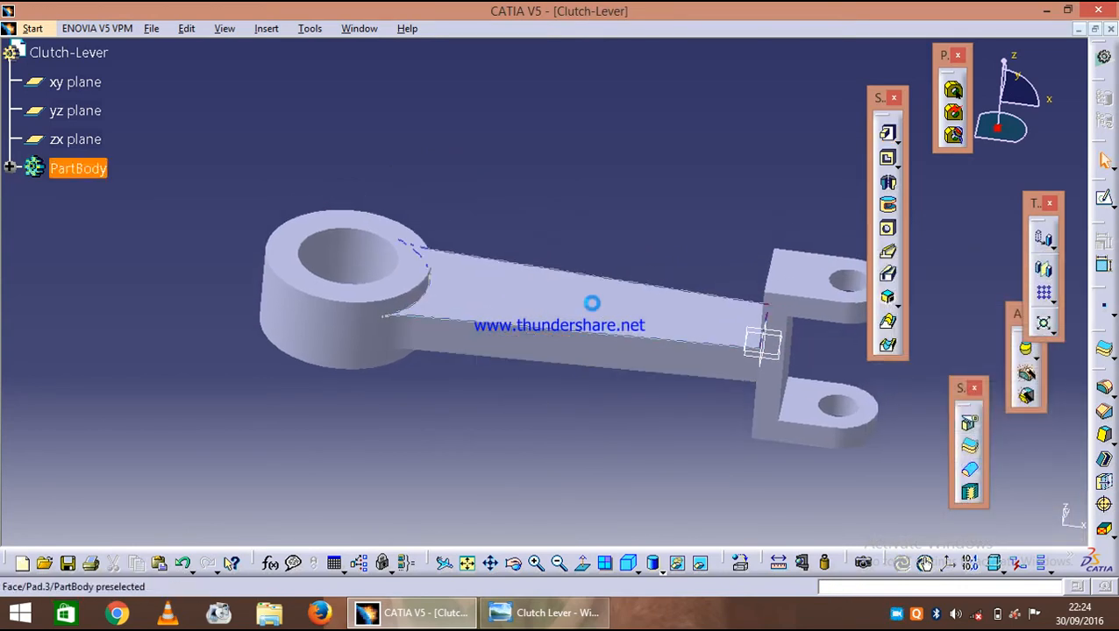
Start a new sketch on the flat top face of the lever pad.
click(591, 305)
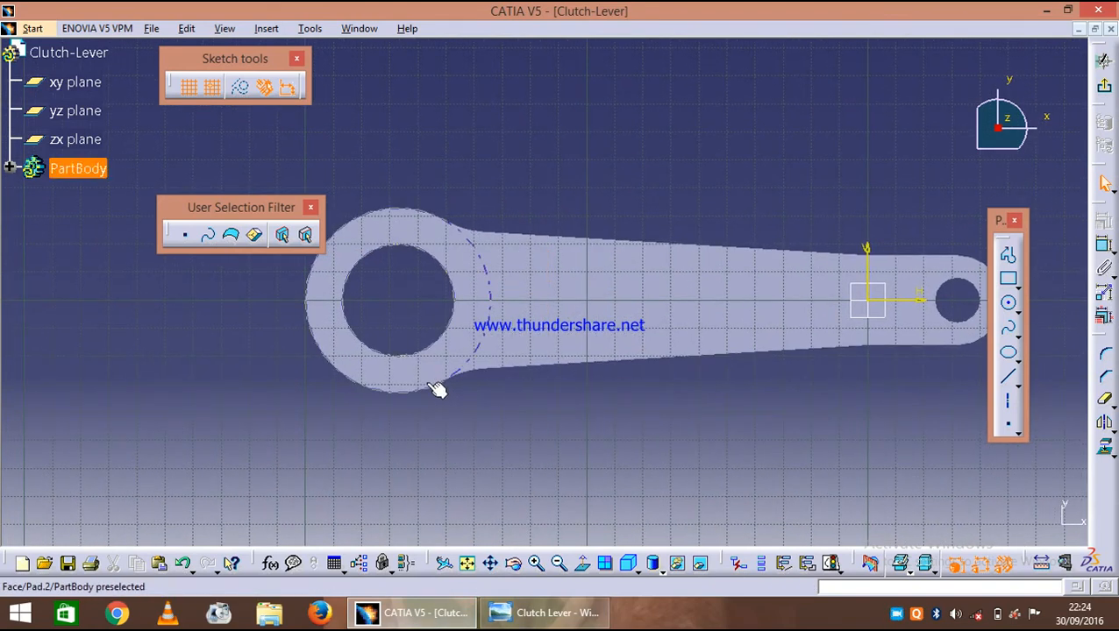
Bring up the reference drawing to read the 53, 90 and 14 slot dimensions.
click(519, 614)
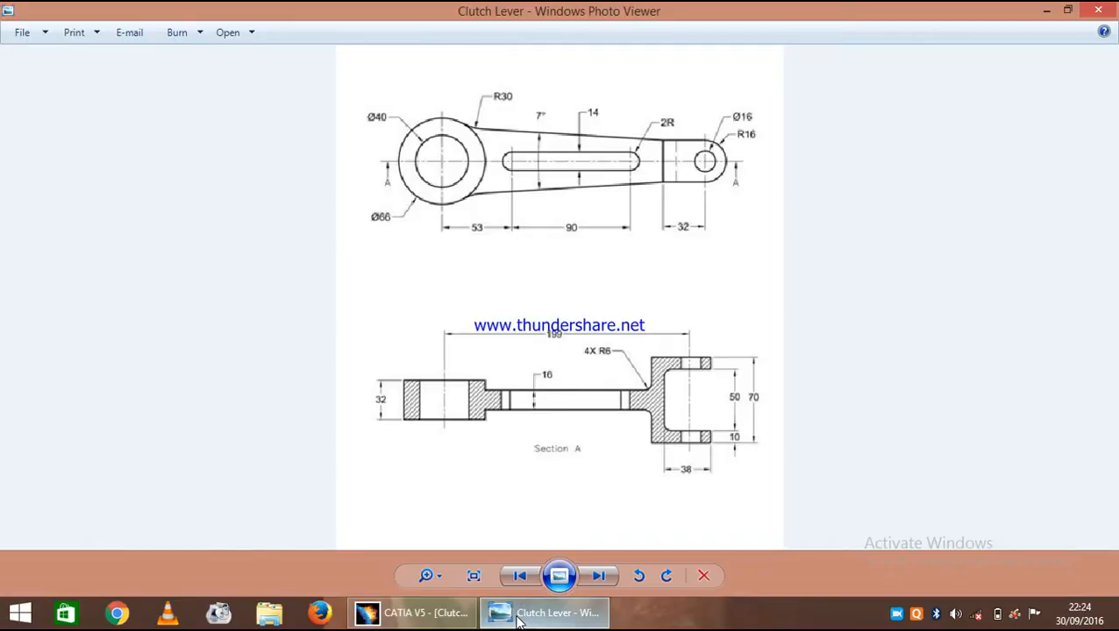
mouse_move(484, 233)
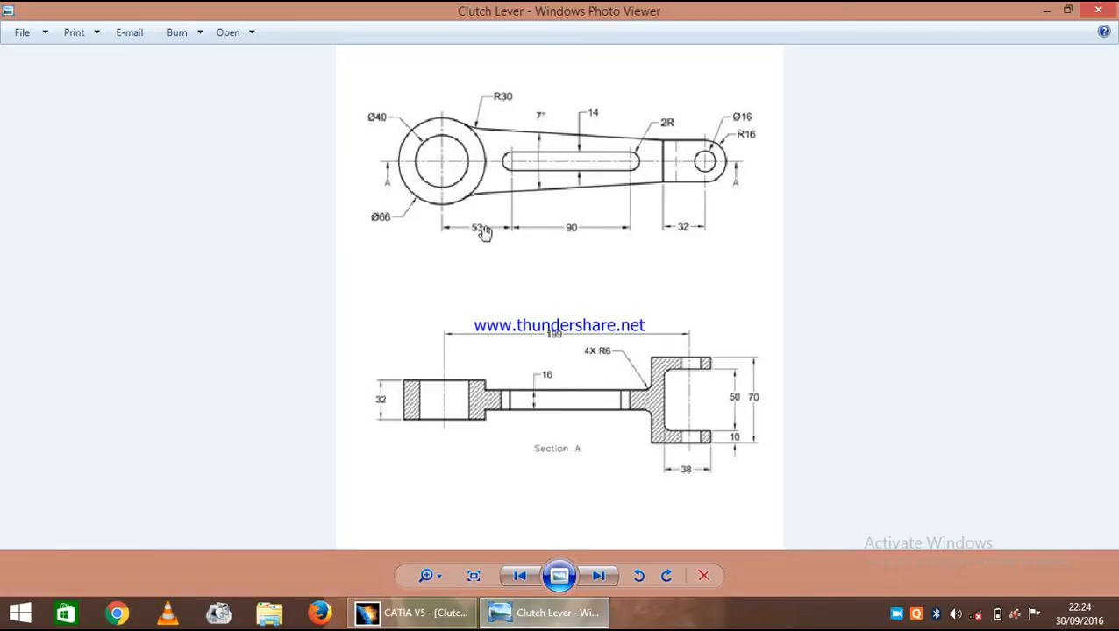
mouse_move(519, 179)
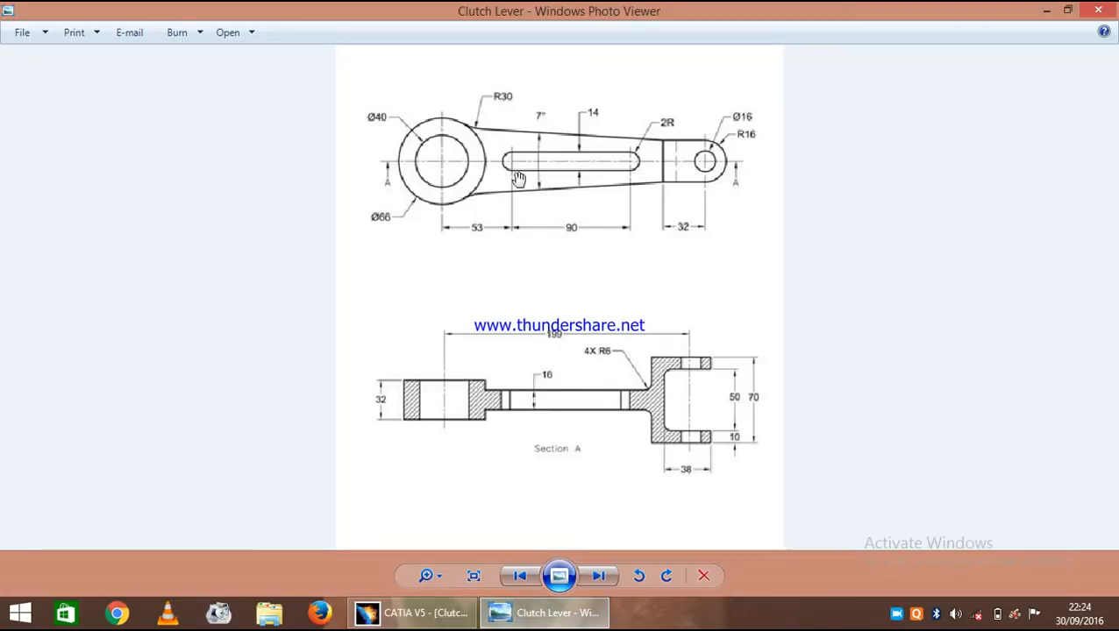
mouse_move(637, 235)
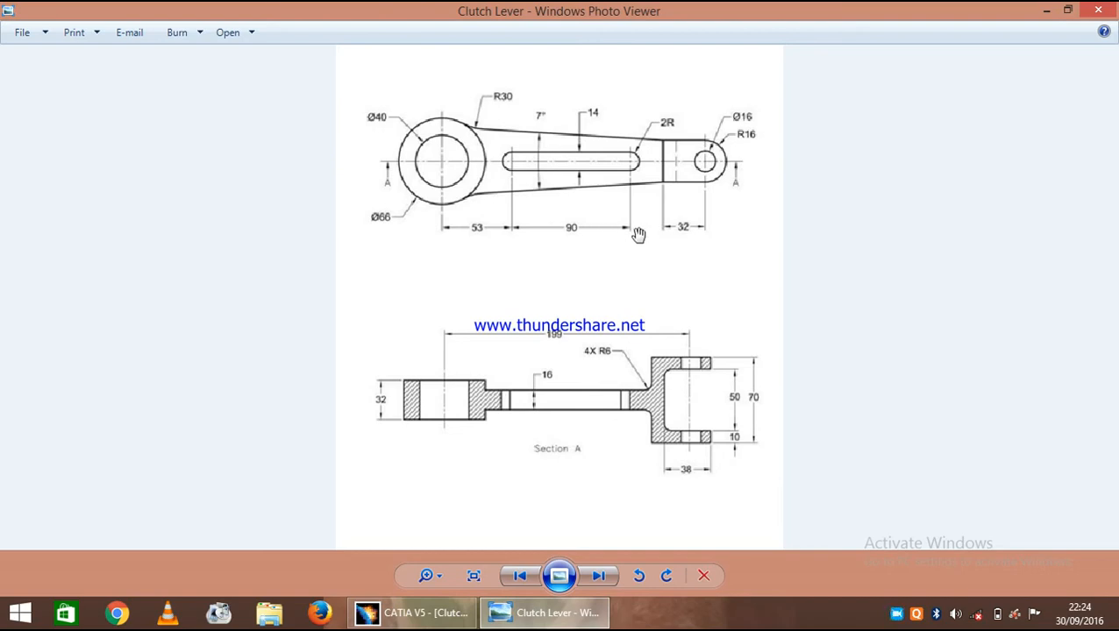
mouse_move(621, 179)
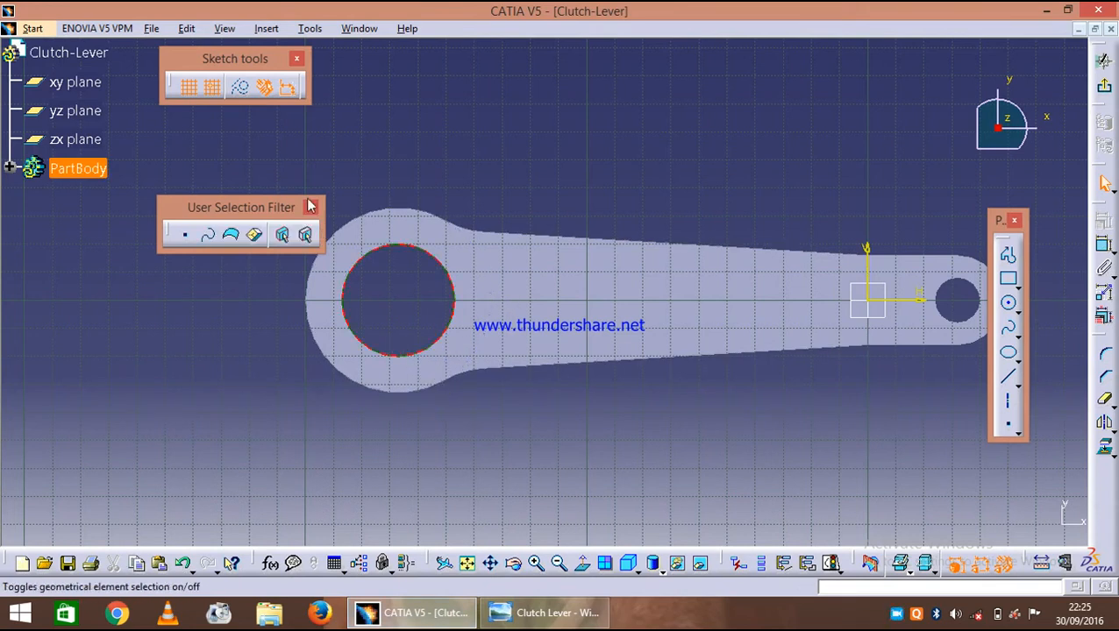
mouse_move(846, 356)
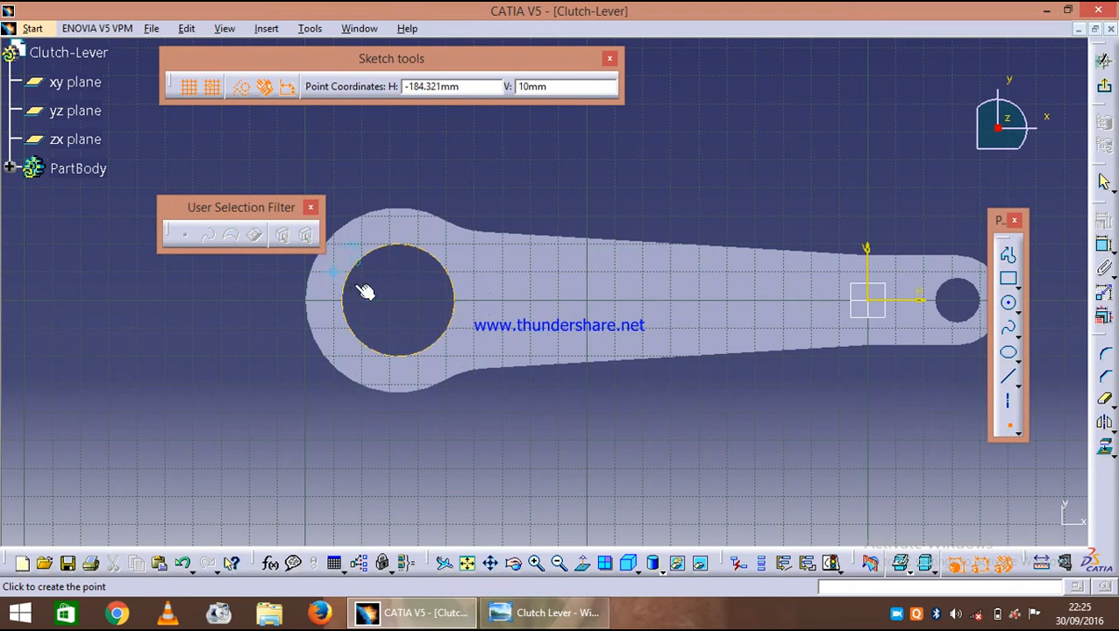
Draw an Elongated Hole profile from the large hole's centre along the arm centreline with its width set.
click(390, 291)
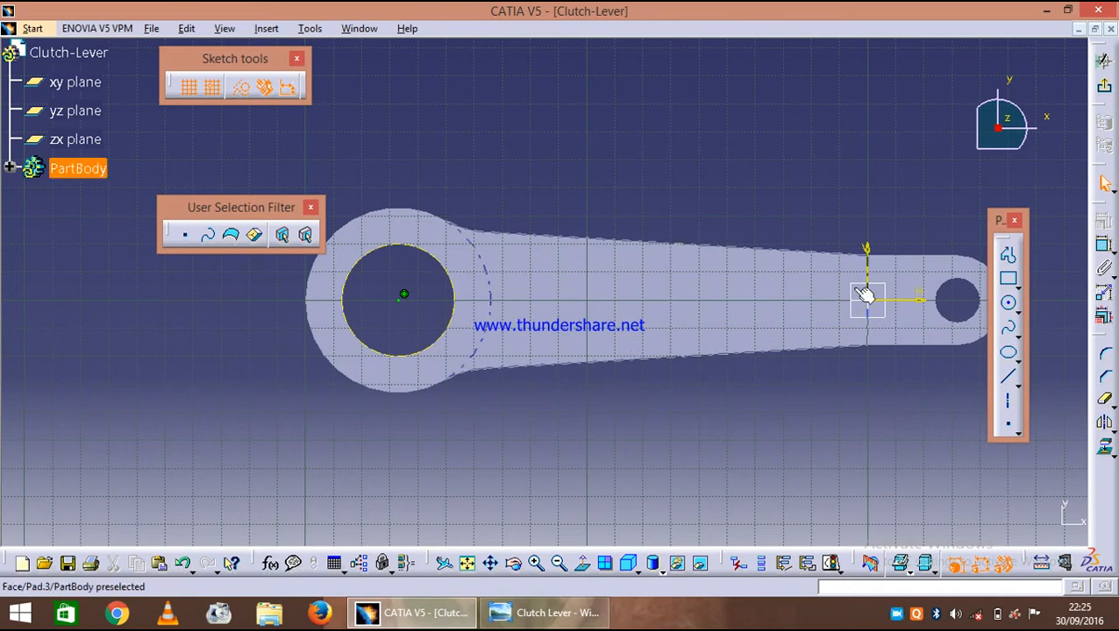
click(1009, 281)
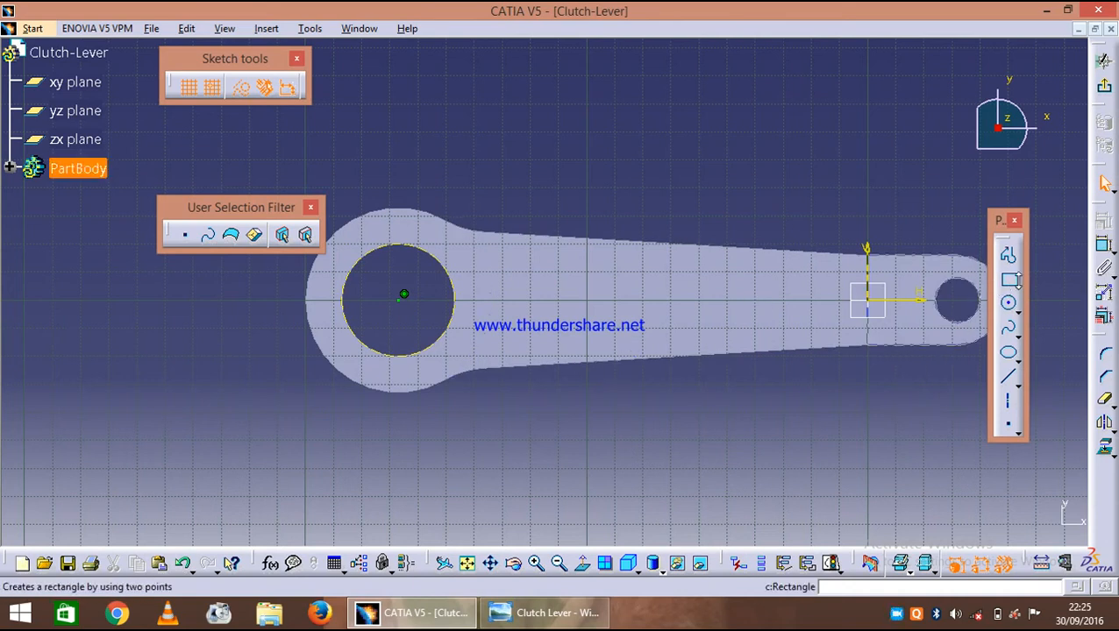
click(1014, 280)
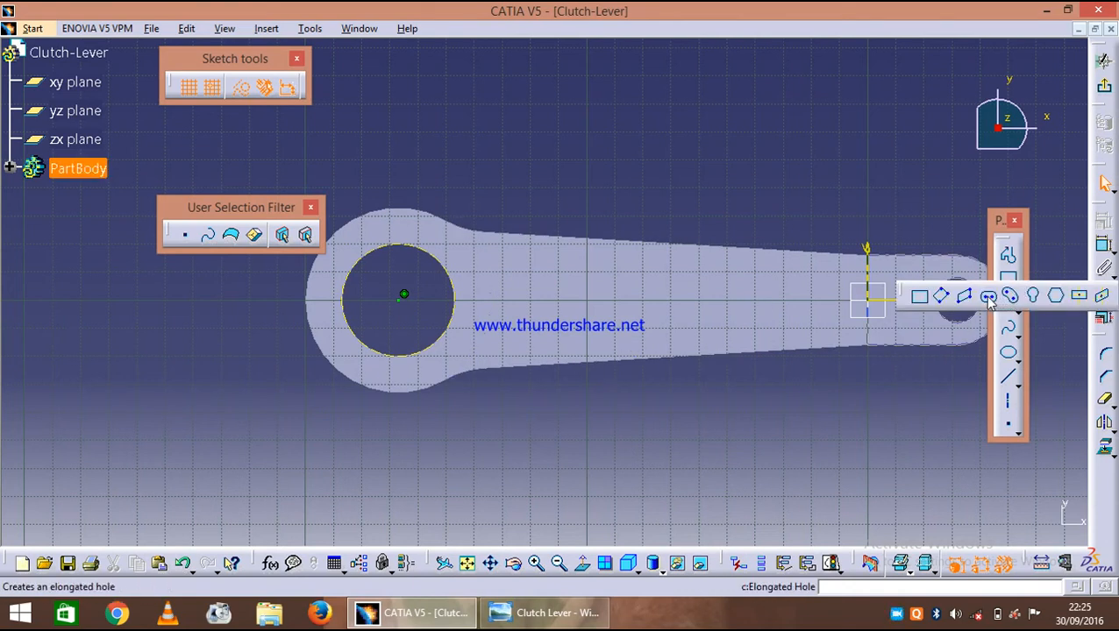
click(989, 295)
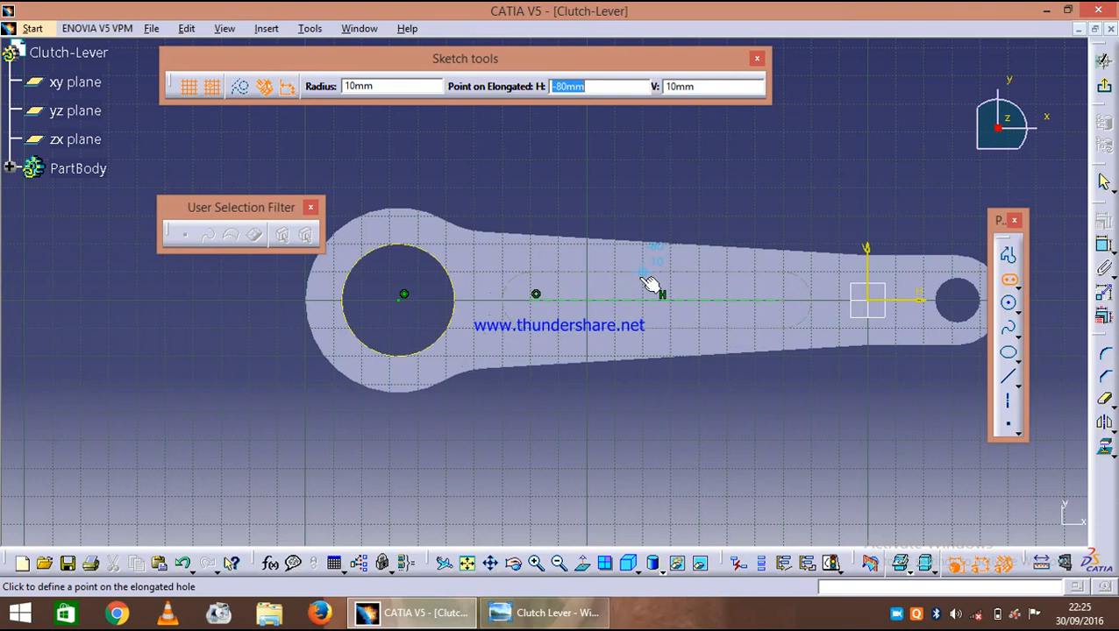
click(385, 86)
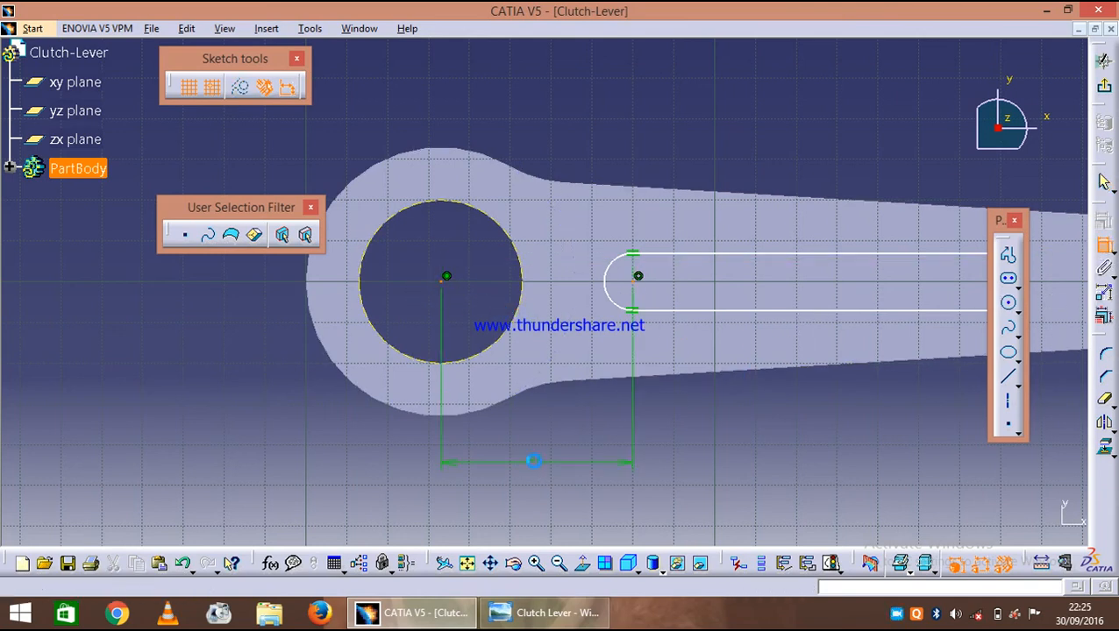
Dimension the slot start 53 mm from the large hole's centre and exit the sketch.
click(547, 611)
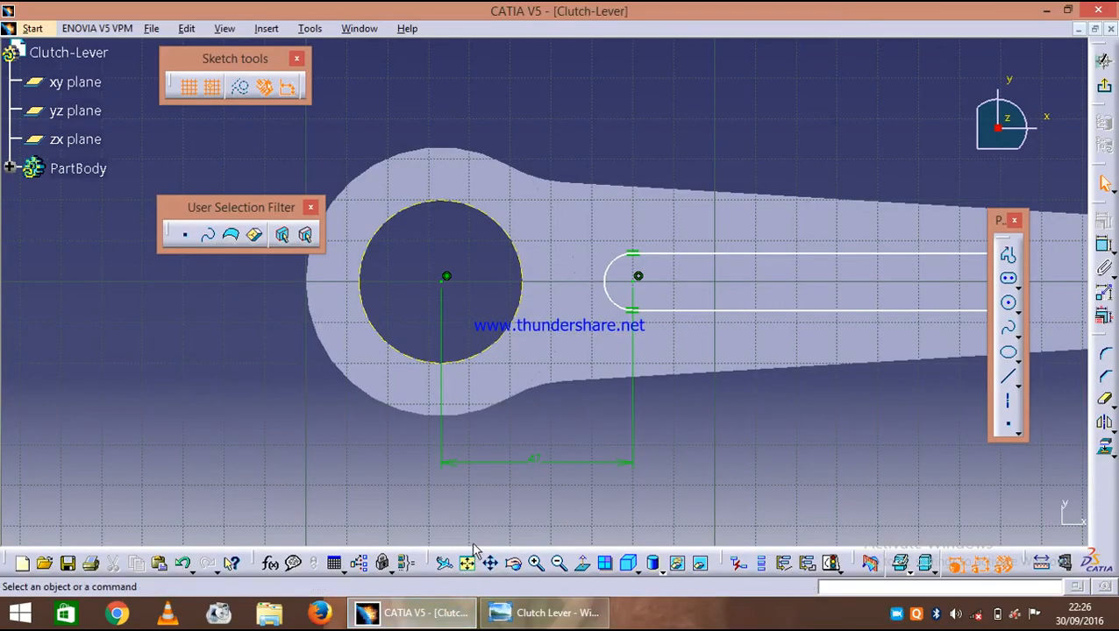
double_click(535, 456)
text(53)
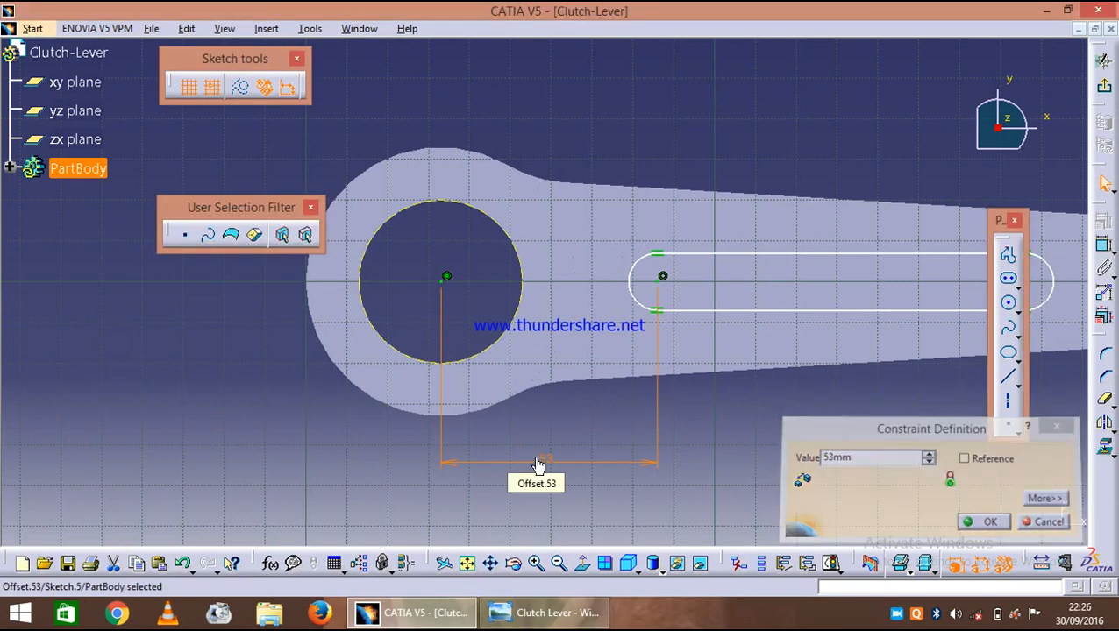
click(983, 521)
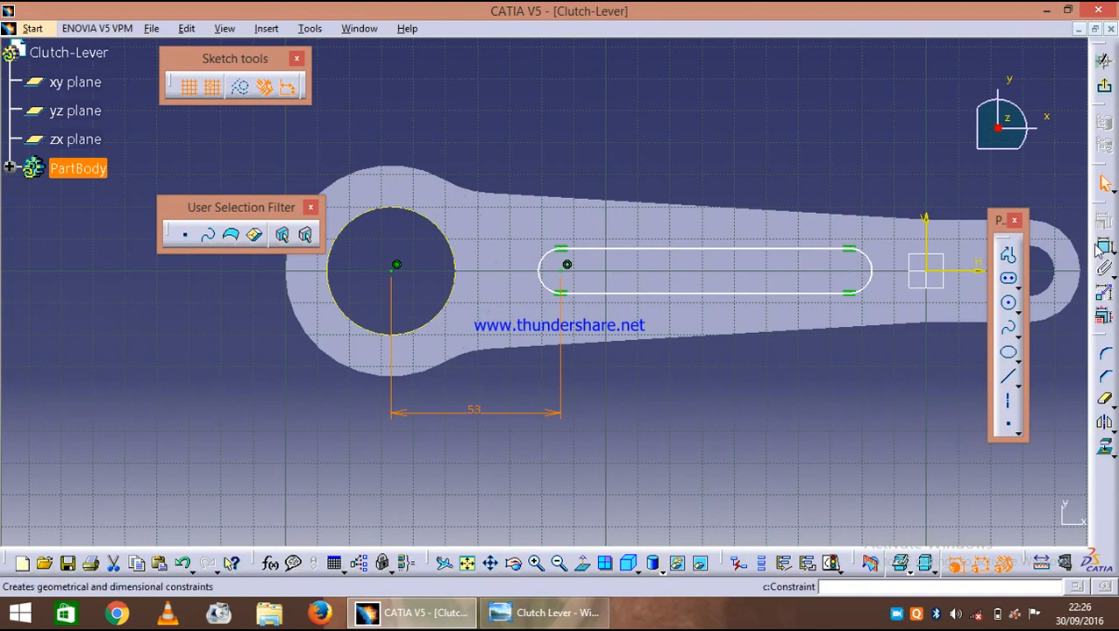
mouse_move(563, 272)
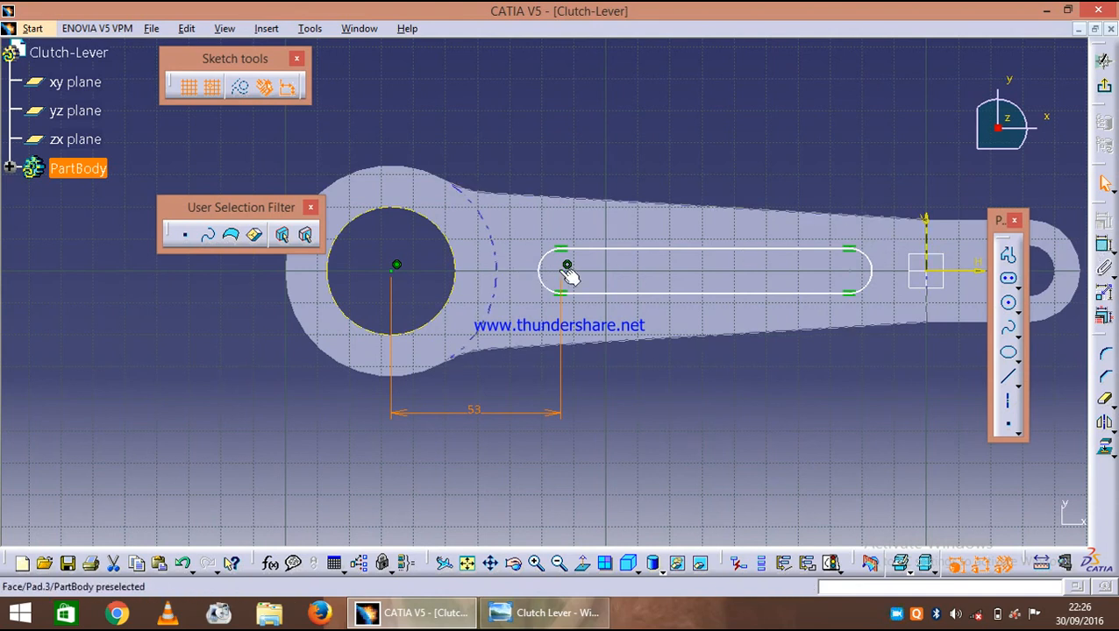
click(575, 278)
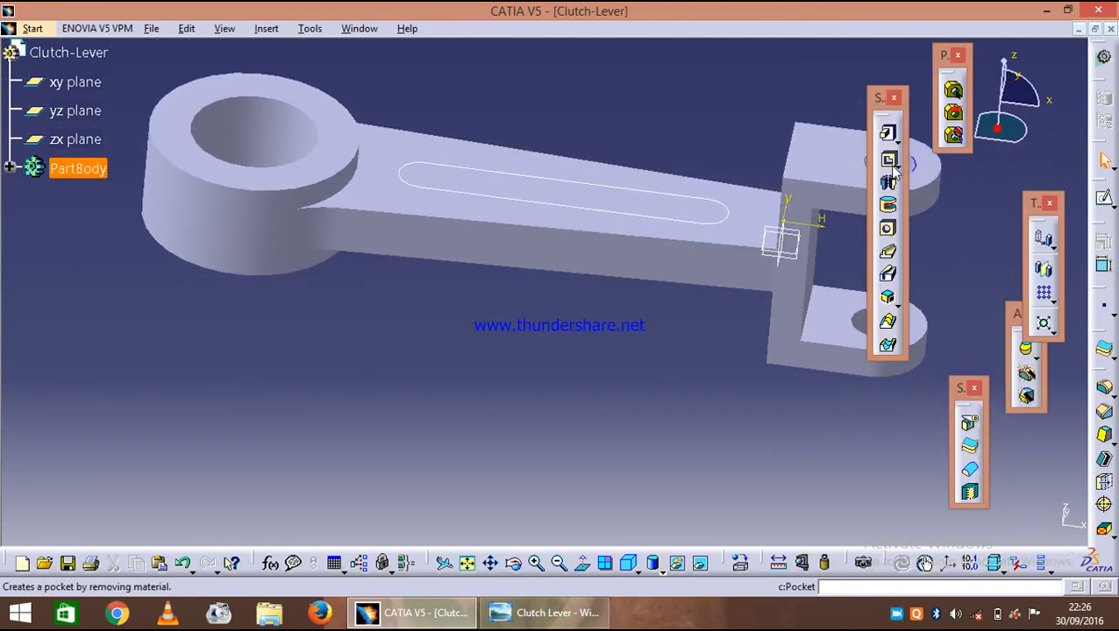
Cut a 16 mm deep pocket from the slot sketch through the lever arm.
click(886, 158)
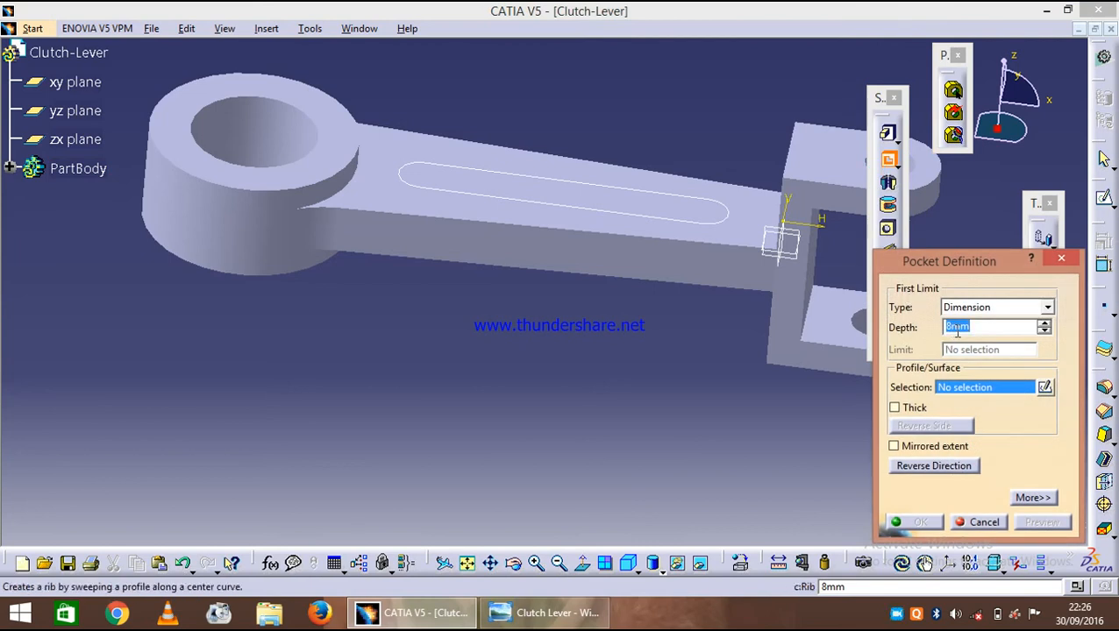
text(16)
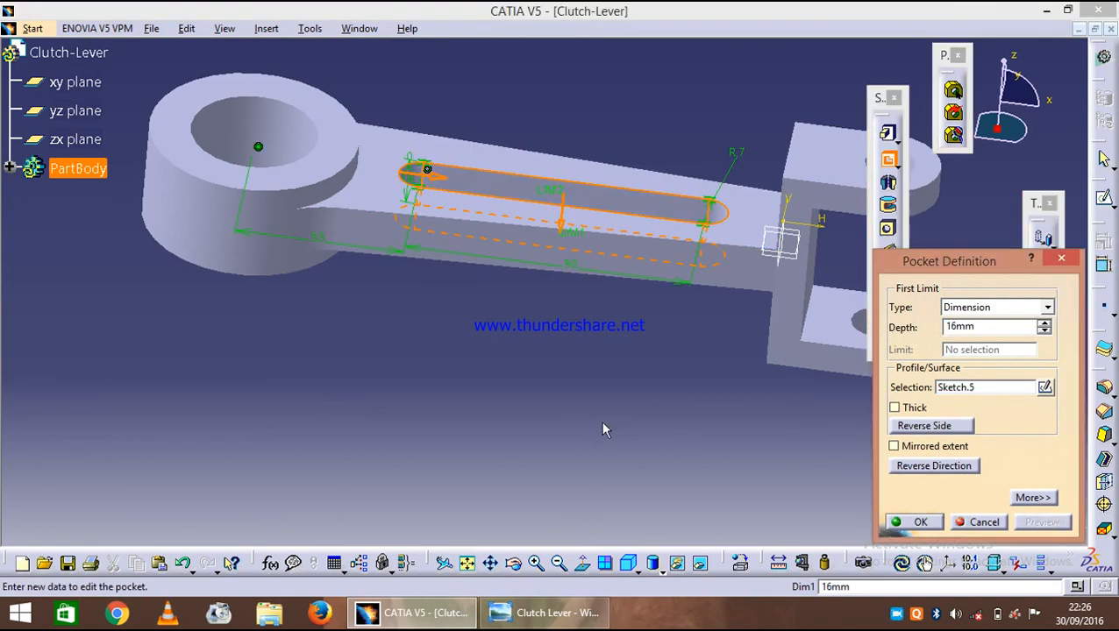
drag(603, 430, 850, 430)
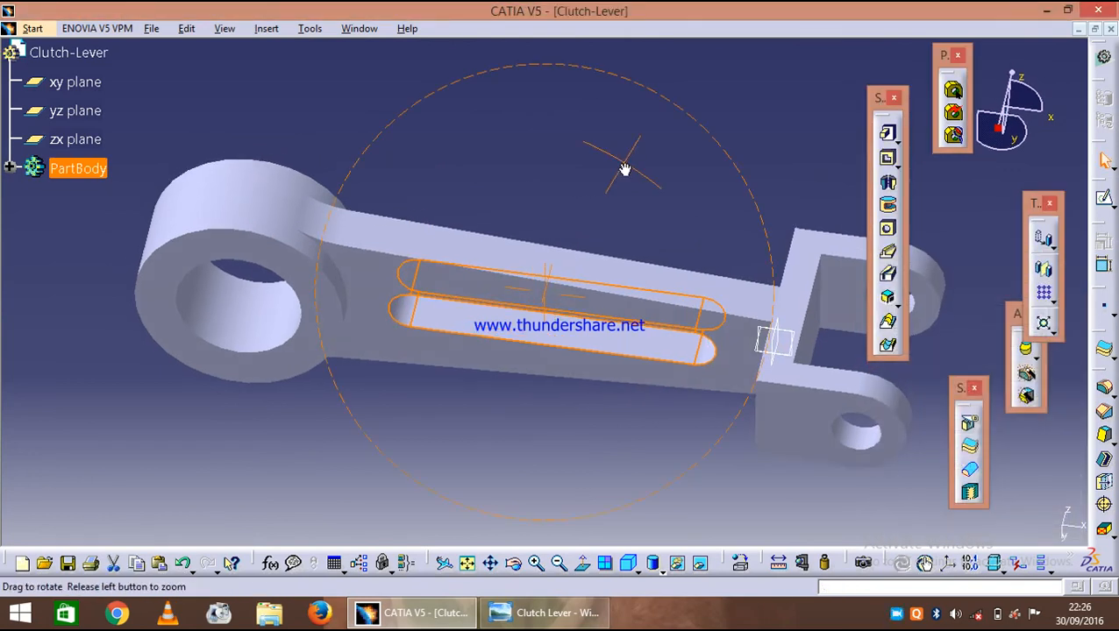
drag(625, 168, 577, 430)
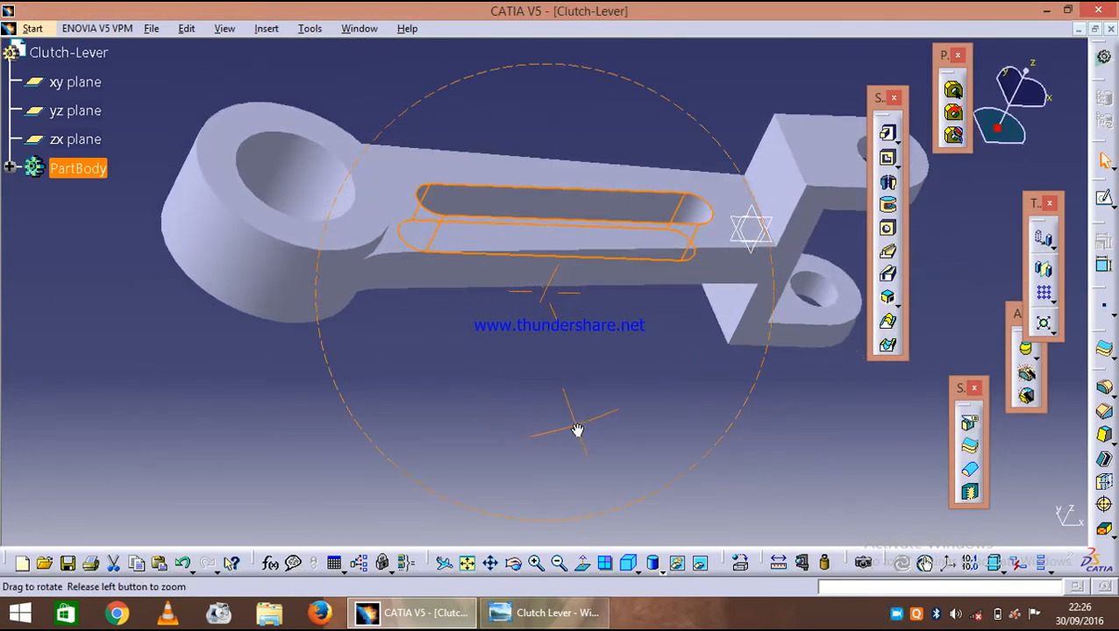
click(543, 612)
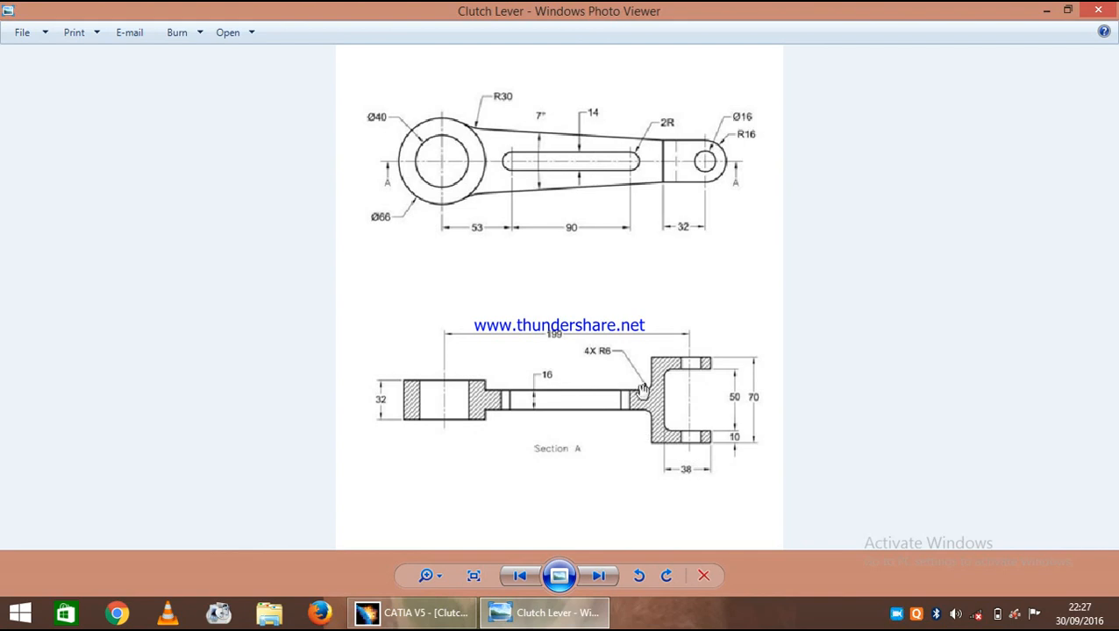
mouse_move(572, 522)
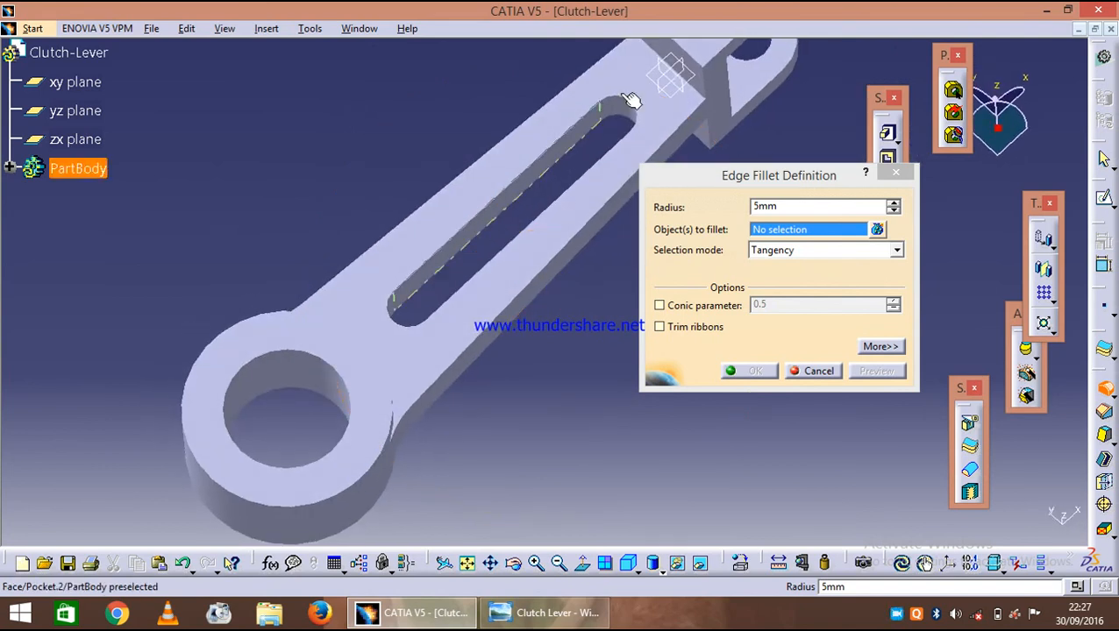
Apply a 6 mm edge fillet to the four edges where the arm meets the fork.
click(628, 117)
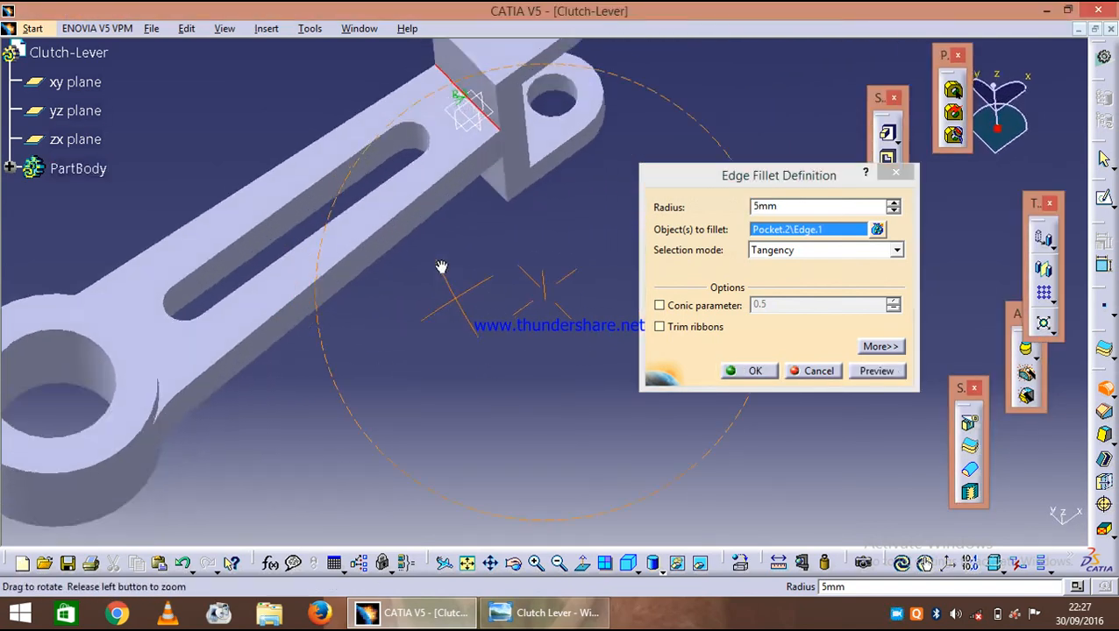
drag(441, 266, 395, 511)
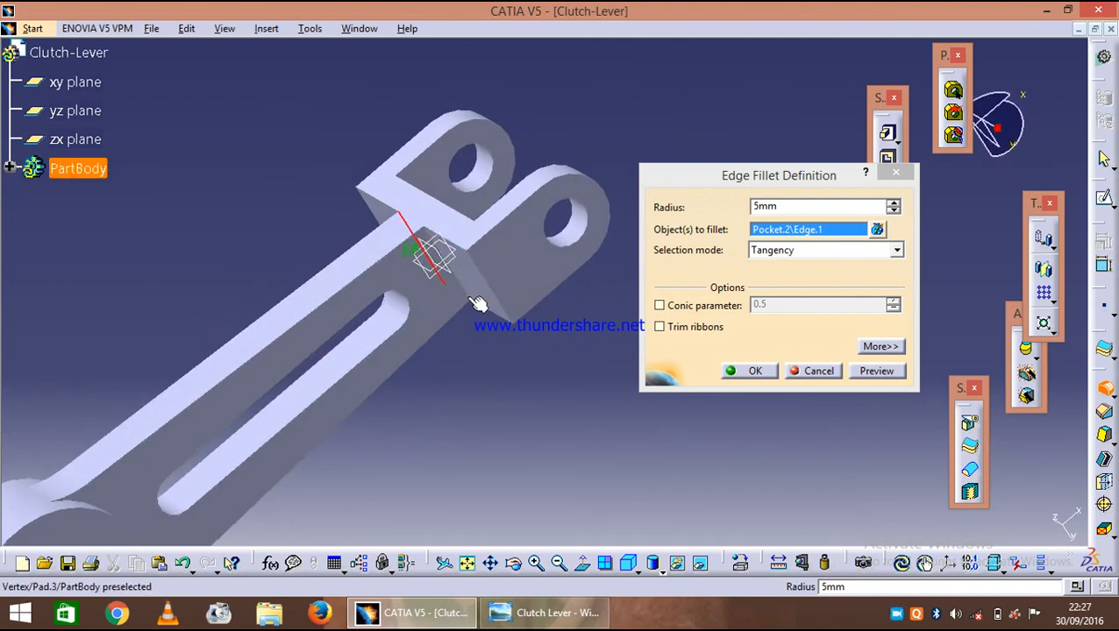
click(460, 280)
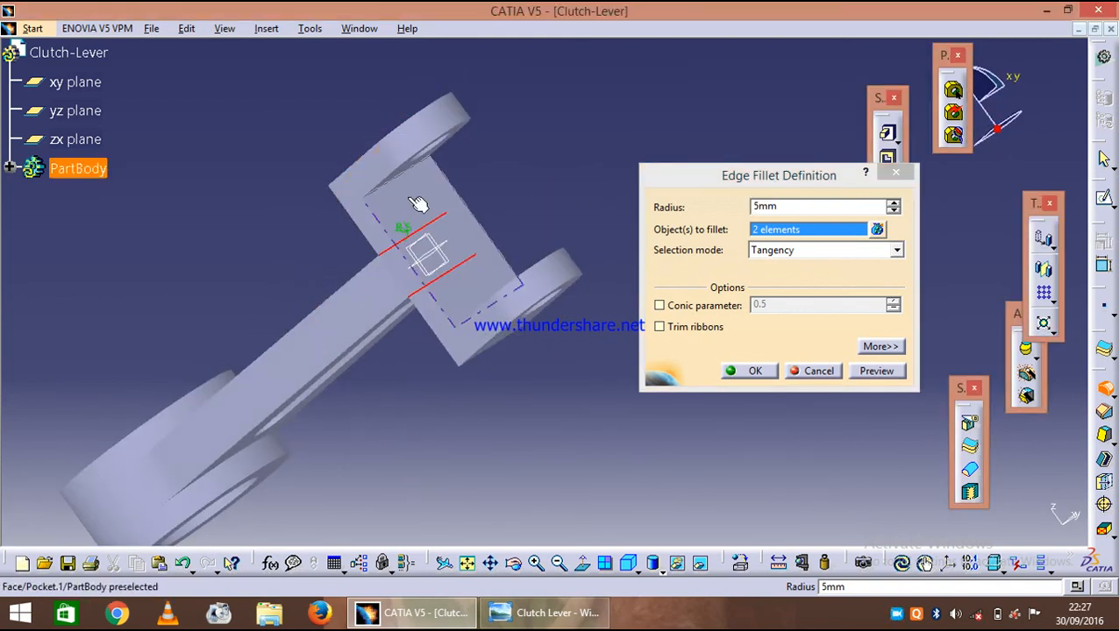
mouse_move(393, 202)
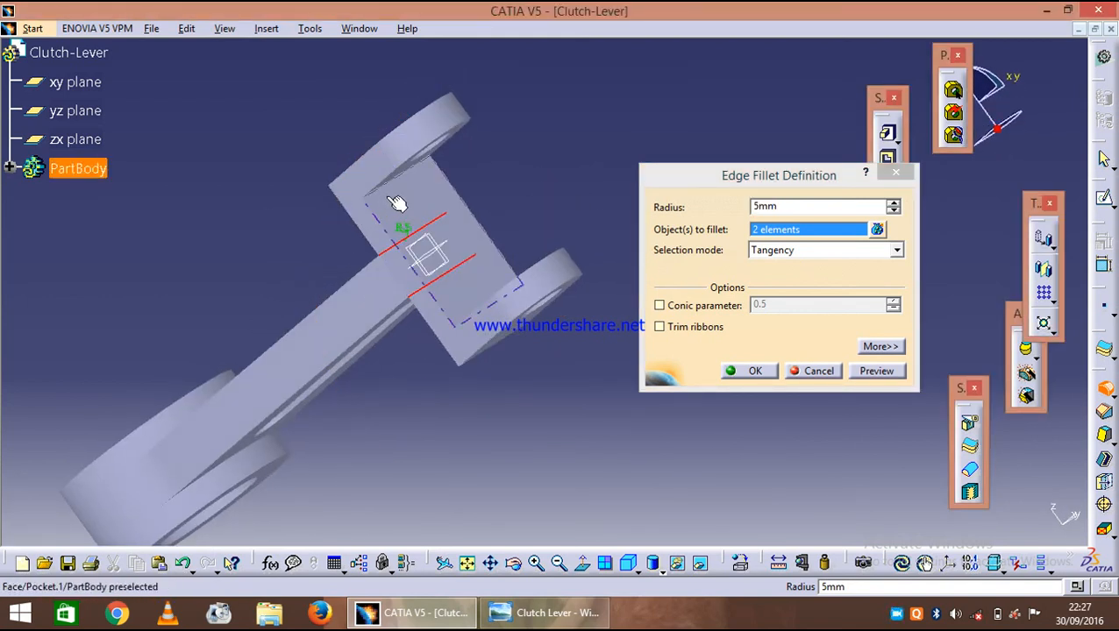
click(386, 189)
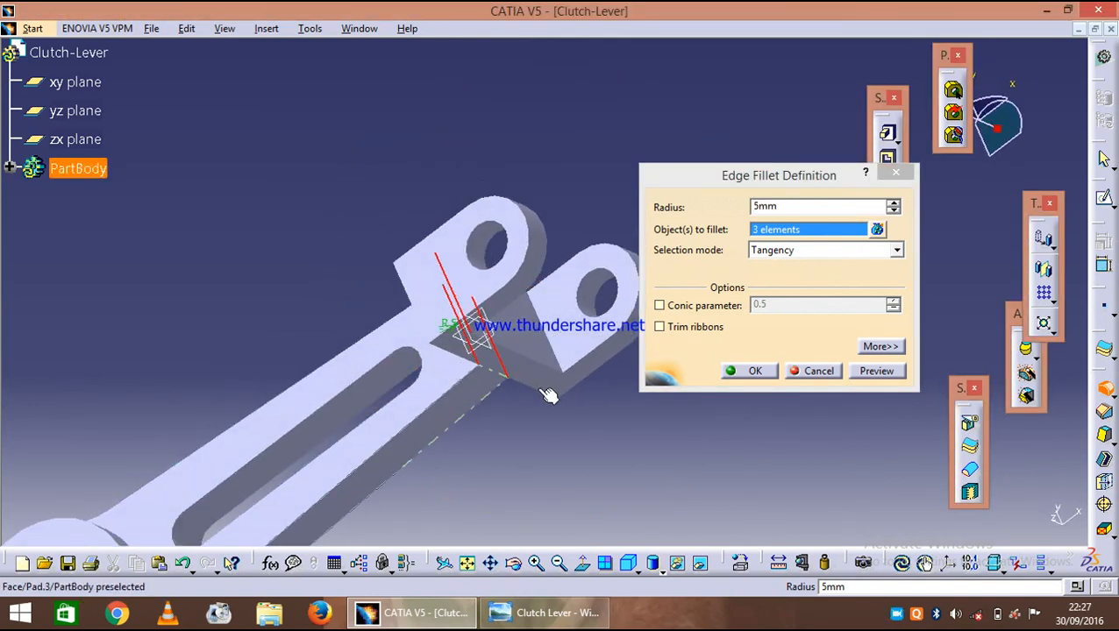
click(570, 354)
text(6)
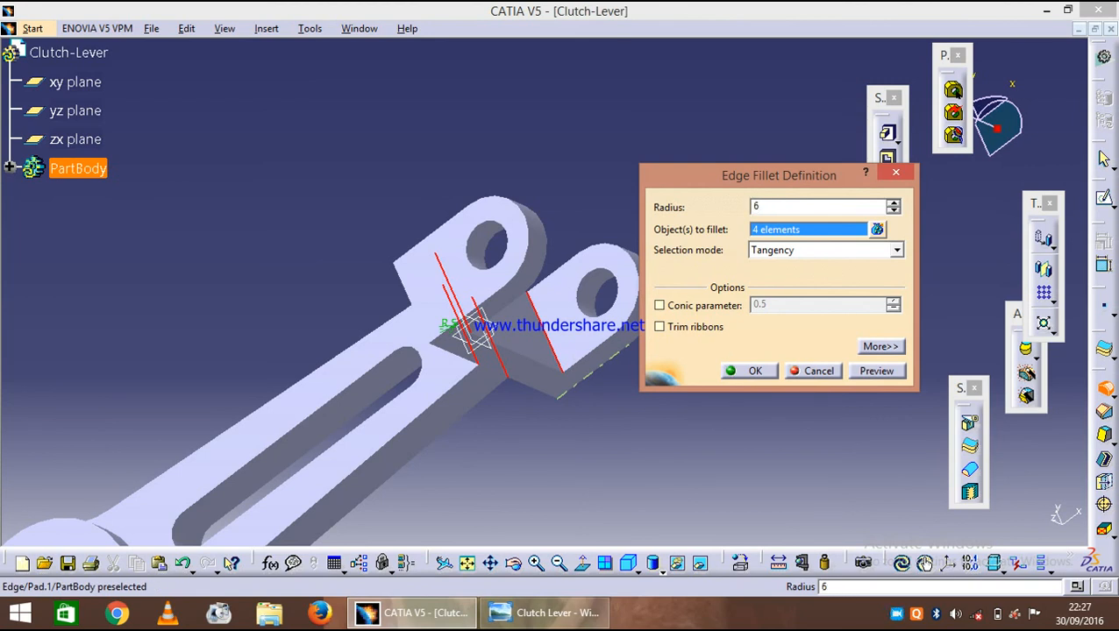
click(749, 372)
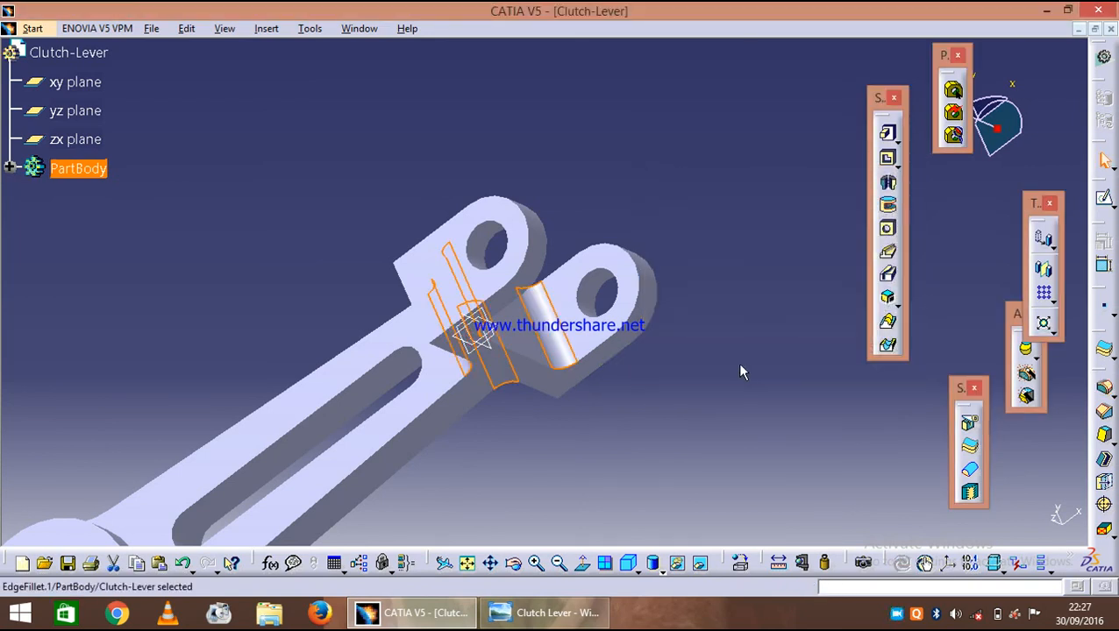
Inspect the fork fillets from the side, then return to the reference drawing in Photo Viewer.
drag(740, 371, 586, 219)
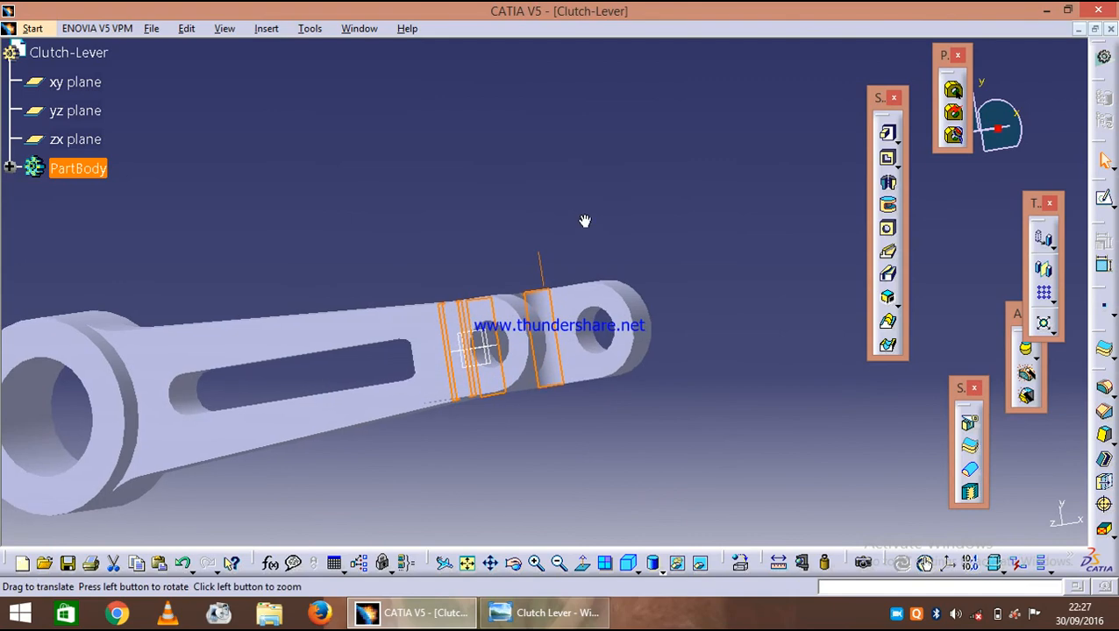
drag(586, 221, 530, 478)
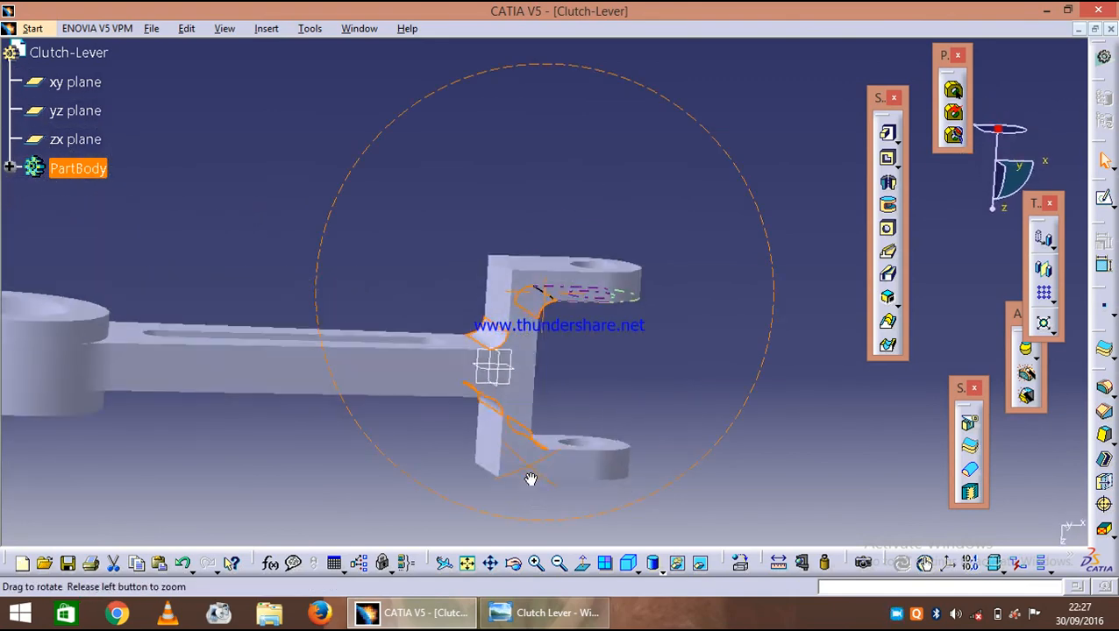
click(544, 612)
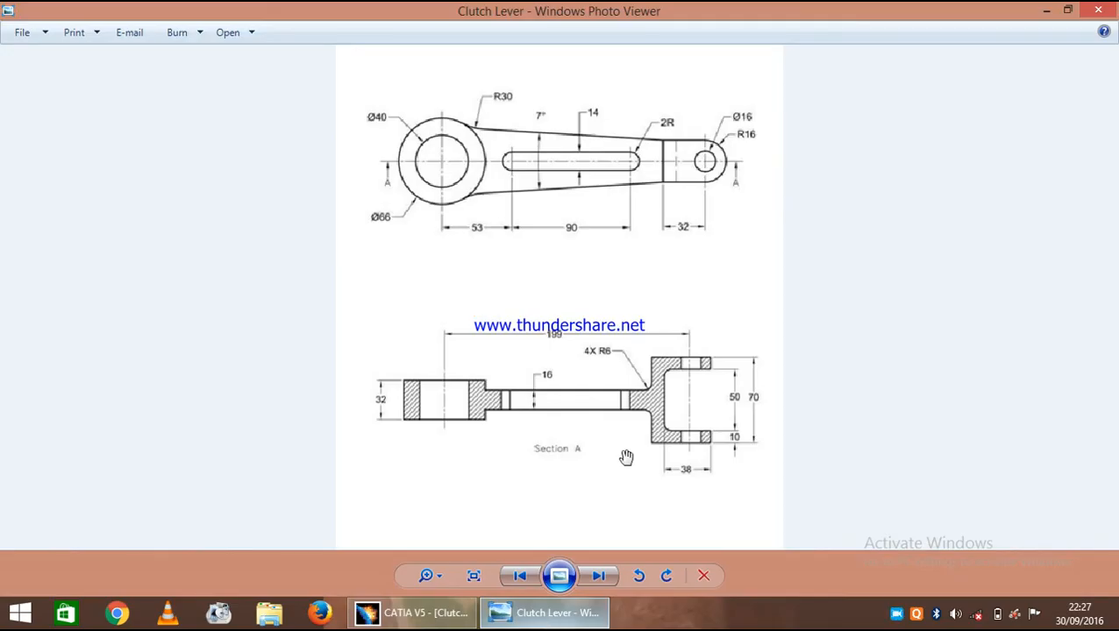
mouse_move(424, 239)
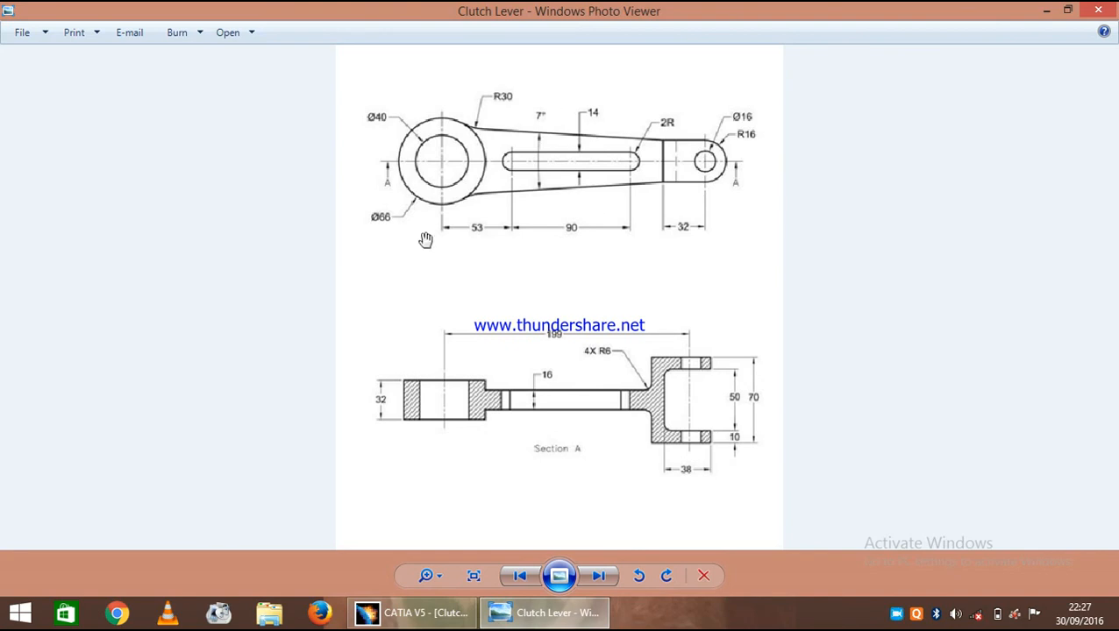